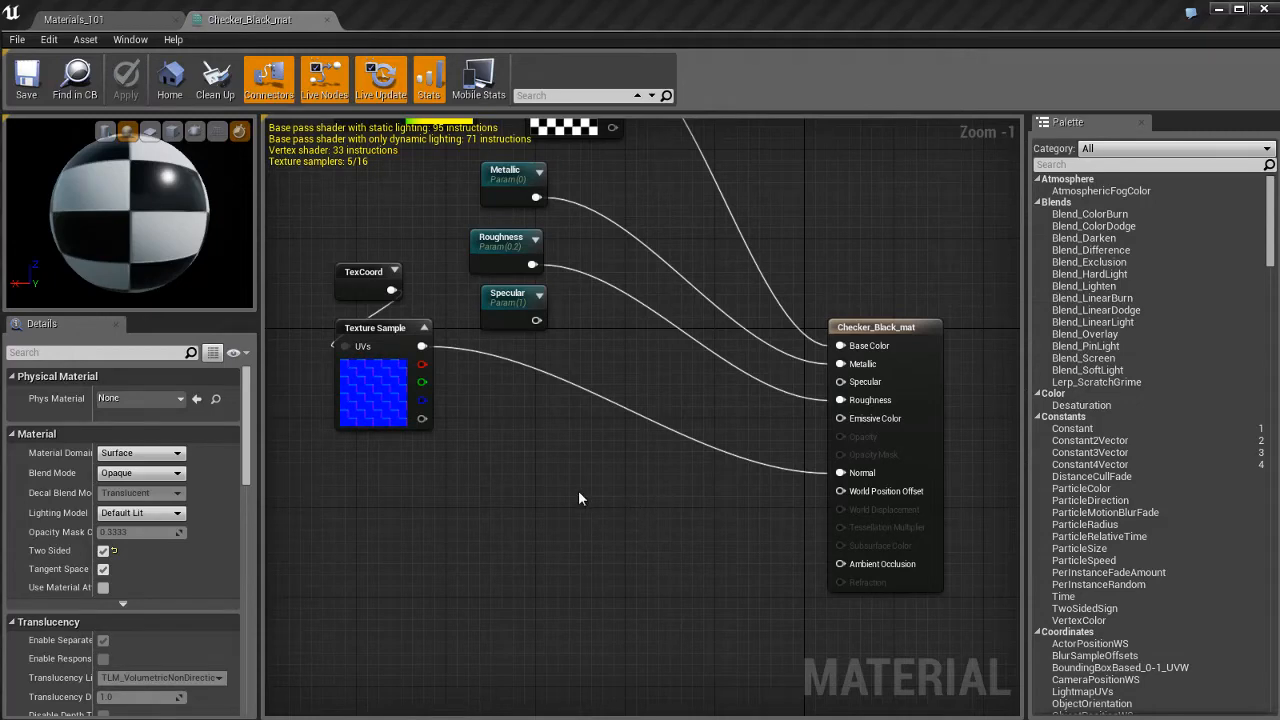
{"action": "mouse_move", "coordinate": [640, 552]}
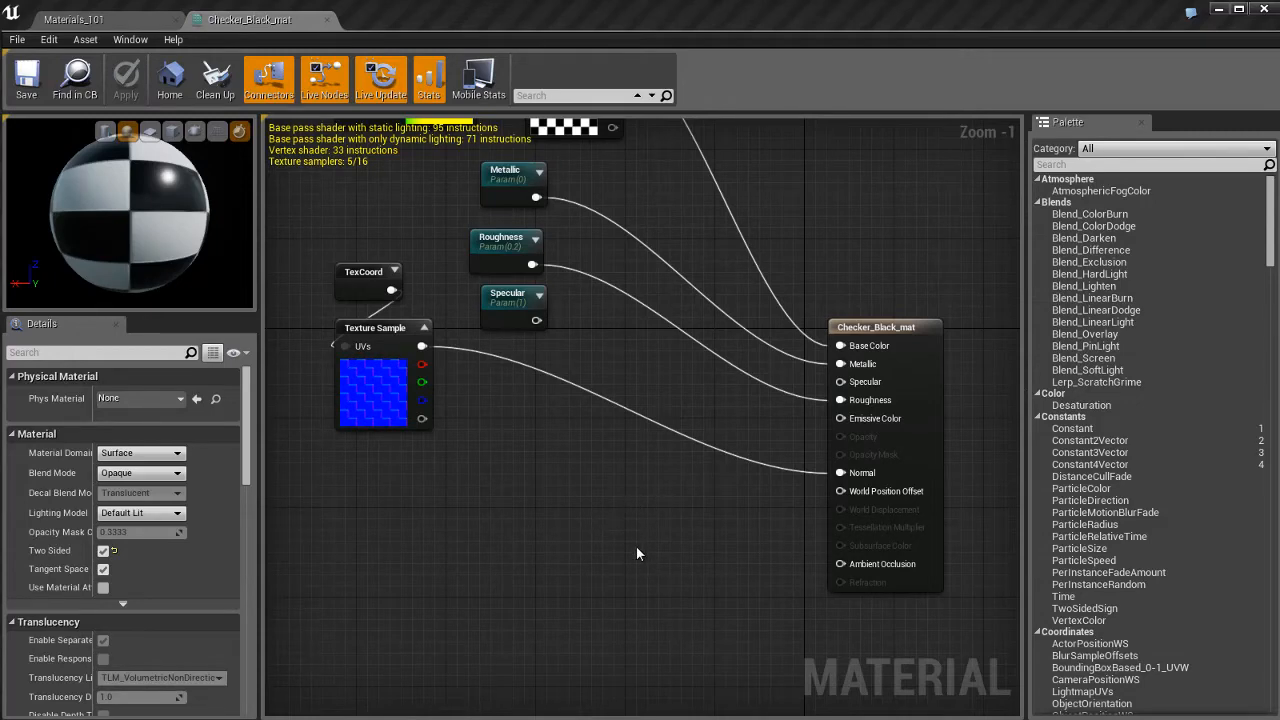
{"action": "mouse_move", "coordinate": [872, 456]}
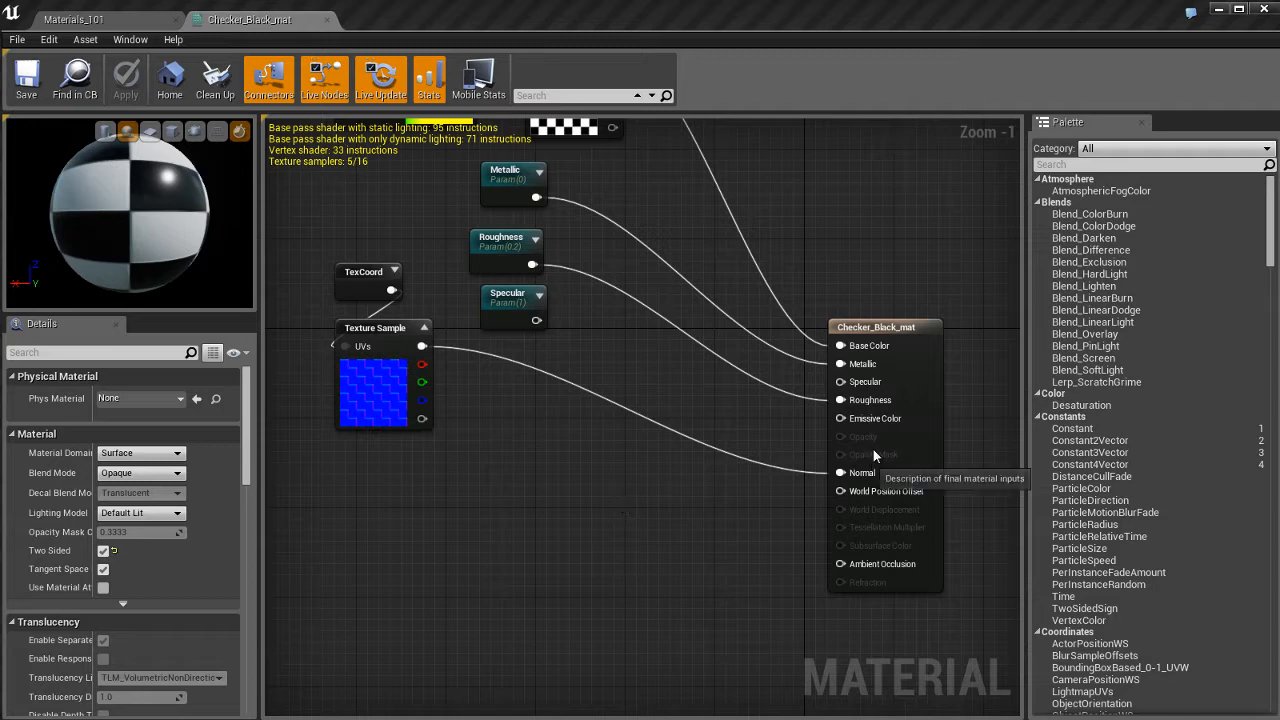
{"action": "mouse_move", "coordinate": [628, 588]}
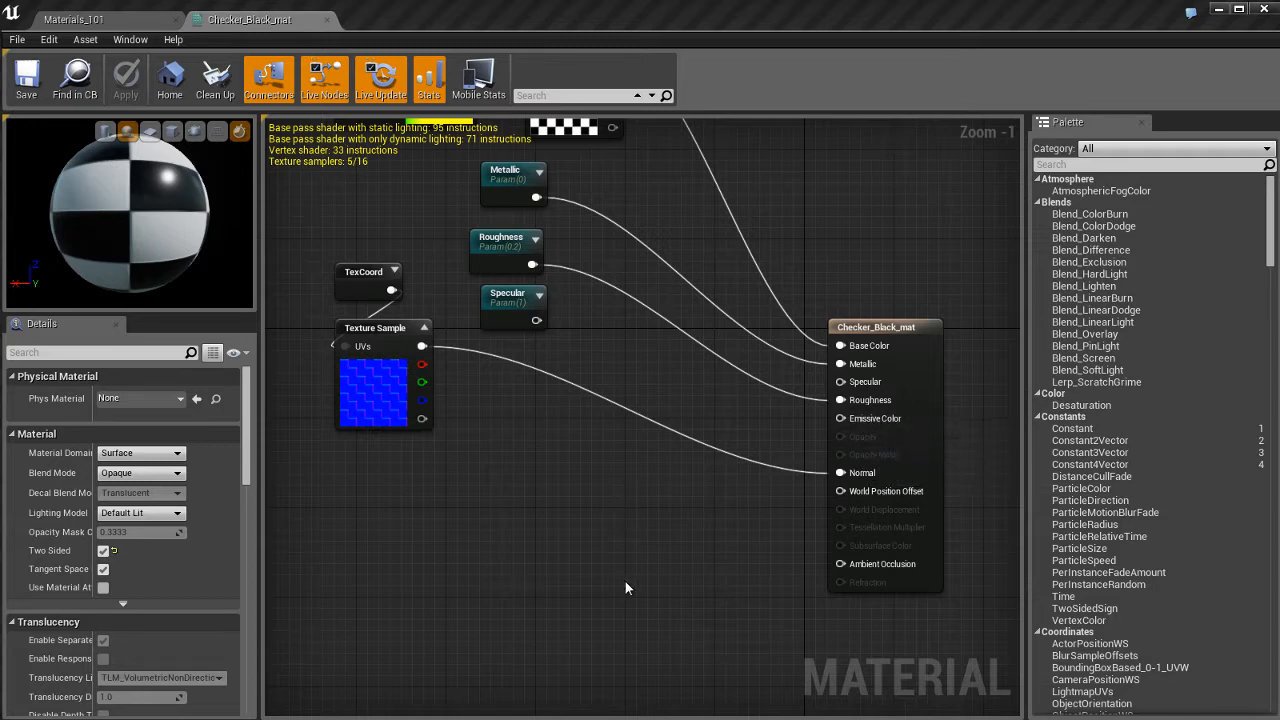
{"action": "mouse_move", "coordinate": [884, 504]}
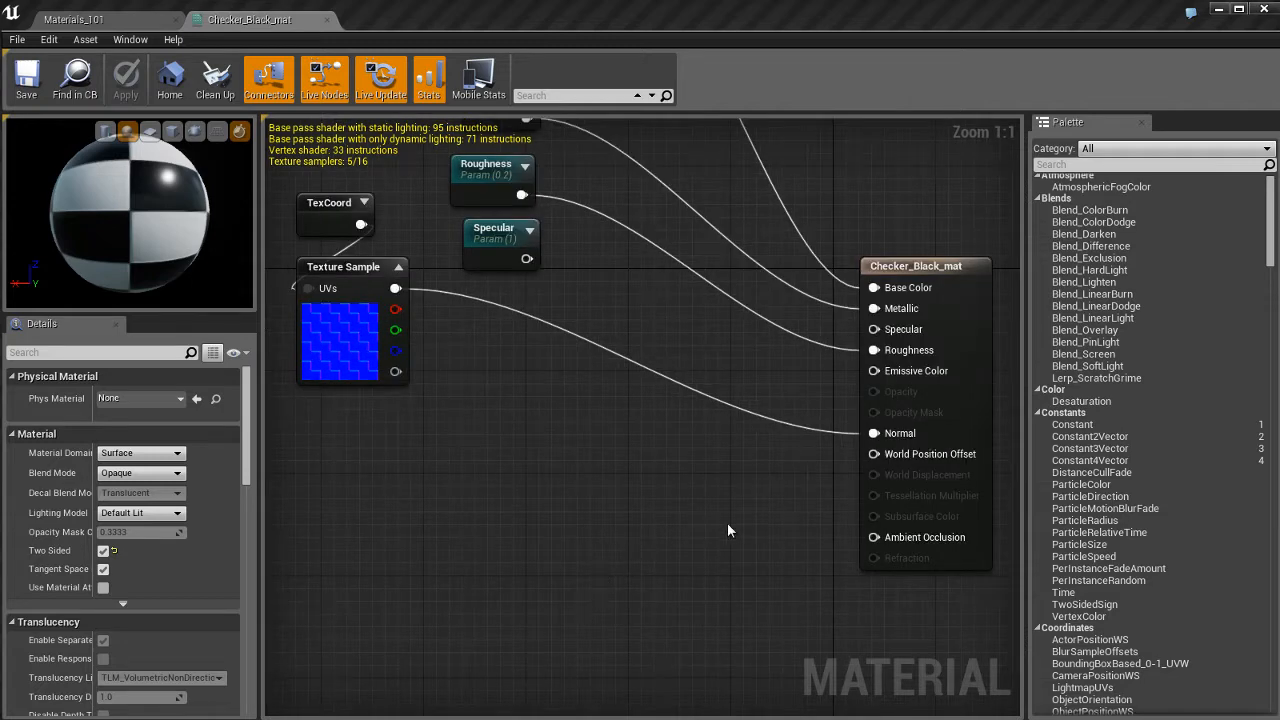
{"action": "mouse_move", "coordinate": [672, 568]}
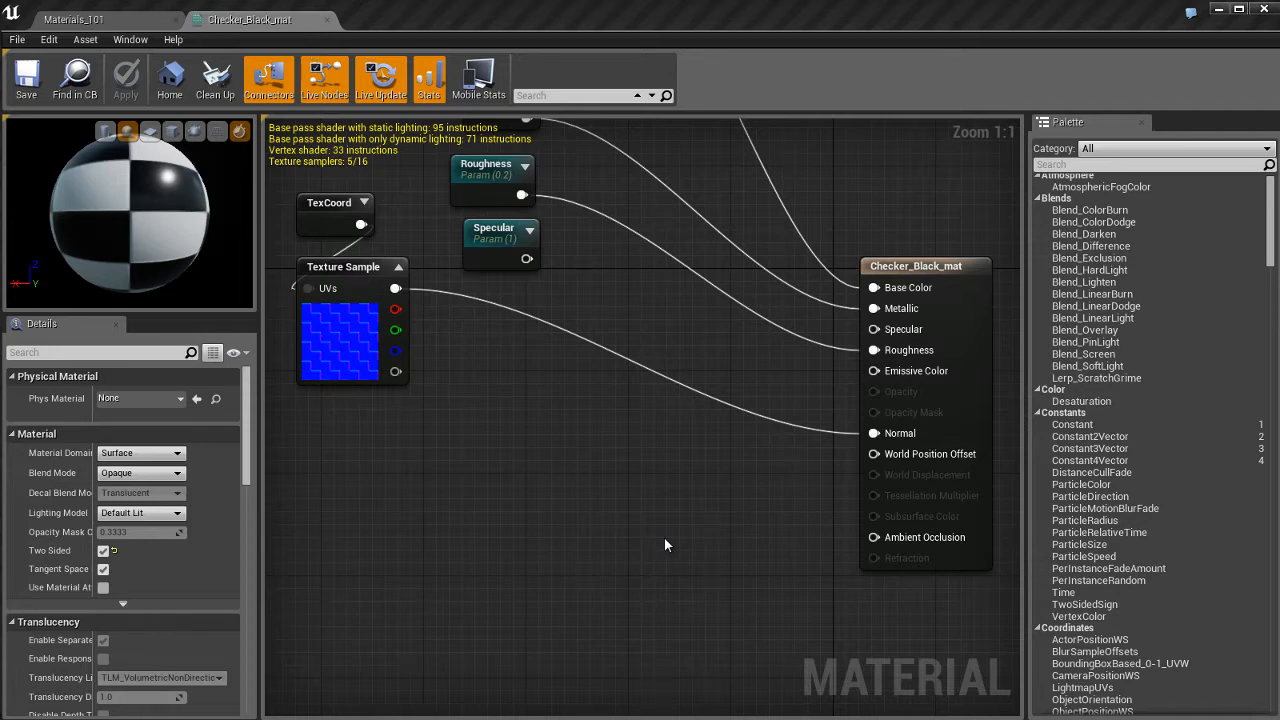
{"action": "mouse_move", "coordinate": [672, 544]}
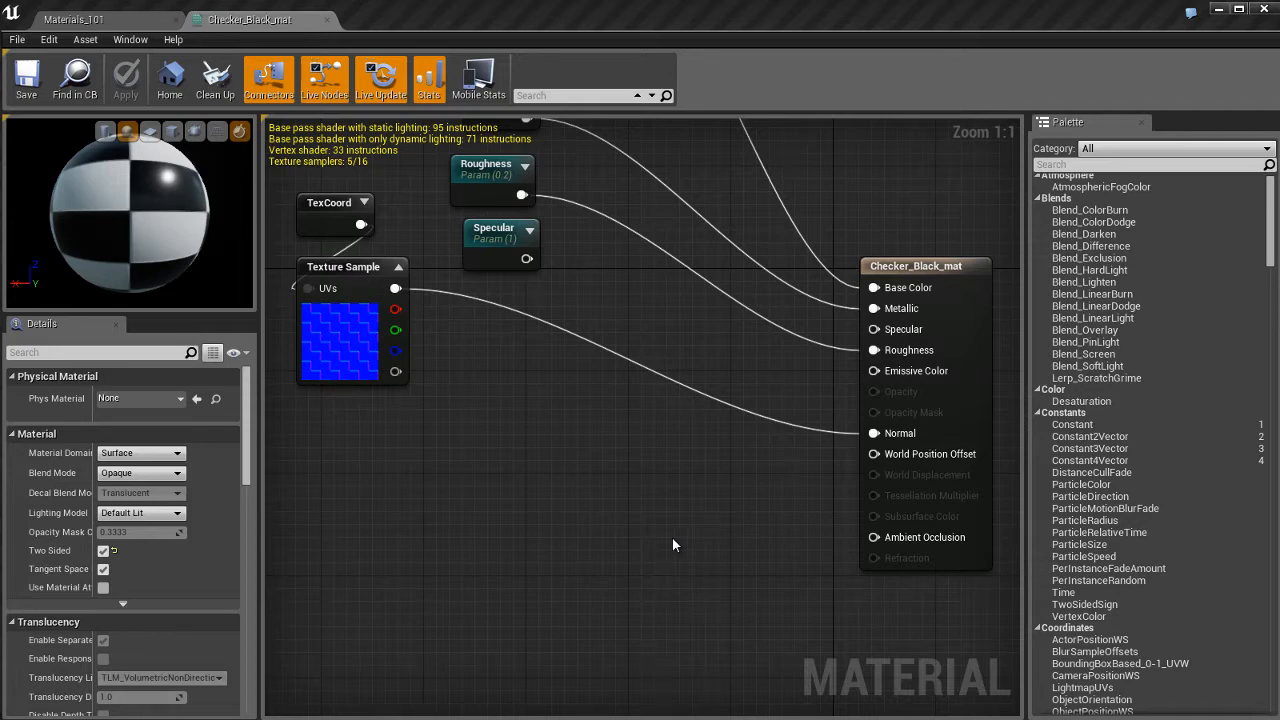
{"action": "mouse_move", "coordinate": [642, 524]}
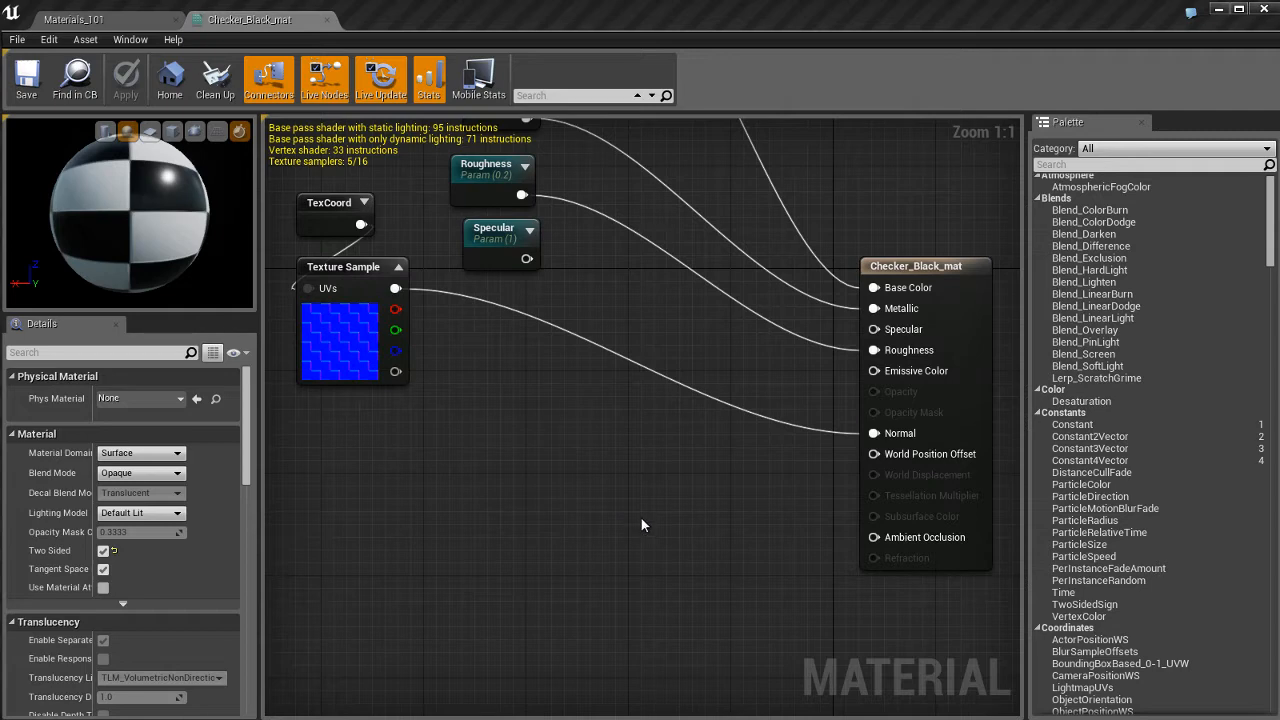
{"action": "mouse_move", "coordinate": [664, 520]}
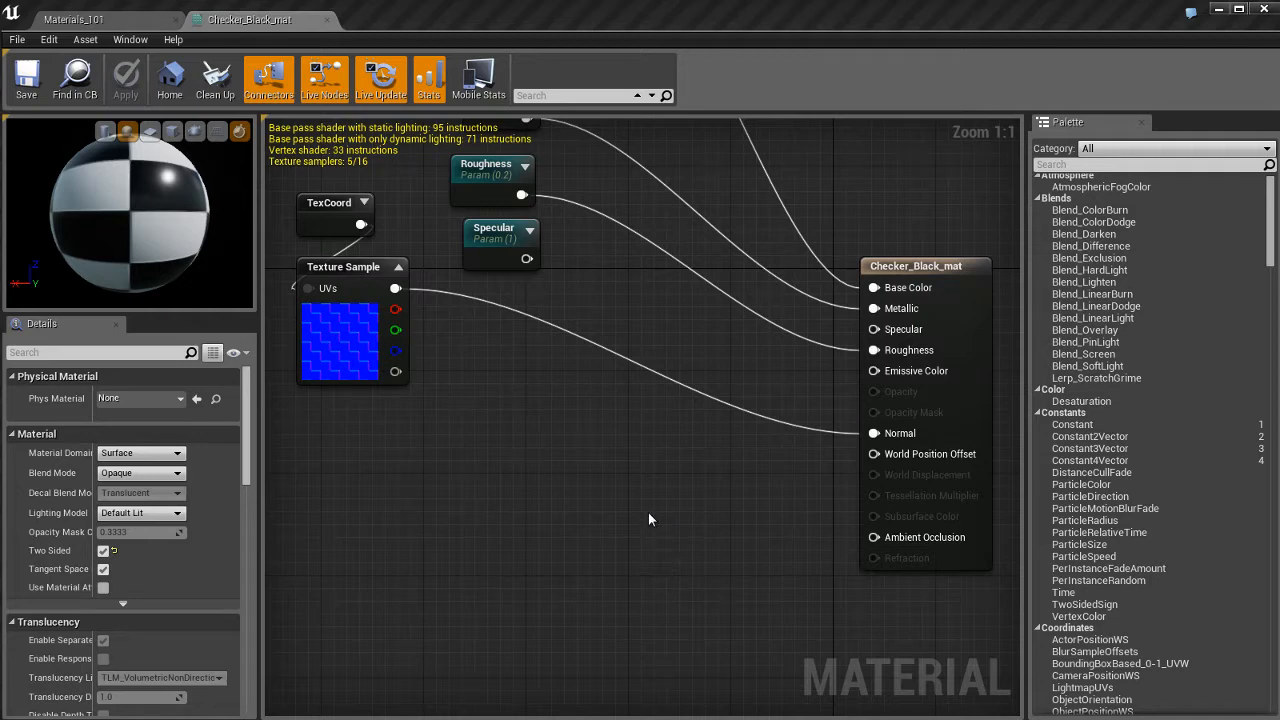
{"action": "mouse_move", "coordinate": [740, 528]}
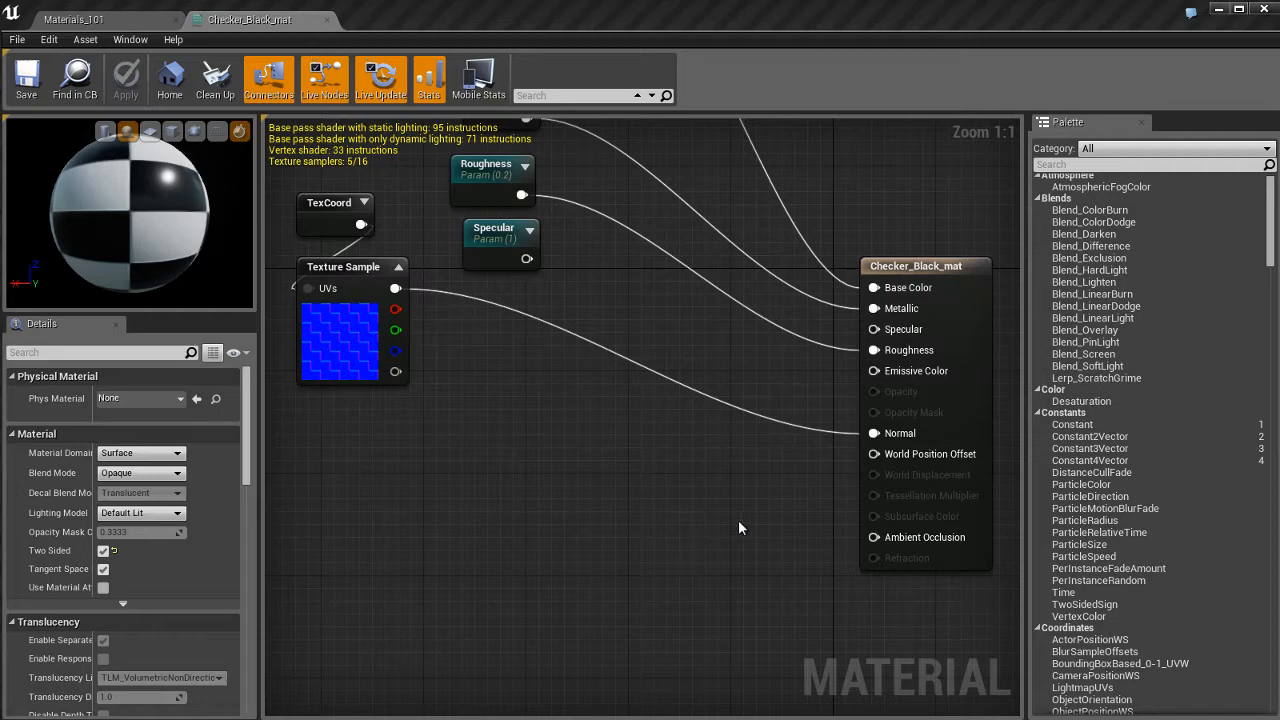
{"action": "mouse_move", "coordinate": [700, 528]}
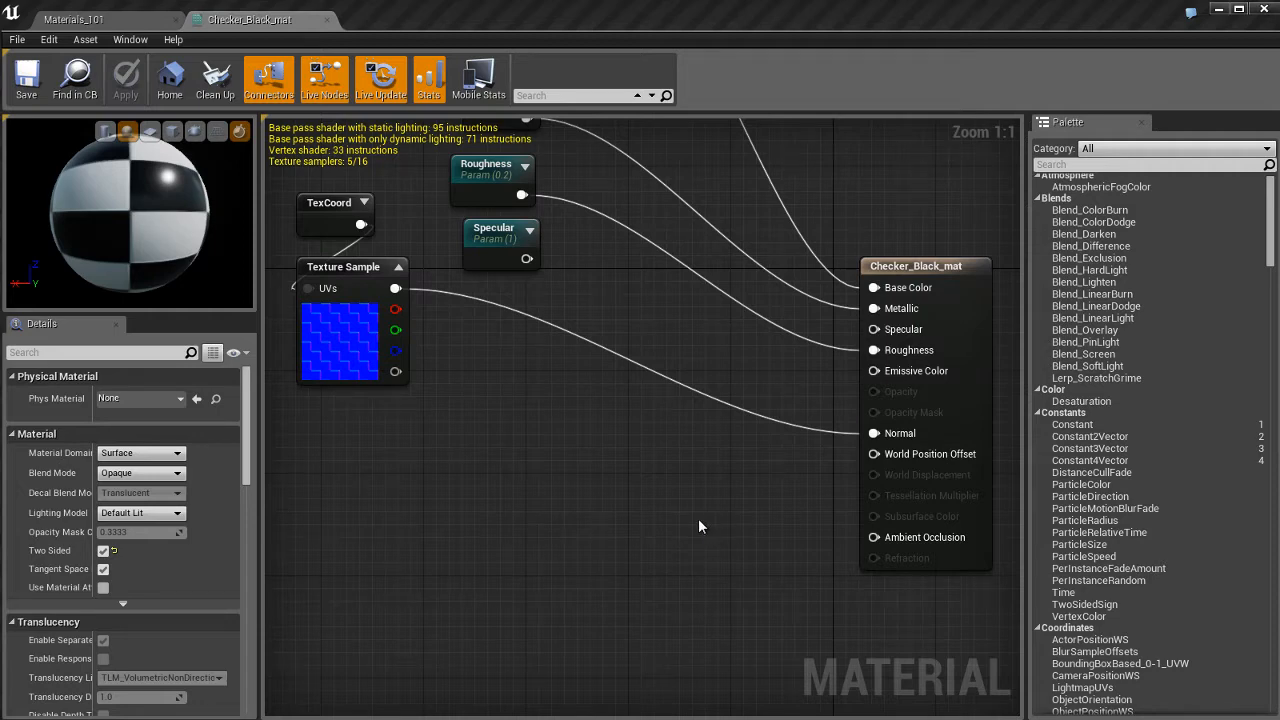
{"action": "mouse_move", "coordinate": [858, 464]}
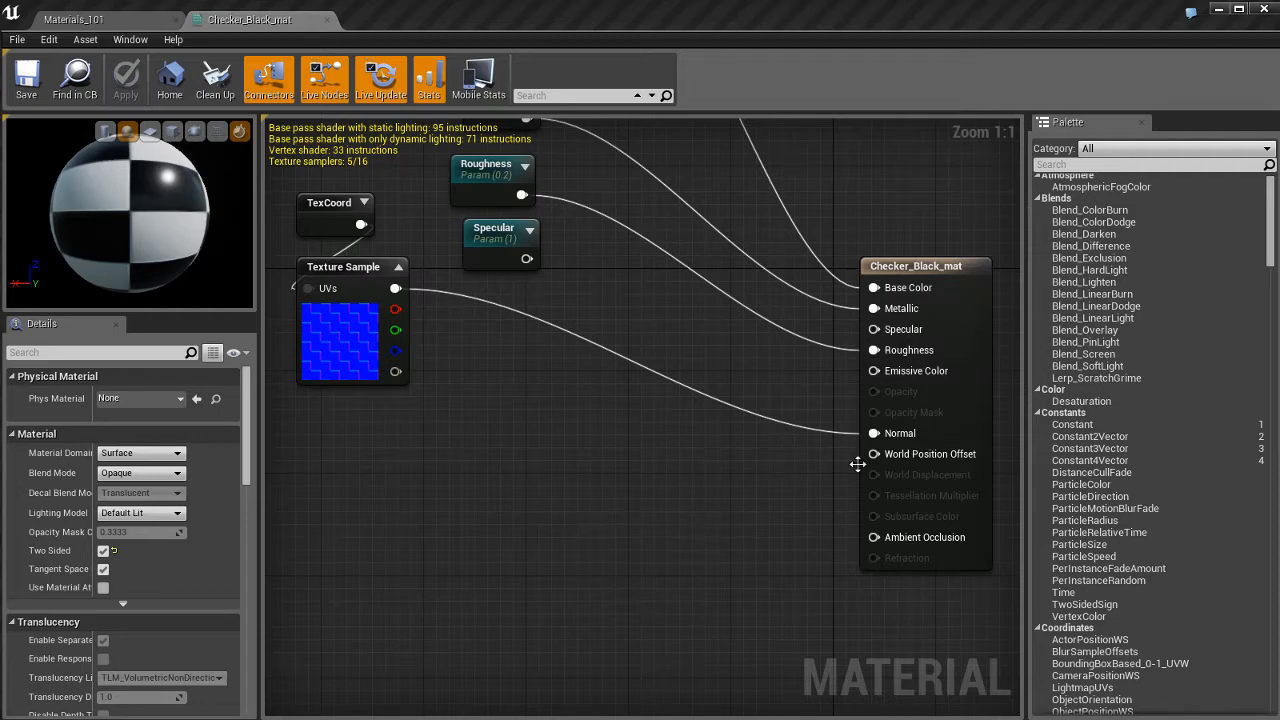
{"action": "mouse_move", "coordinate": [590, 482]}
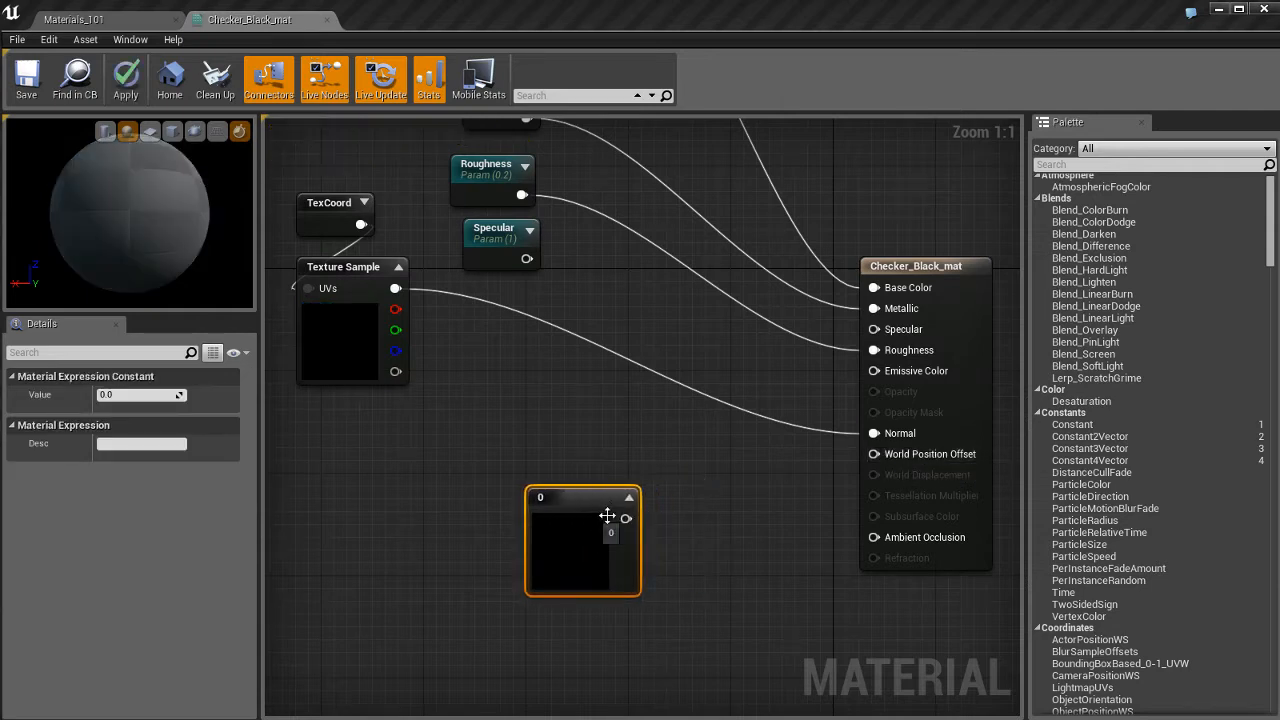
Step: Place a Constant node valued 1 below the Checker_Black_mat inputs and check the sphere
{"action": "left_click_drag", "start_coordinate": [624, 518], "coordinate": [876, 452]}
{"action": "type", "text": "1"}
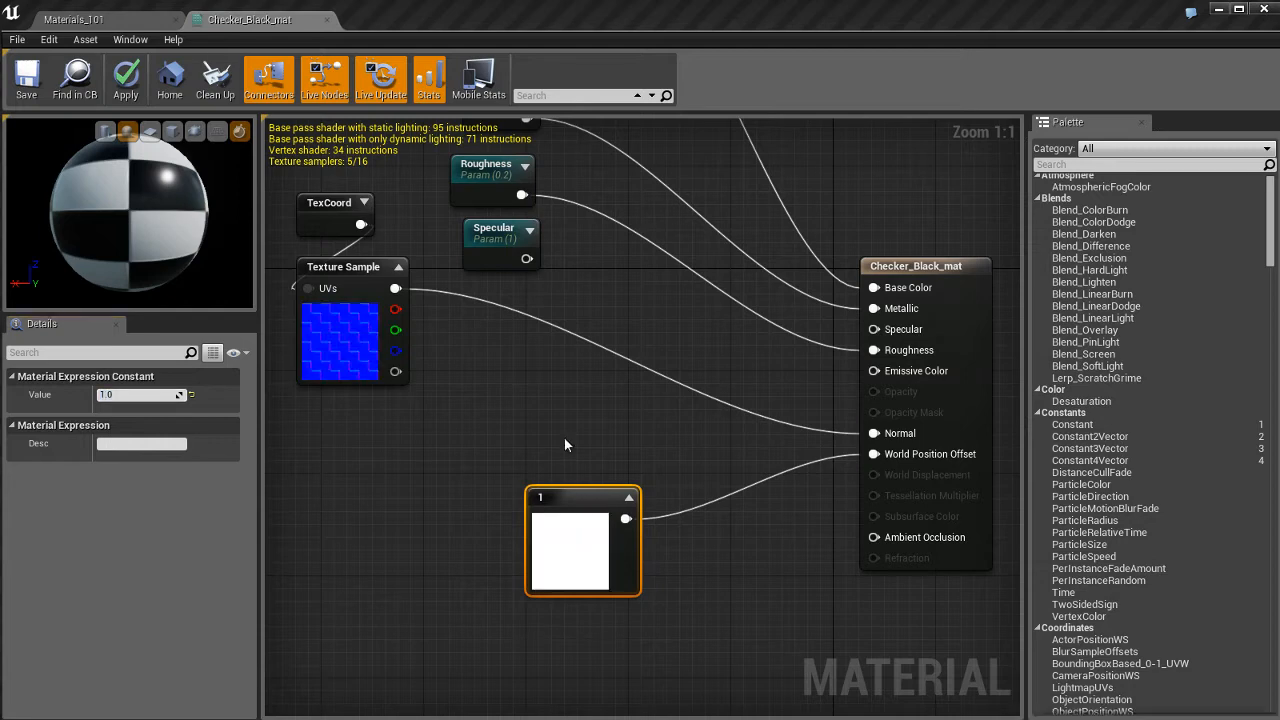
{"action": "left_click", "coordinate": [76, 20]}
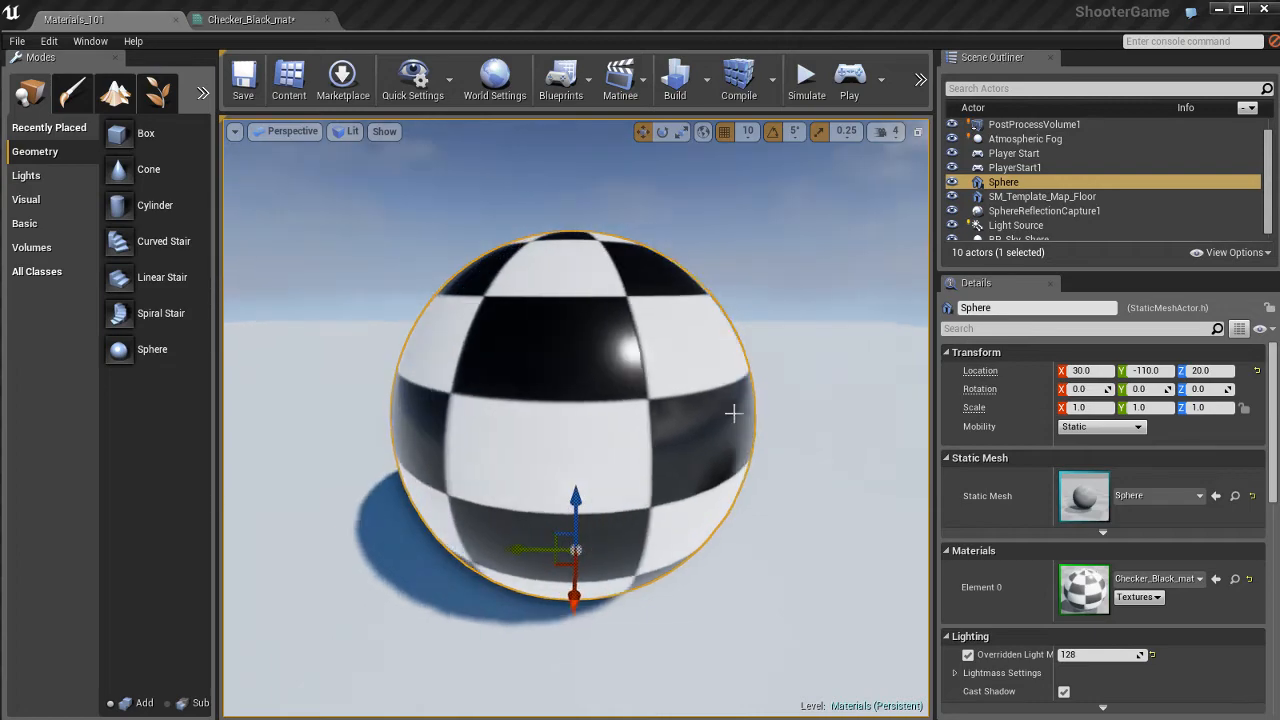
{"action": "left_click", "coordinate": [248, 20]}
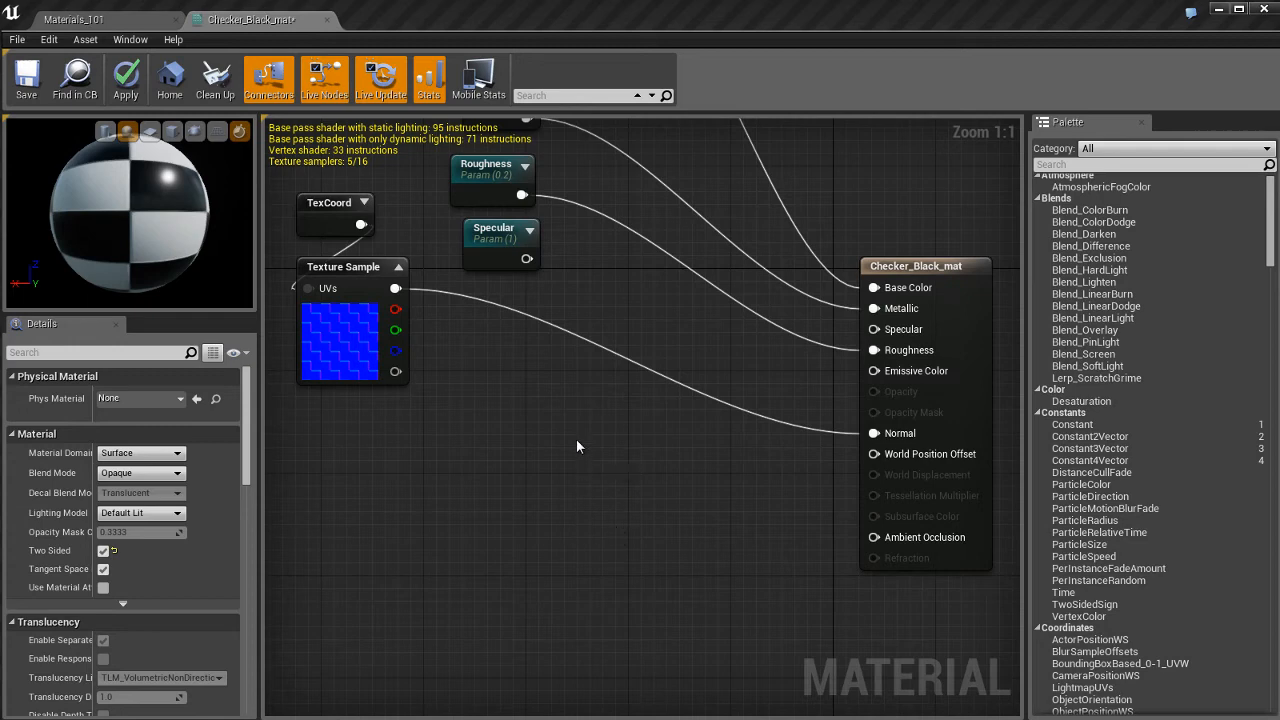
Step: Search and place CameraOffset, Cosine and Time expression nodes in the graph
{"action": "type", "text": "came"}
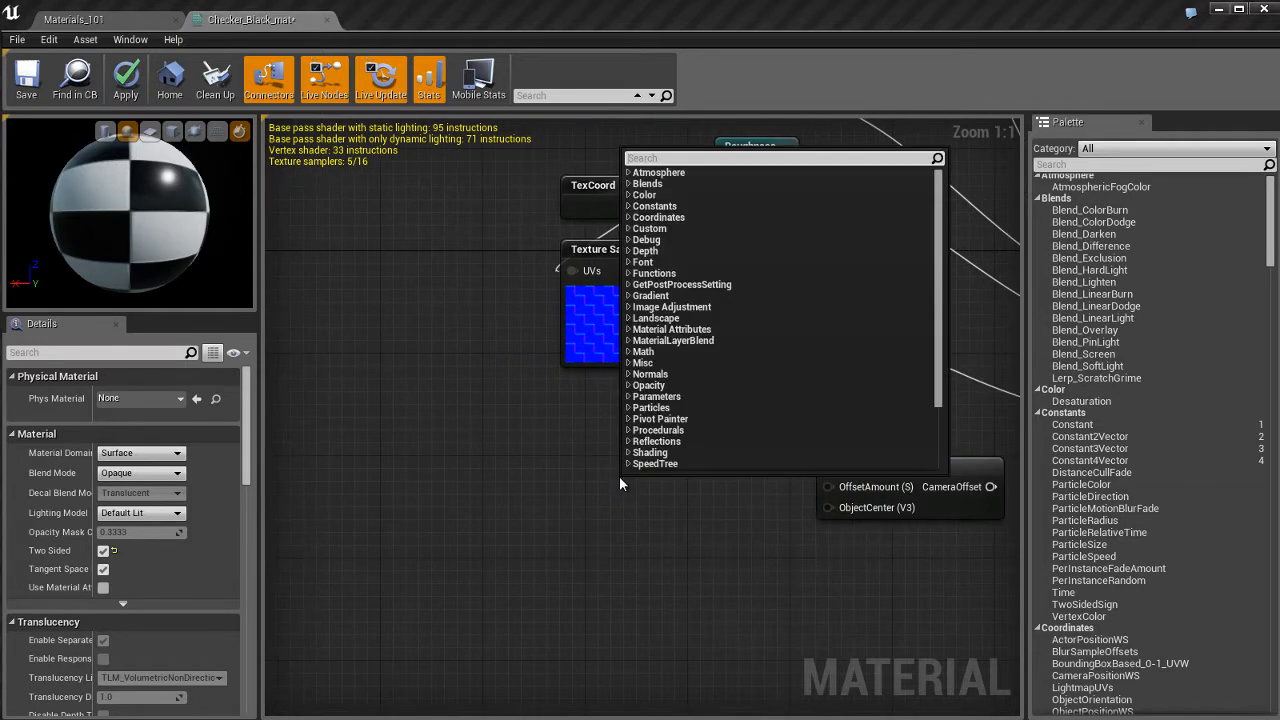
{"action": "type", "text": "cosine"}
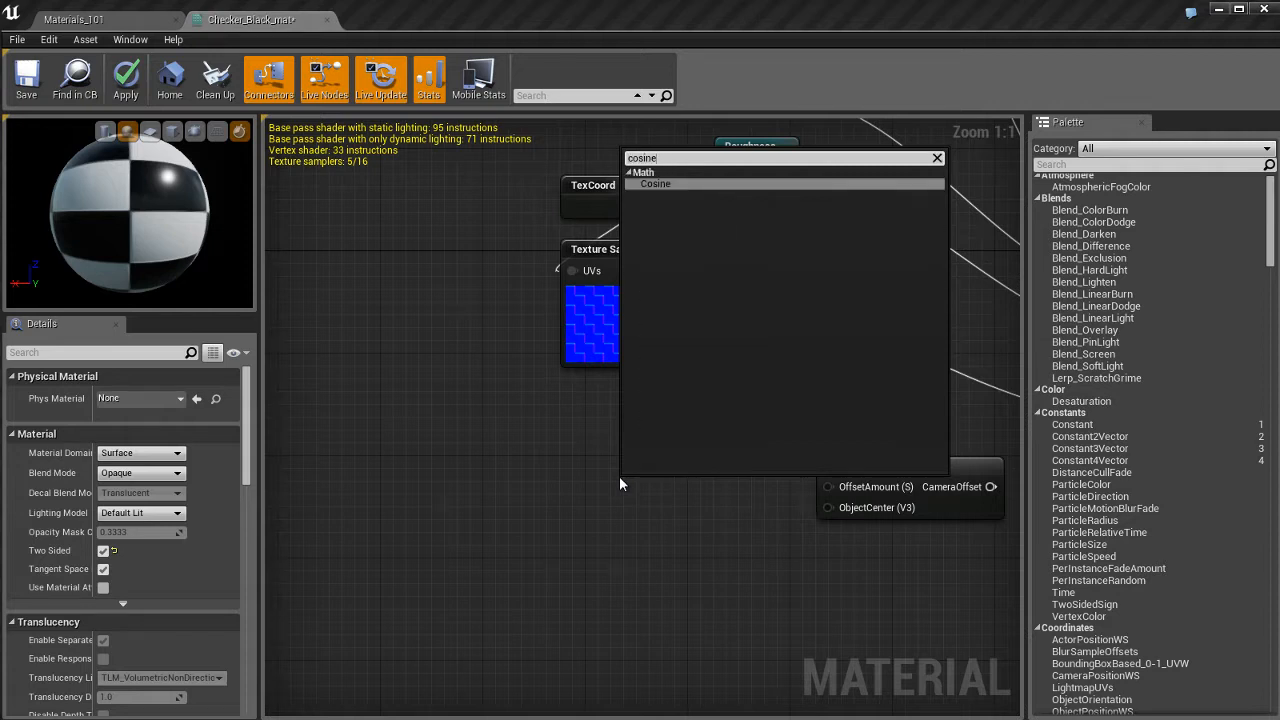
{"action": "left_click", "coordinate": [656, 184]}
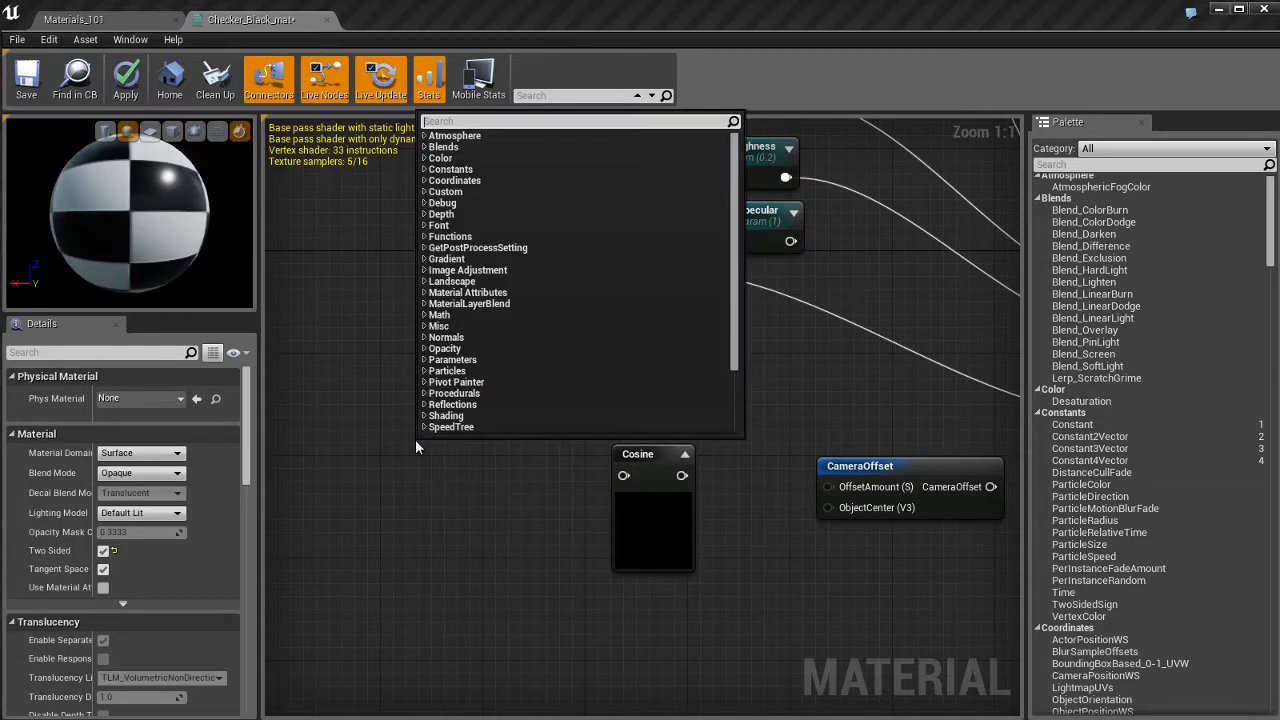
{"action": "left_click", "coordinate": [456, 450]}
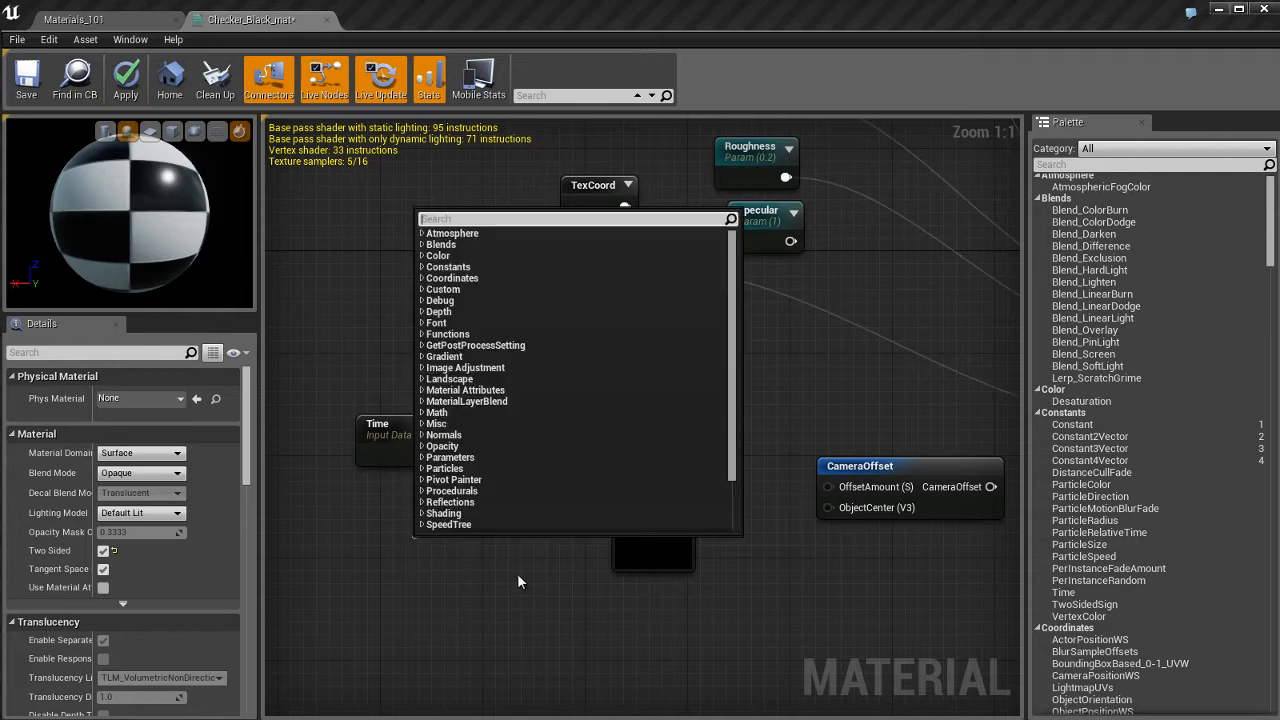
{"action": "mouse_move", "coordinate": [520, 572]}
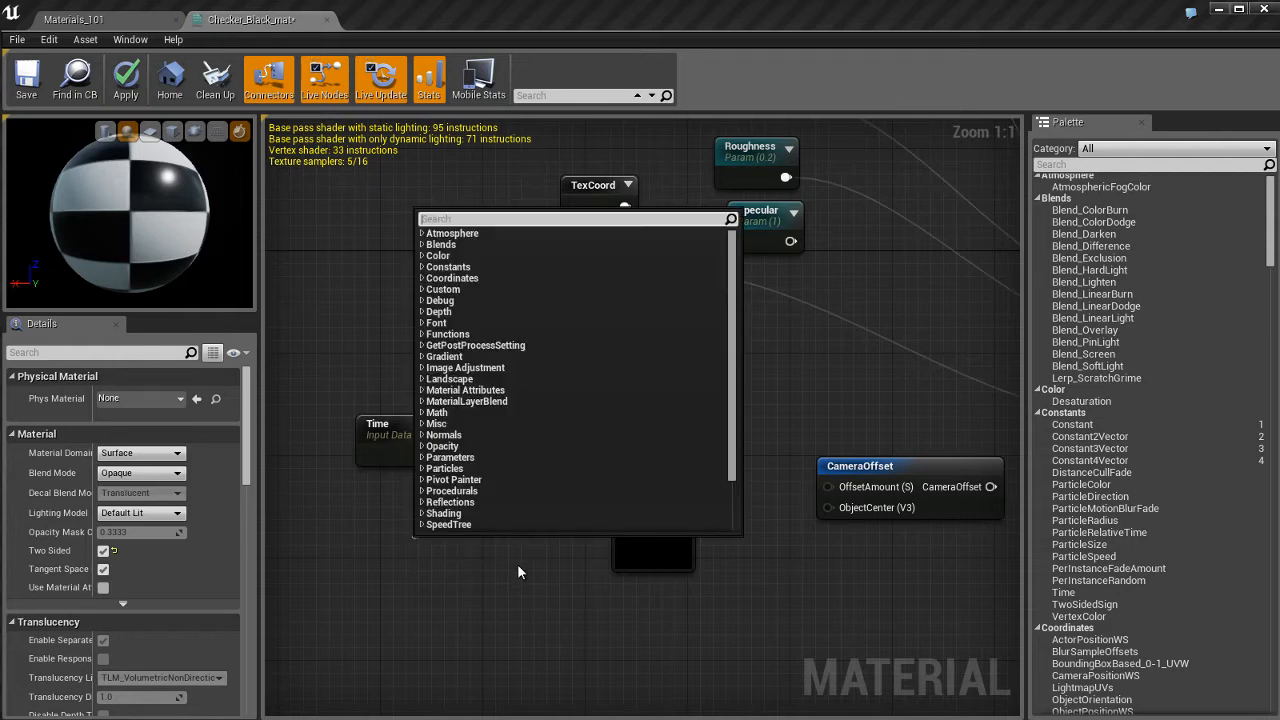
Step: Add a Constant of 2.0 multiplied with Time and wired into the Cosine node
{"action": "type", "text": "constan"}
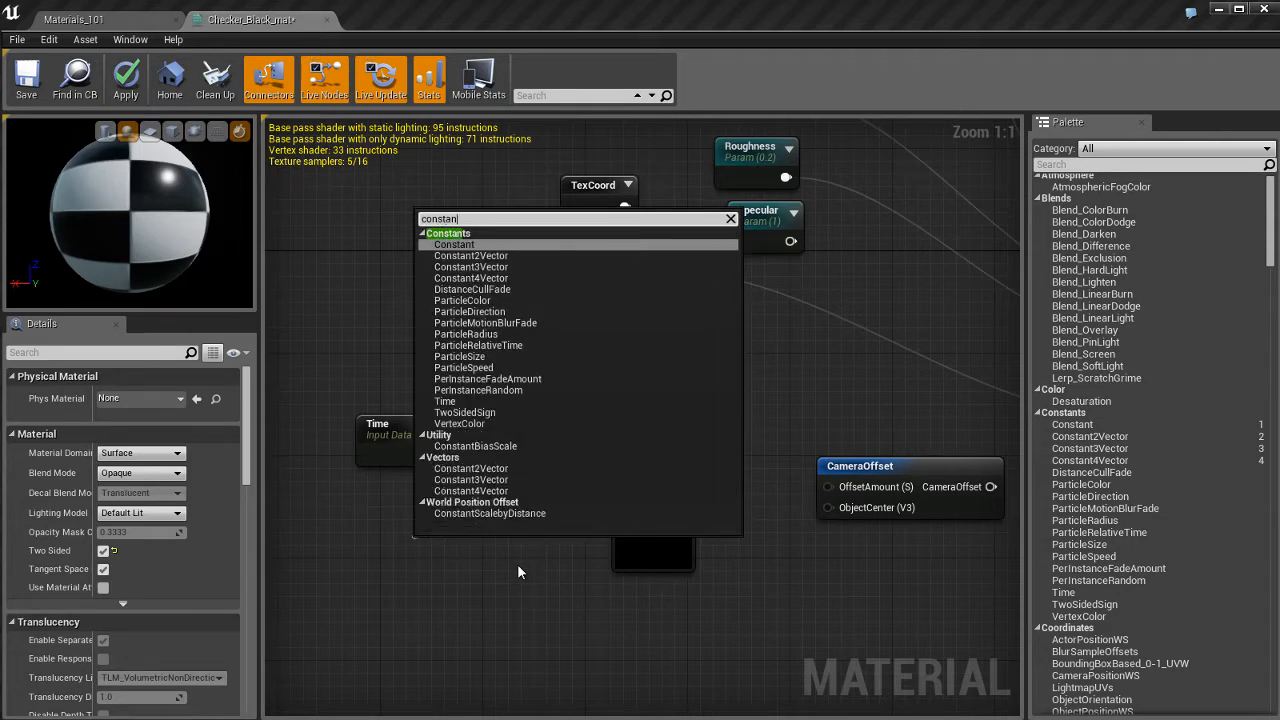
{"action": "left_click", "coordinate": [454, 244]}
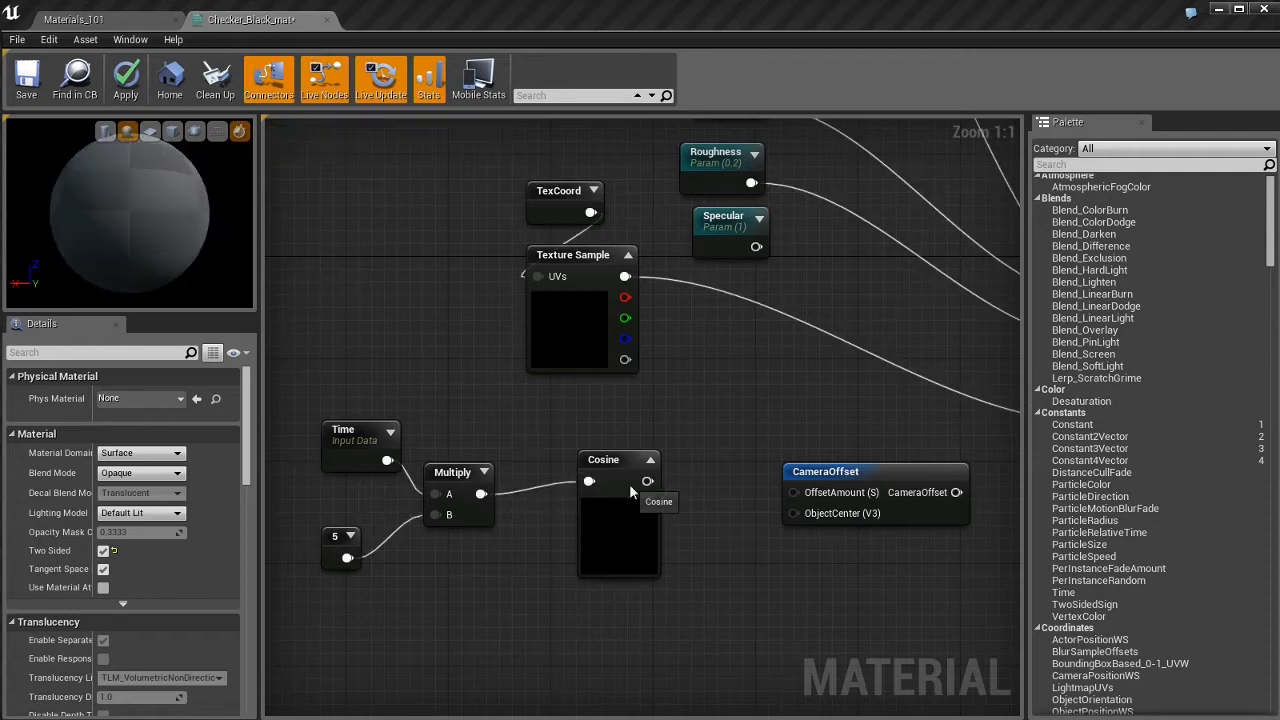
{"action": "left_click", "coordinate": [618, 458]}
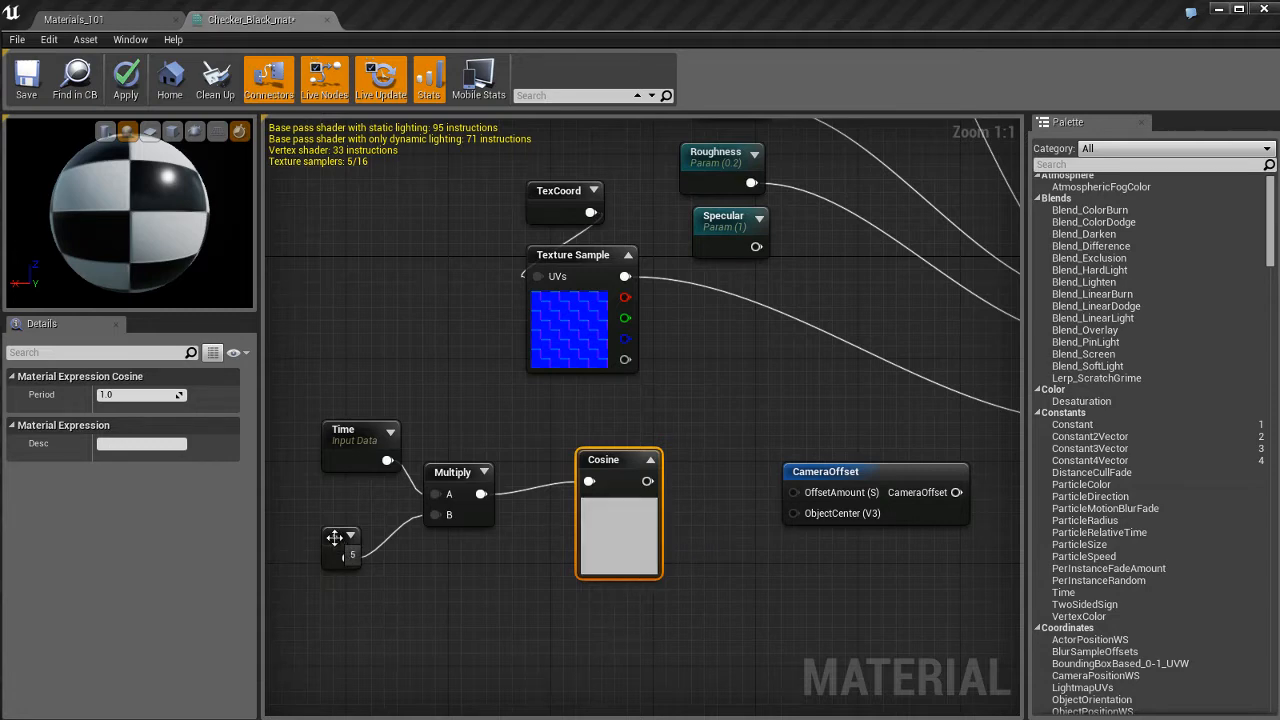
{"action": "left_click", "coordinate": [340, 548]}
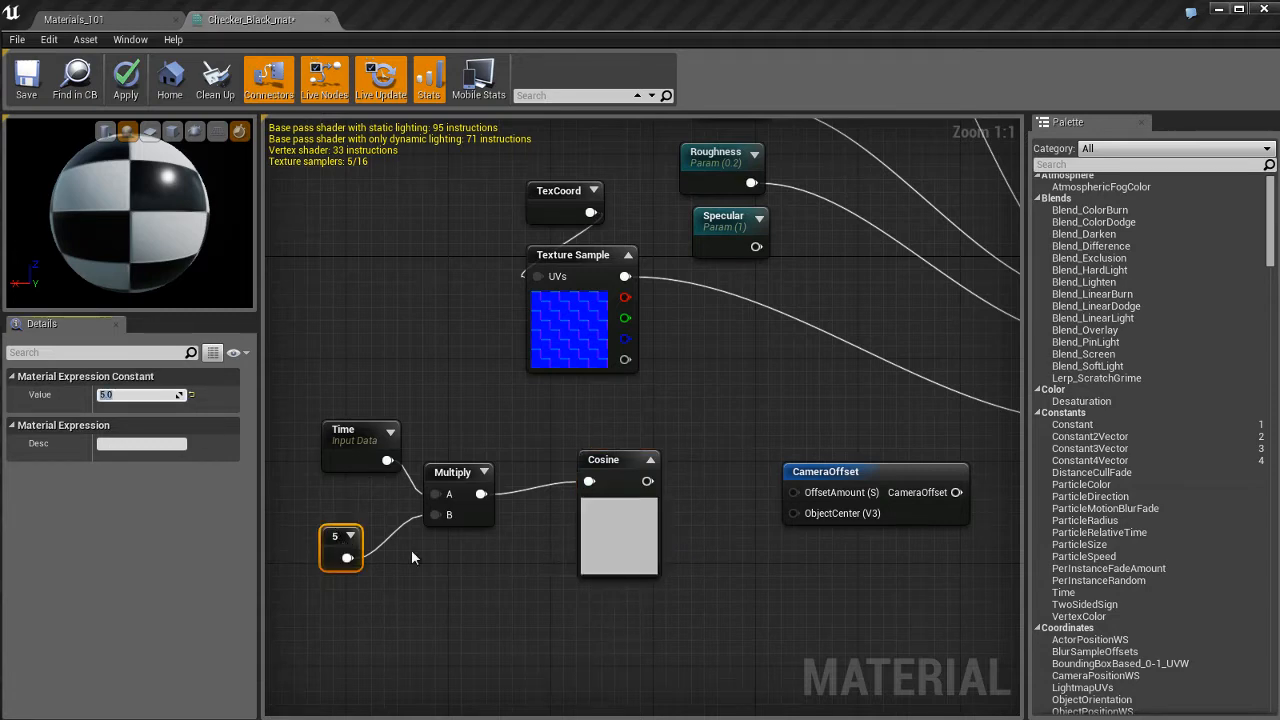
{"action": "type", "text": "2.0"}
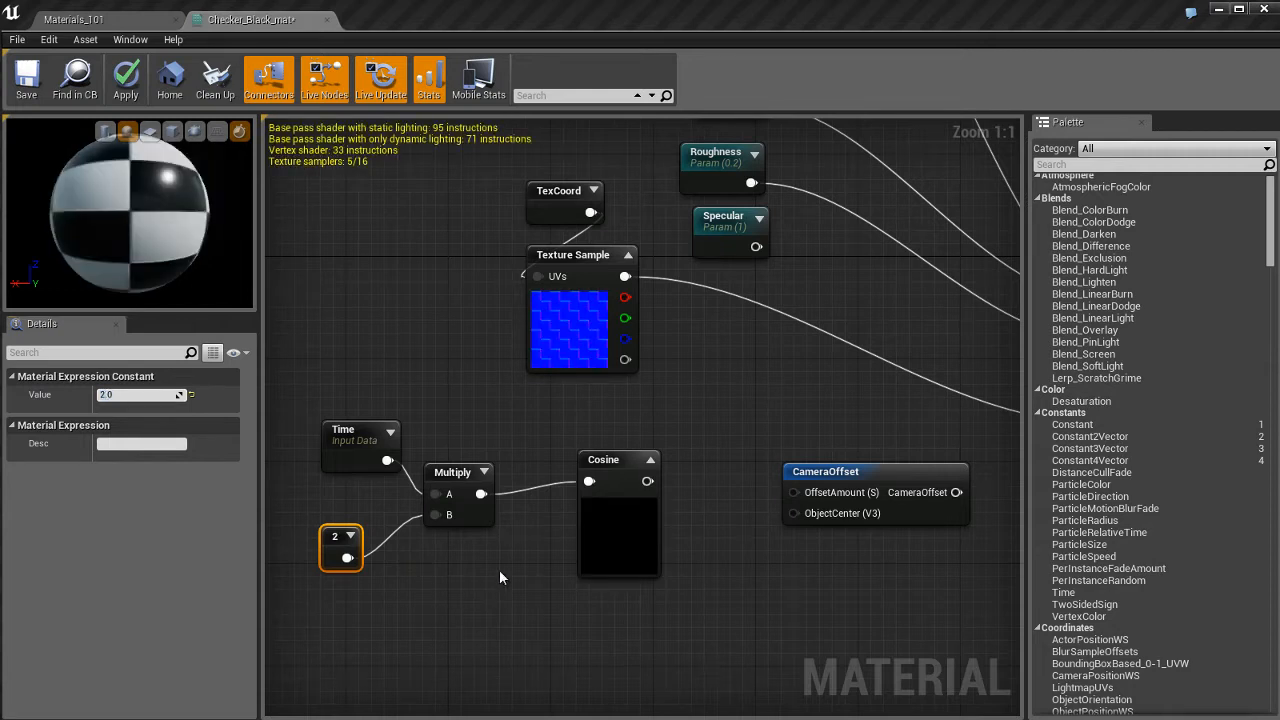
{"action": "left_click", "coordinate": [124, 78]}
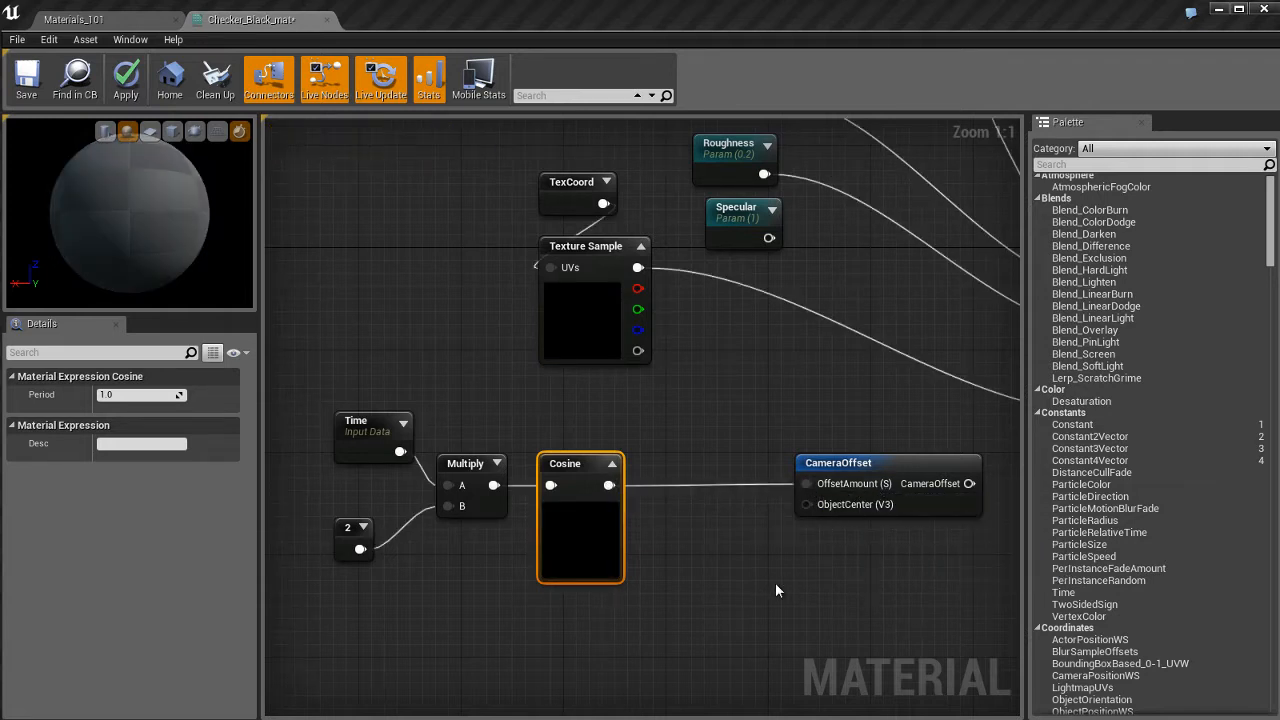
Step: Place a blue Constant3Vector node near CameraOffset and pan toward the material result node
{"action": "left_click", "coordinate": [124, 78]}
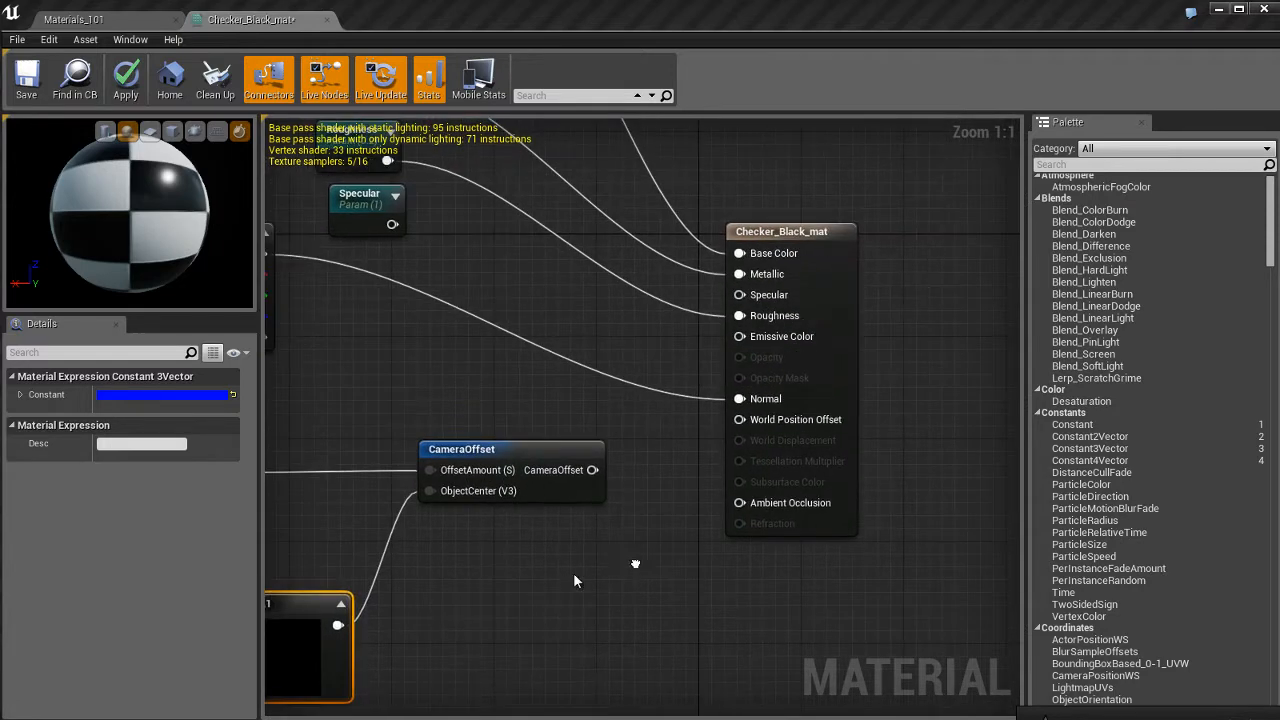
{"action": "left_click_drag", "start_coordinate": [592, 470], "coordinate": [680, 504]}
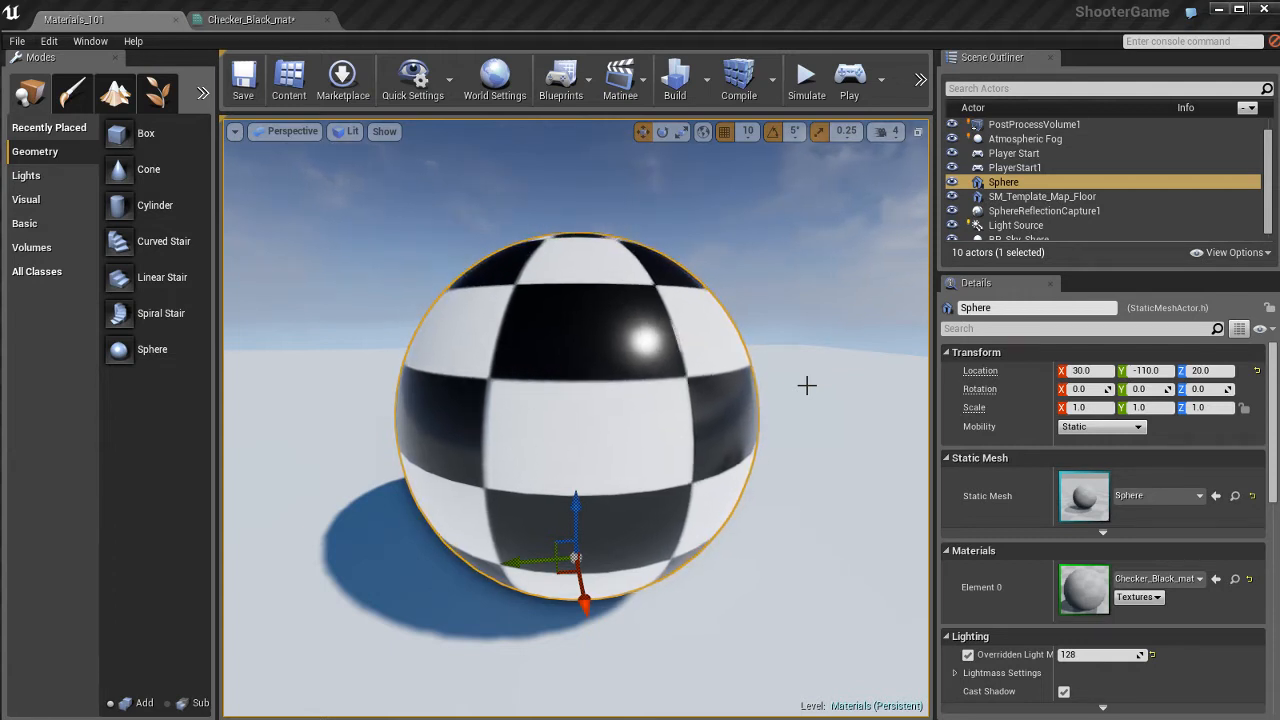
Step: Switch from the level viewport back to the Checker_Black_mat Material Editor
{"action": "left_click", "coordinate": [250, 20]}
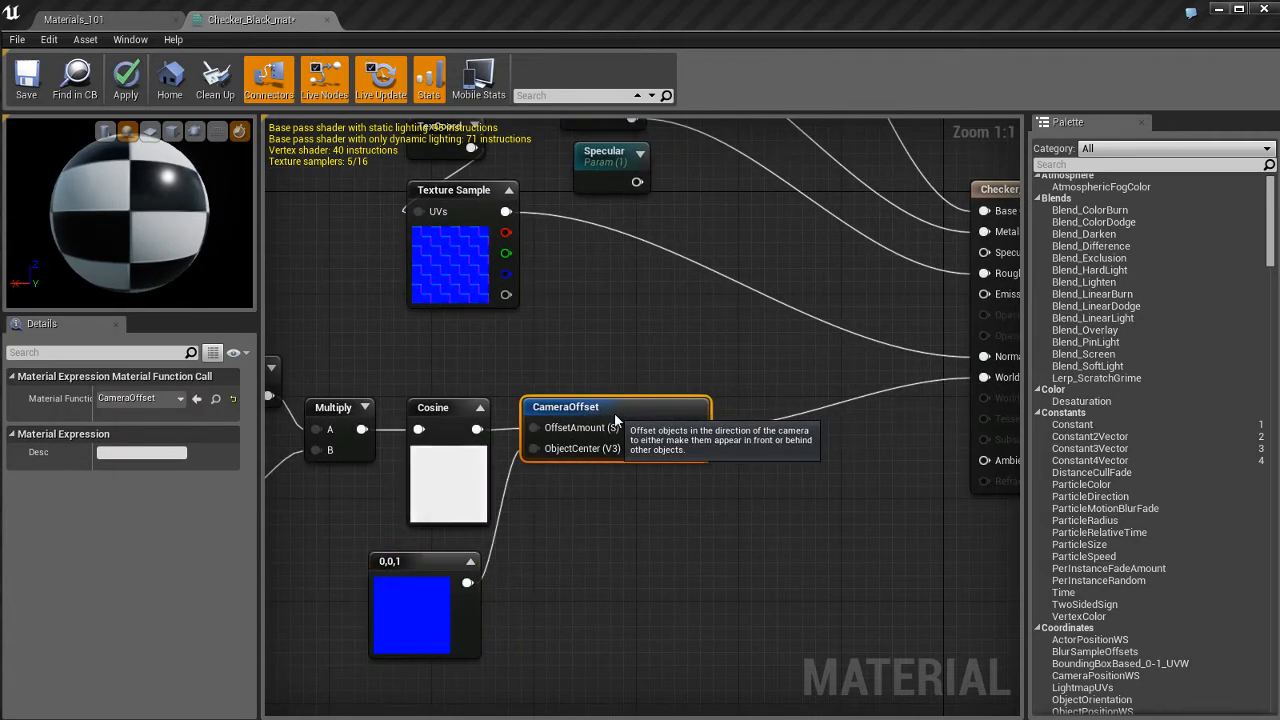
Step: Wrap the Time, Multiply, Cosine and CameraOffset nodes in a comment named 'funky'
{"action": "left_click", "coordinate": [524, 376]}
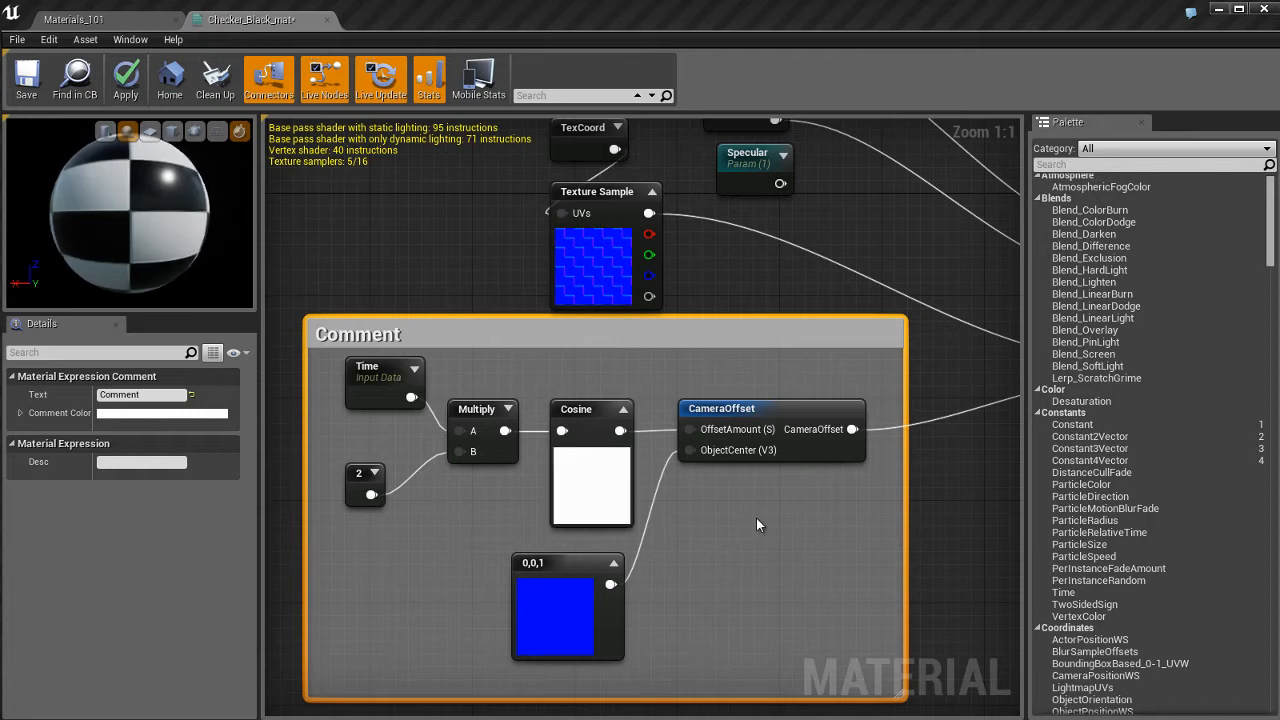
{"action": "mouse_move", "coordinate": [464, 328]}
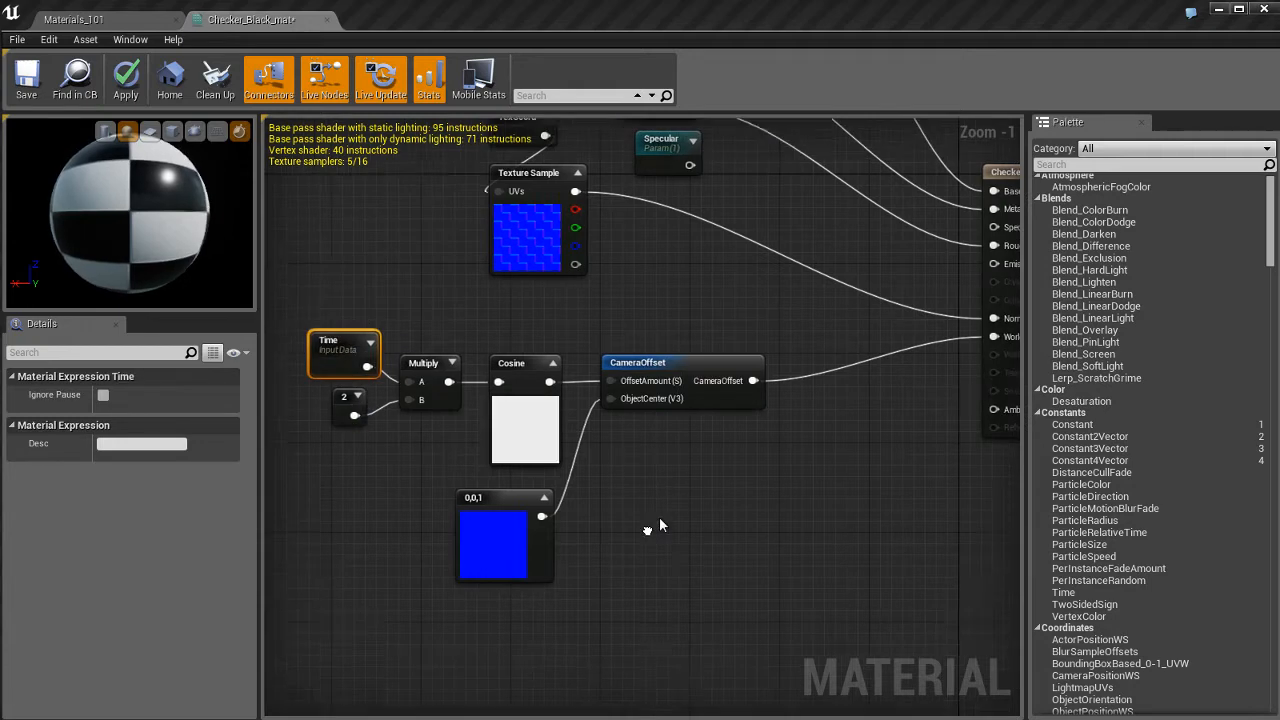
{"action": "scroll", "scroll_direction": "down", "scroll_amount": 3}
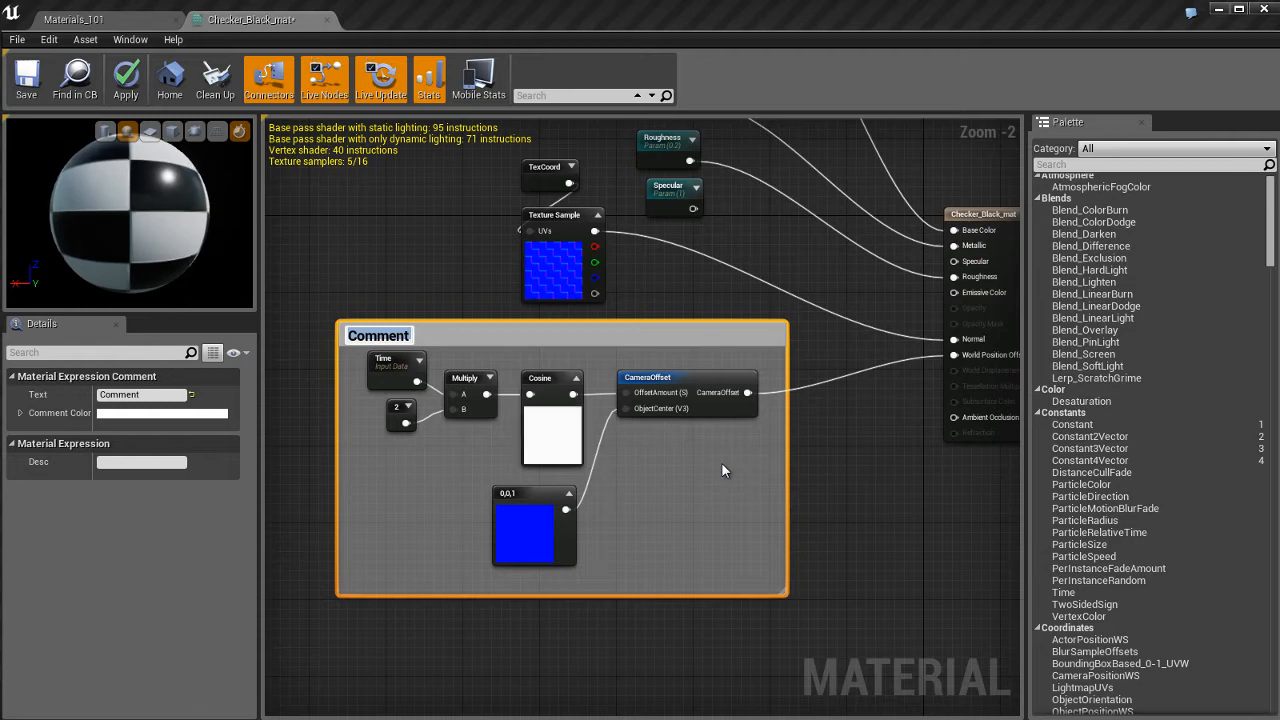
{"action": "type", "text": "funky"}
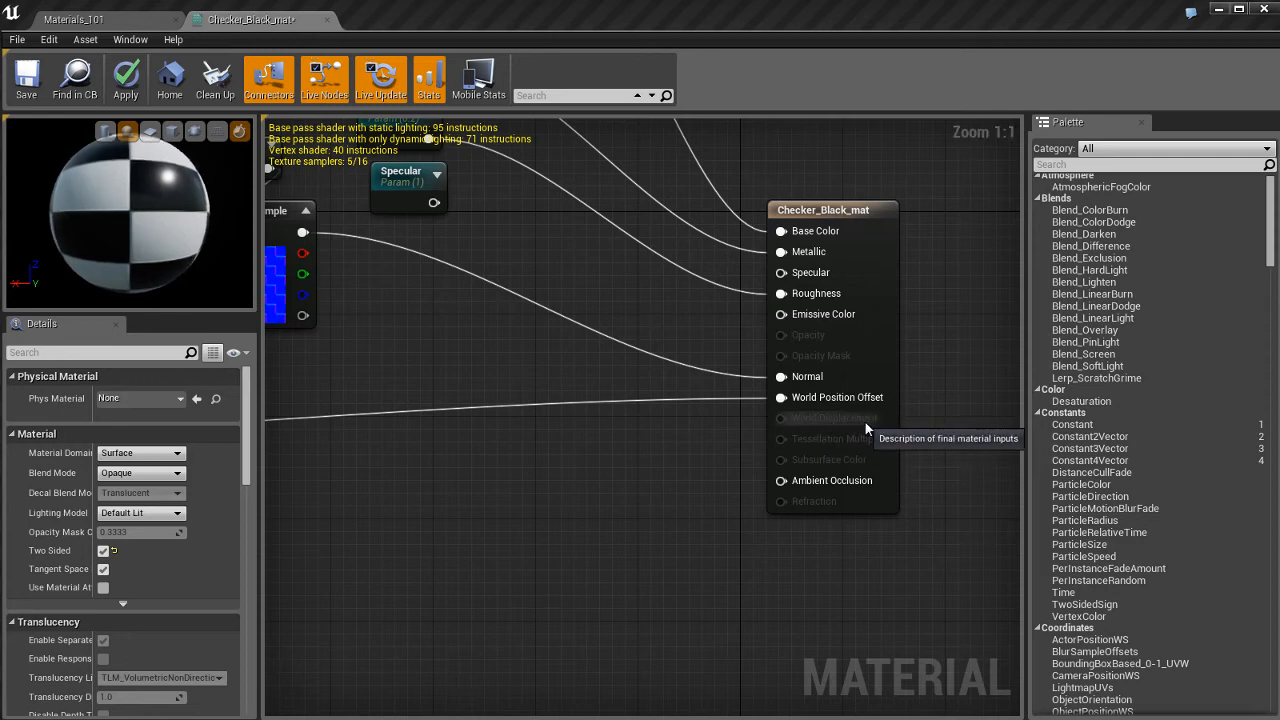
{"action": "mouse_move", "coordinate": [836, 440]}
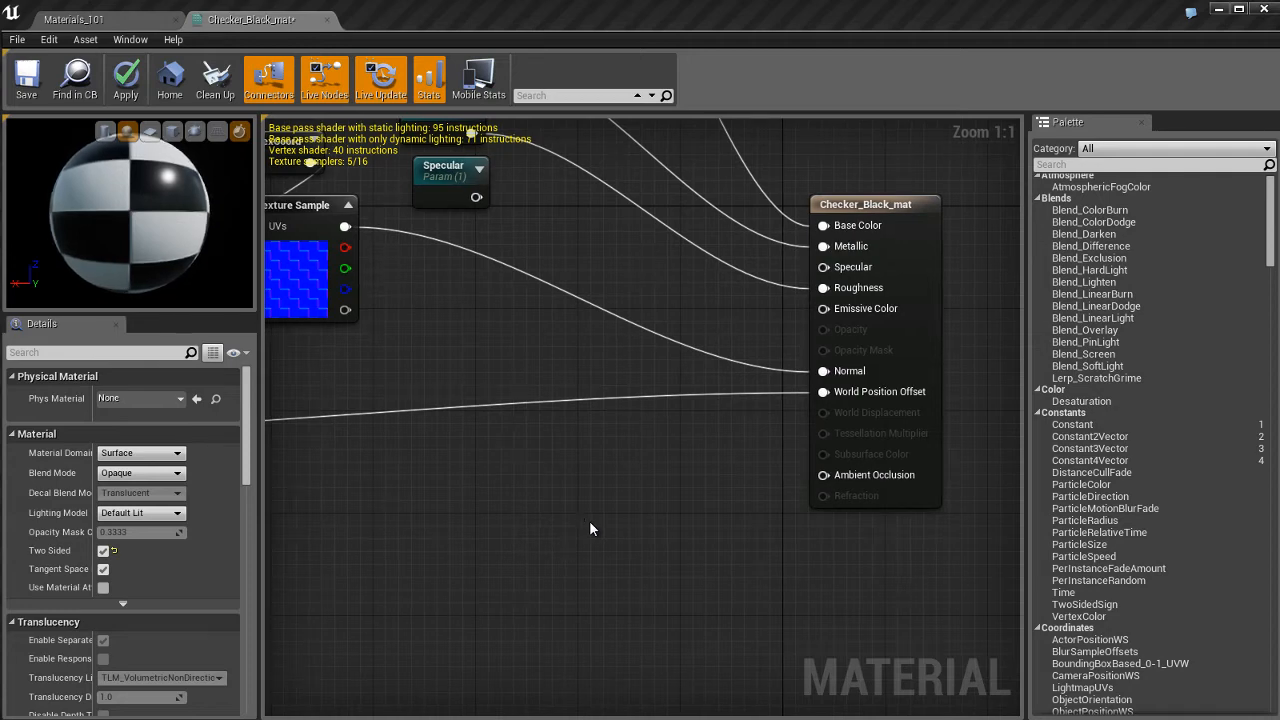
Step: Apply the material edits and set D3D11 Tessellation Mode to Flat Tessellation
{"action": "left_click", "coordinate": [124, 80]}
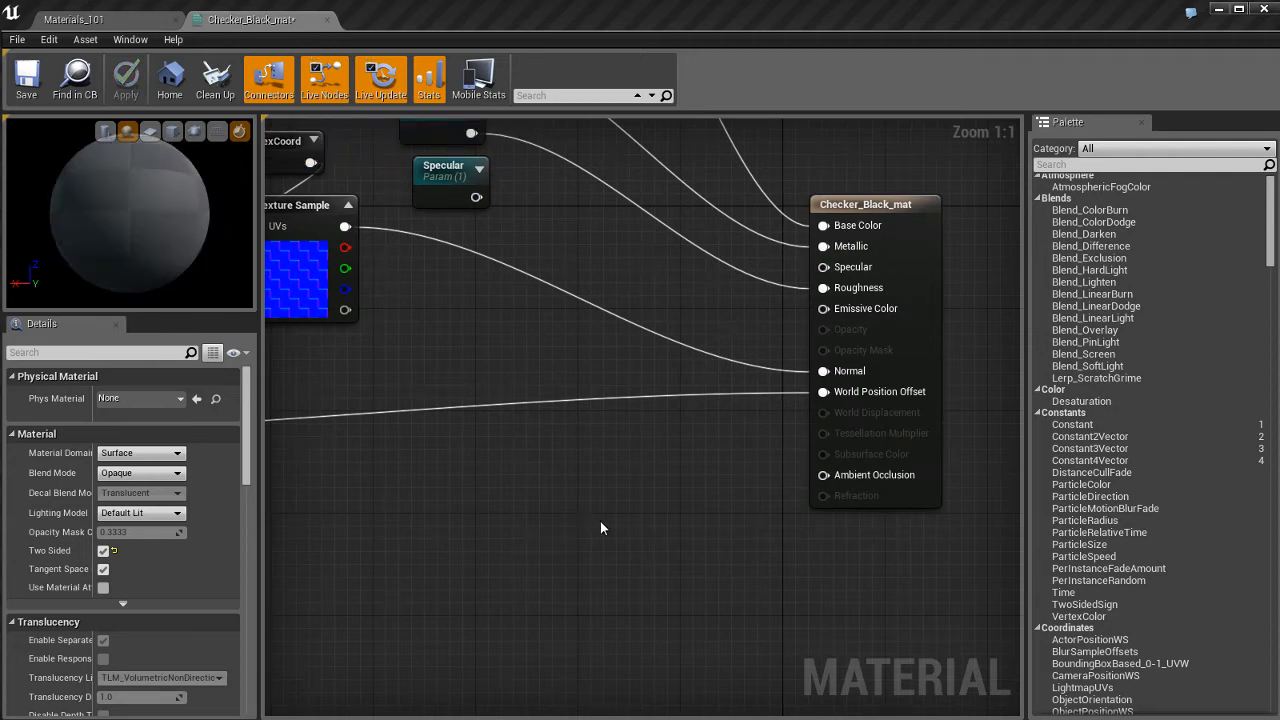
{"action": "mouse_move", "coordinate": [648, 570]}
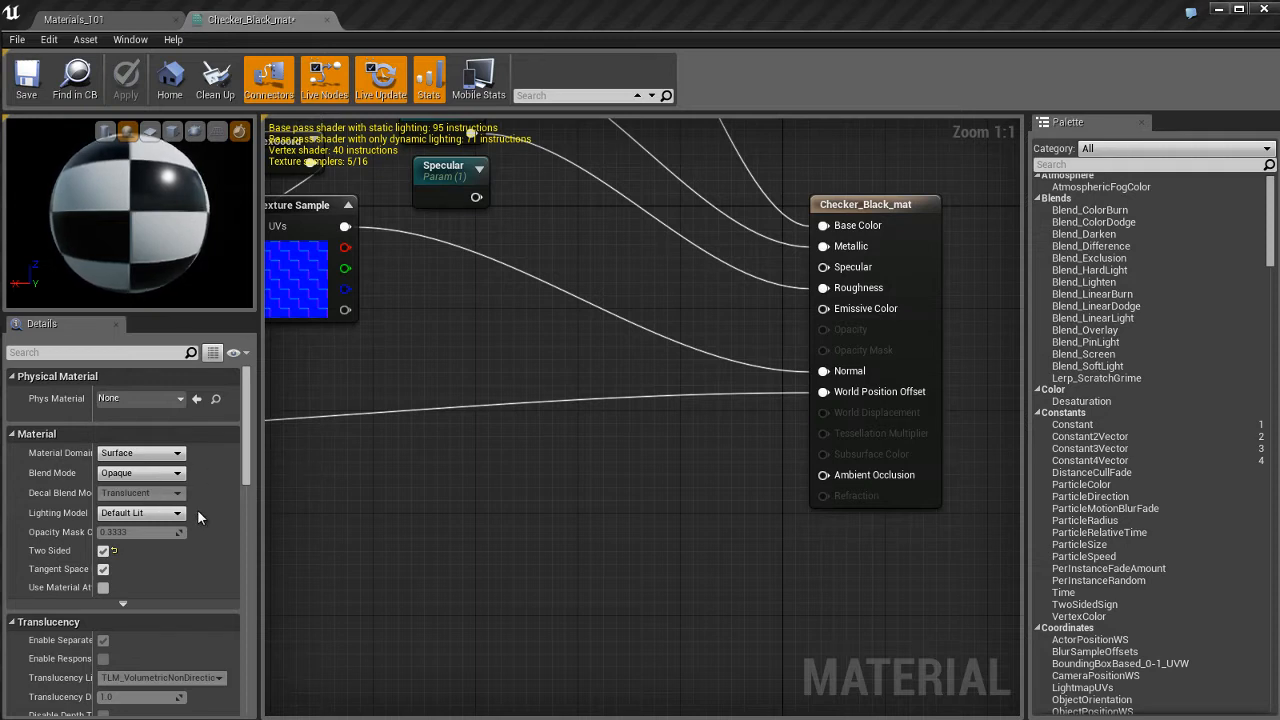
{"action": "scroll", "scroll_direction": "down", "scroll_amount": 3}
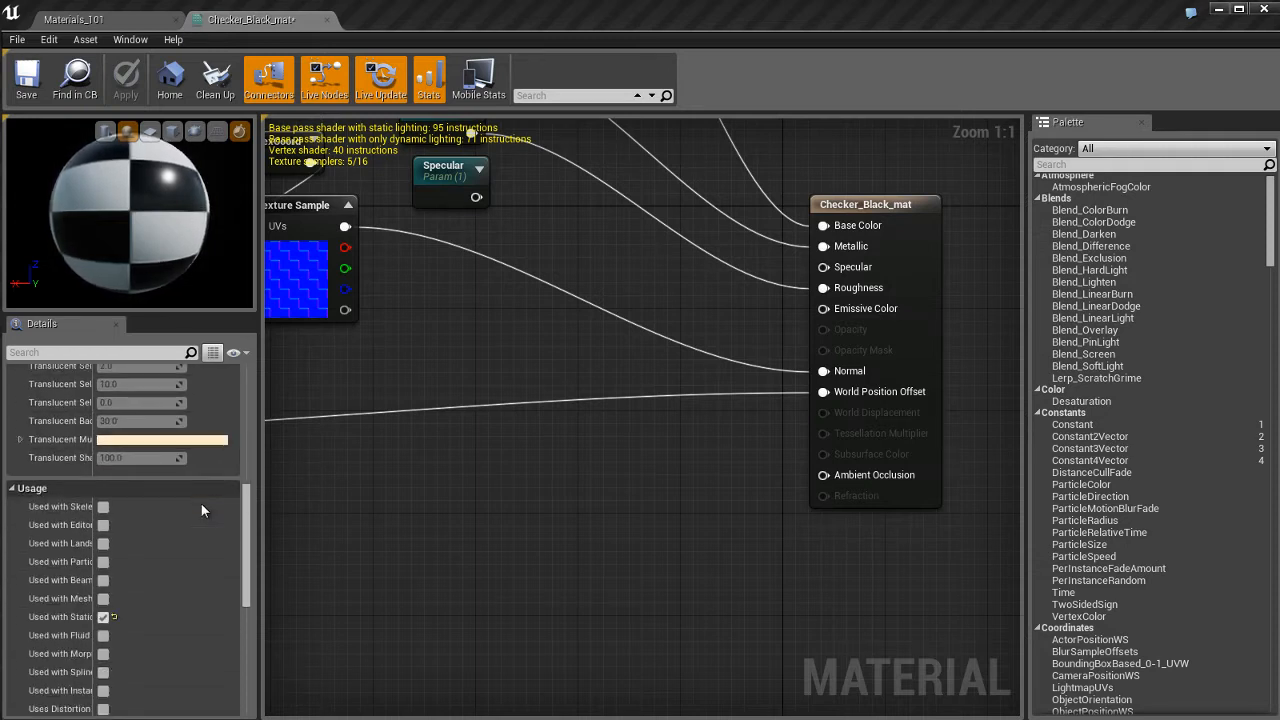
{"action": "scroll", "scroll_direction": "down", "scroll_amount": 3}
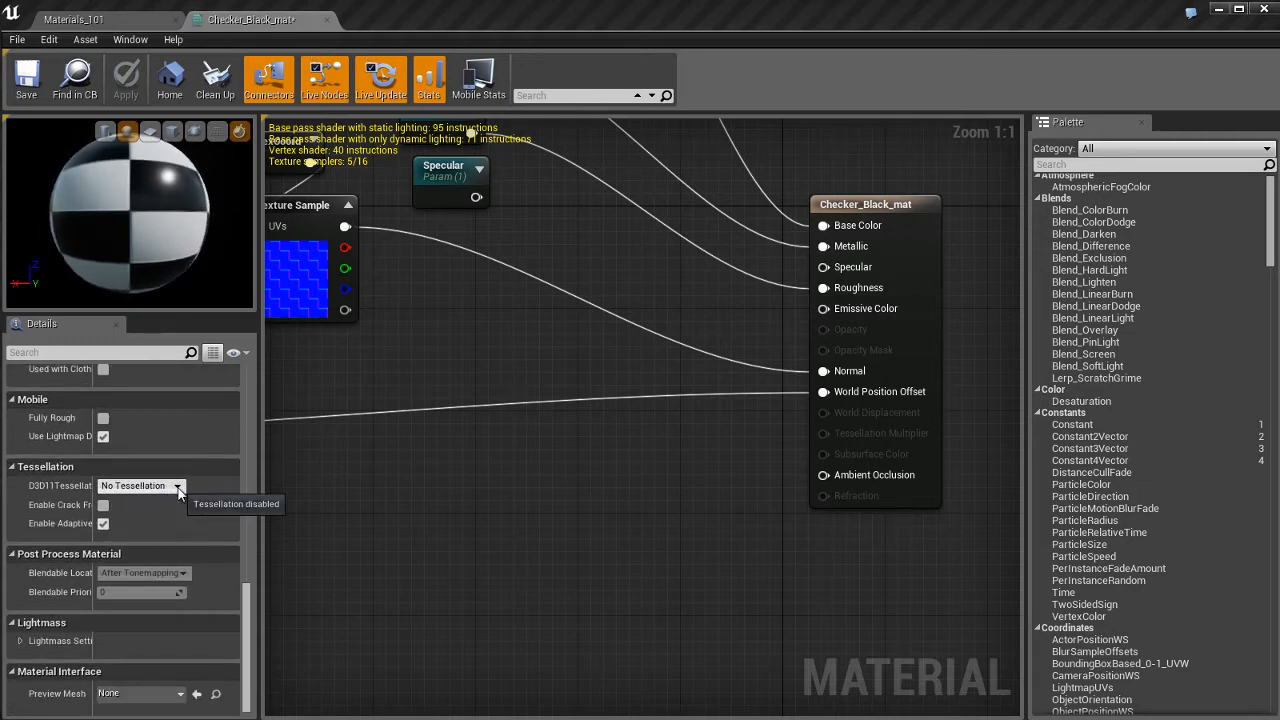
{"action": "mouse_move", "coordinate": [50, 486]}
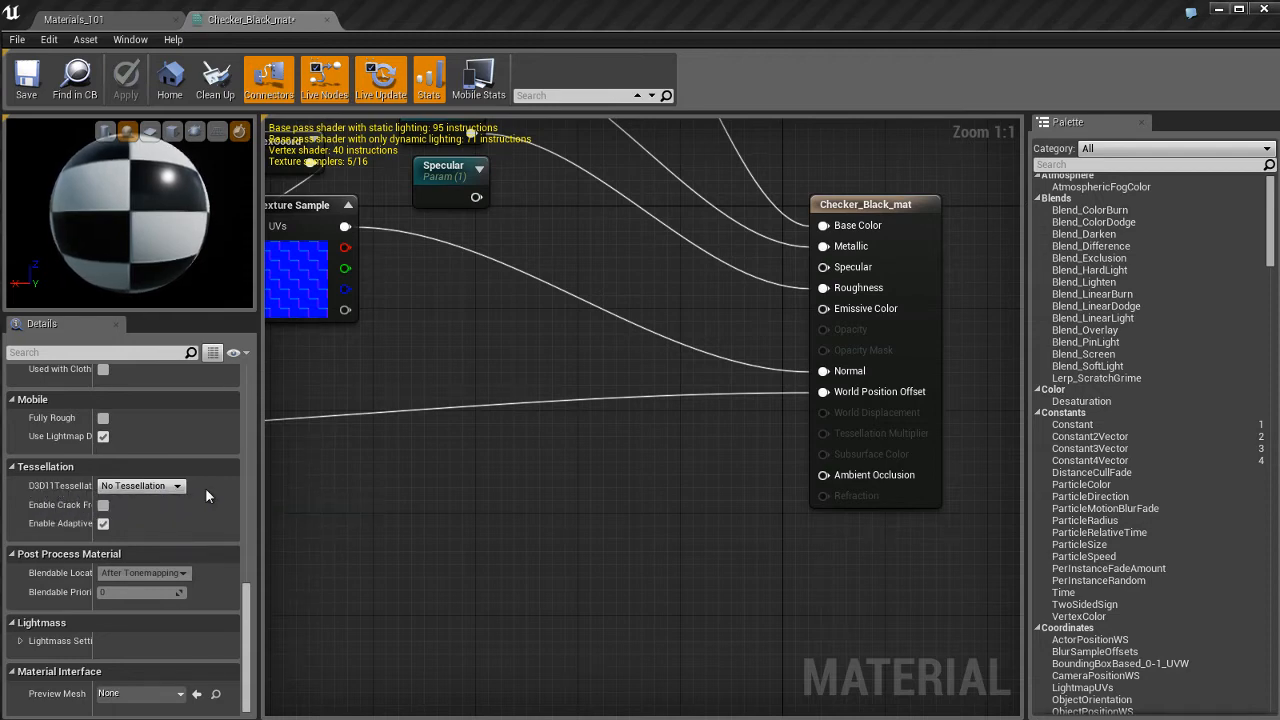
{"action": "left_click", "coordinate": [140, 486]}
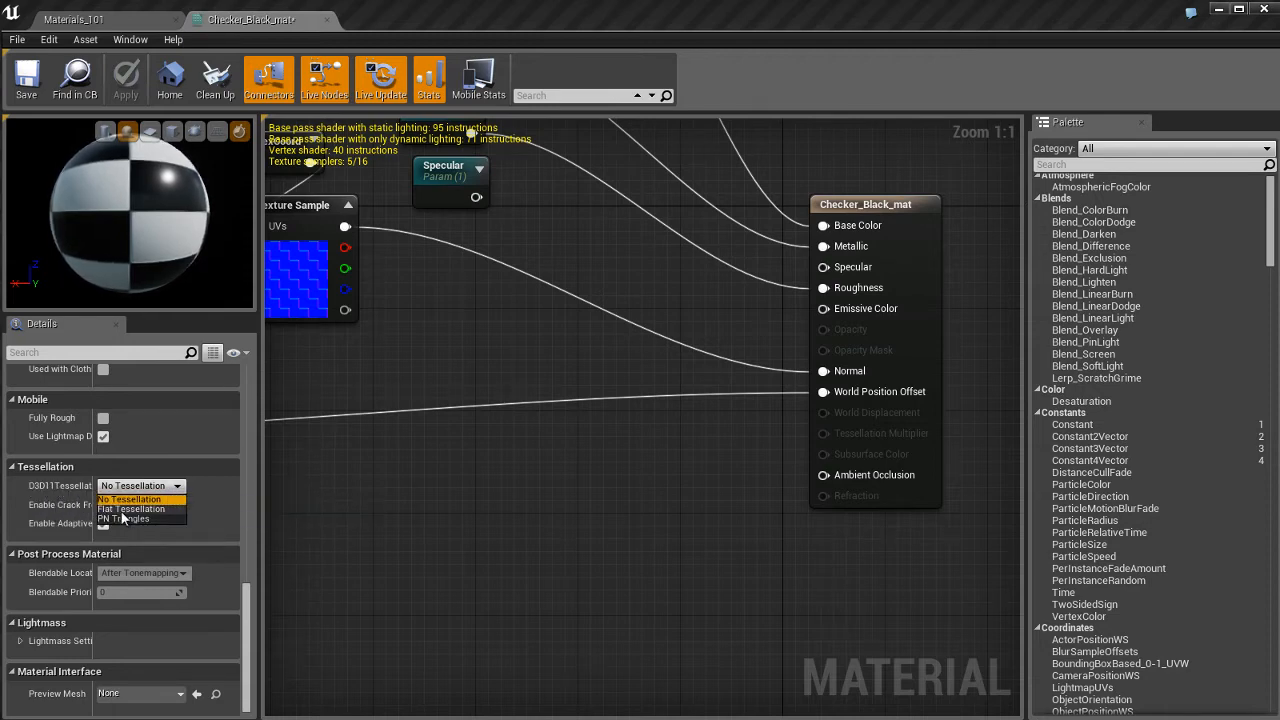
{"action": "mouse_move", "coordinate": [130, 510]}
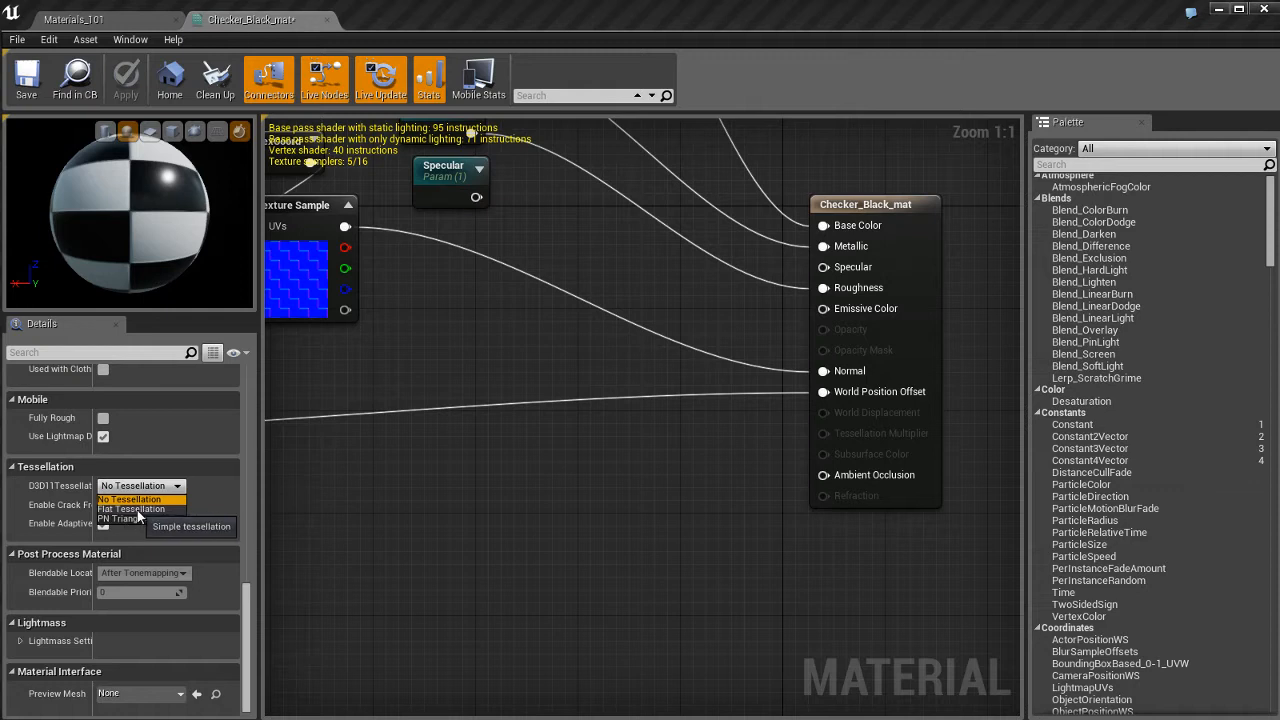
{"action": "mouse_move", "coordinate": [130, 520]}
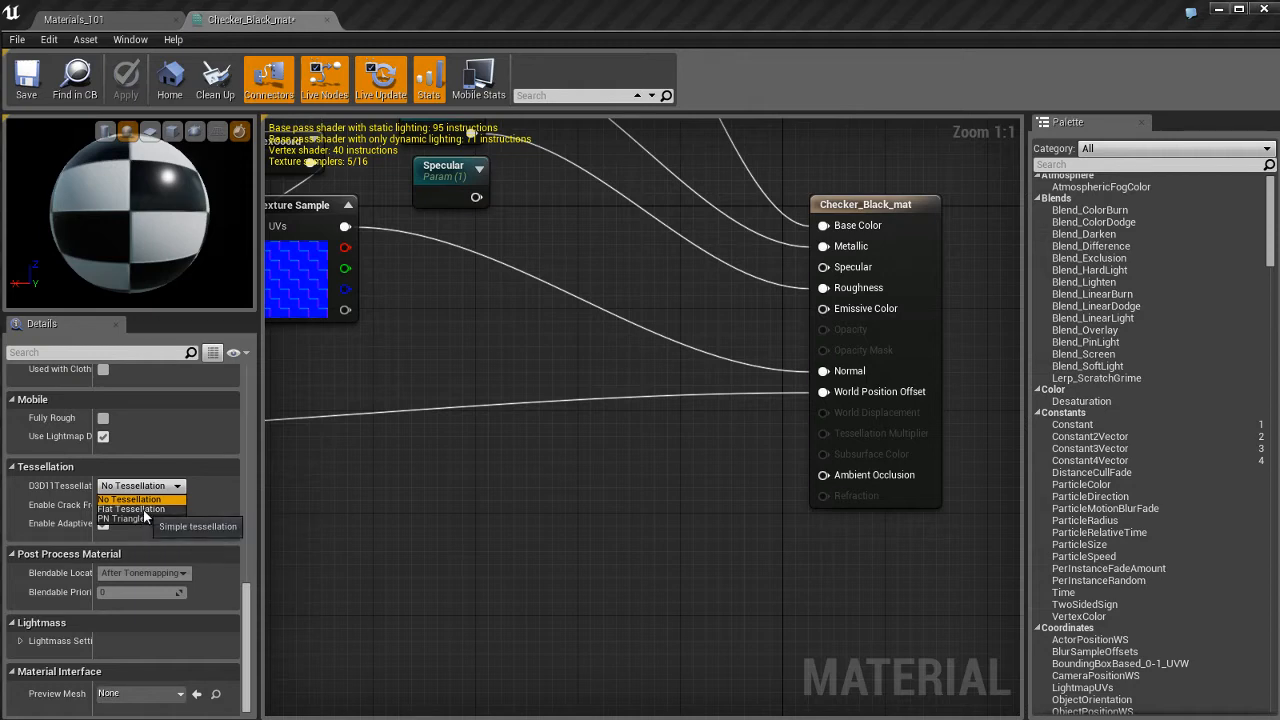
{"action": "left_click", "coordinate": [130, 510]}
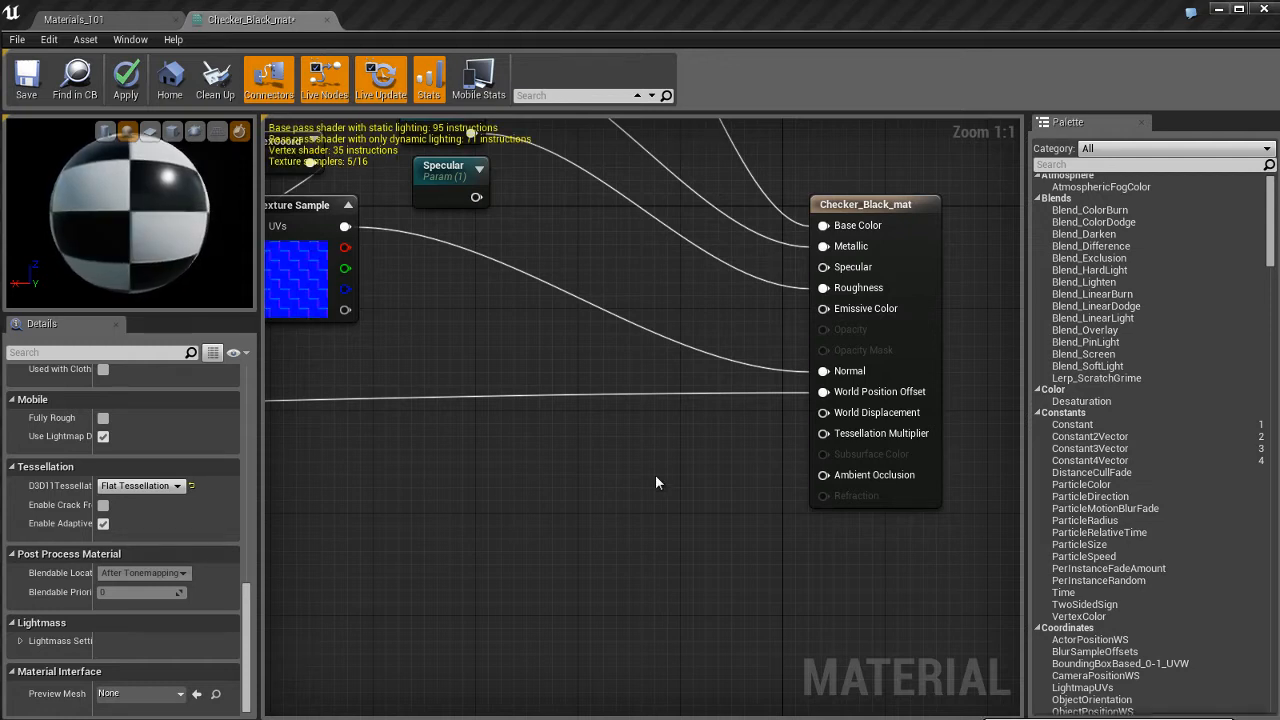
{"action": "mouse_move", "coordinate": [904, 444]}
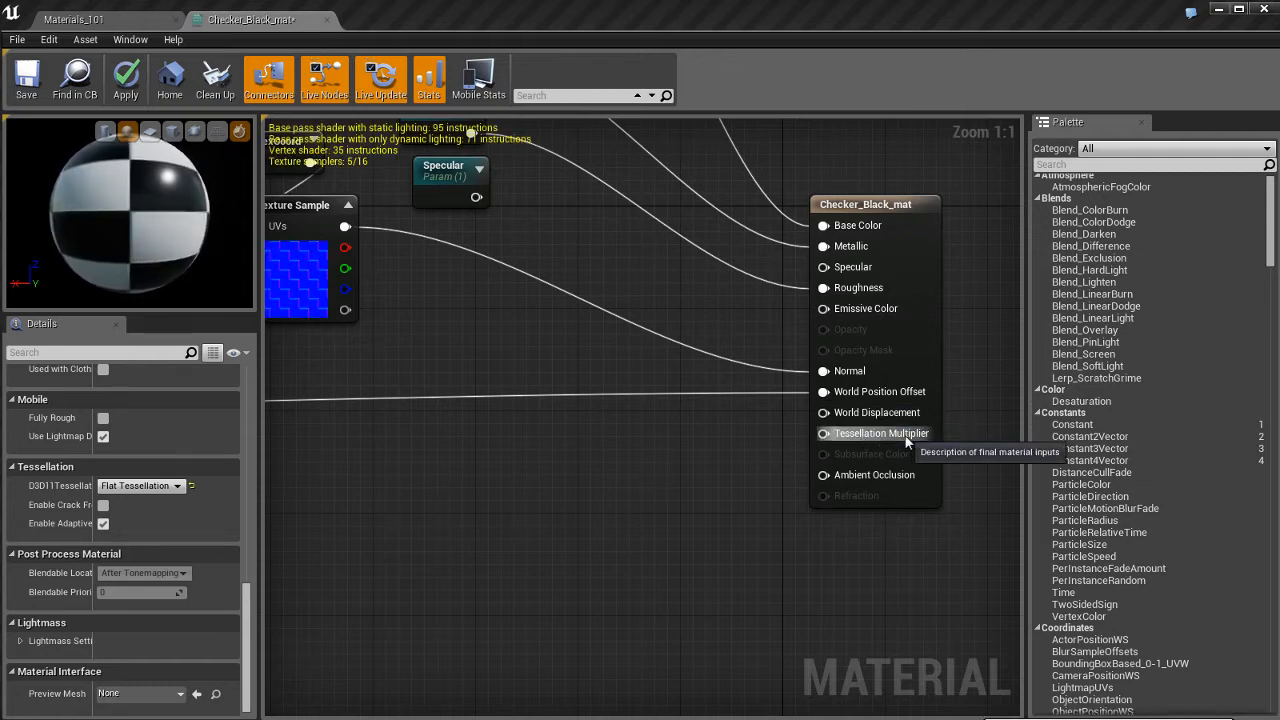
{"action": "mouse_move", "coordinate": [716, 482]}
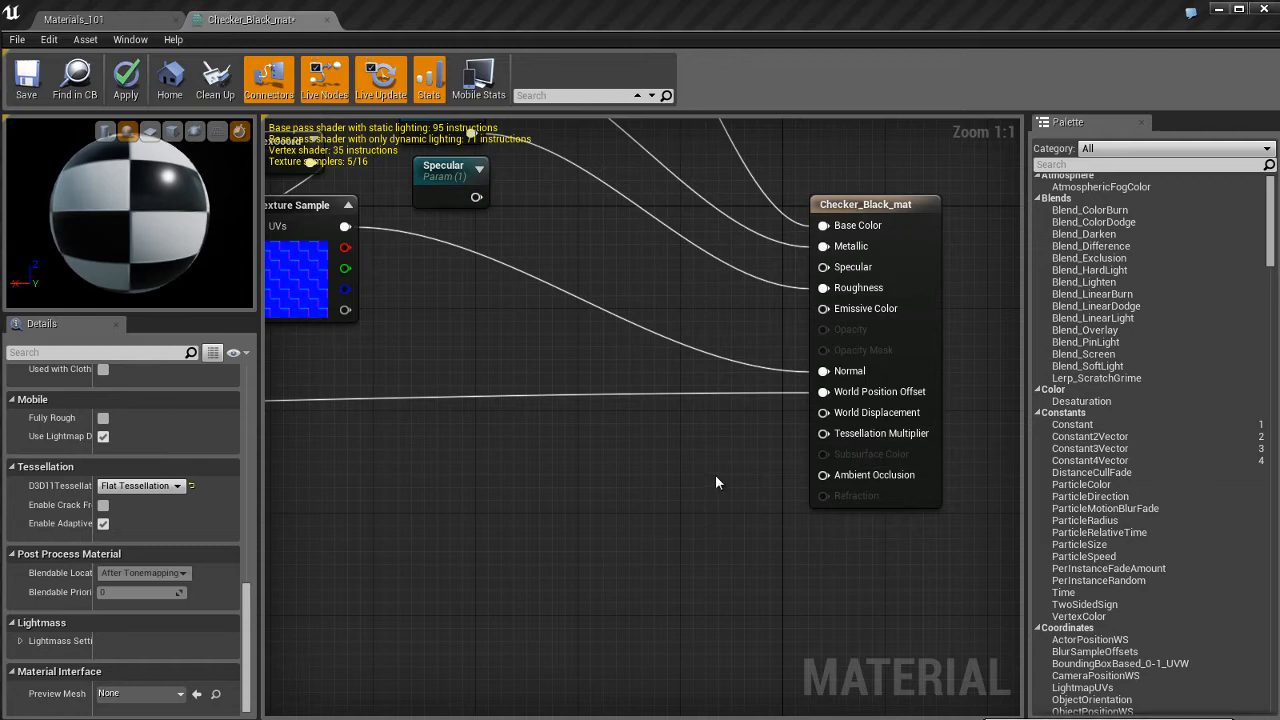
Step: Check the checkered sphere in the level, then return to the material graph
{"action": "left_click", "coordinate": [76, 20]}
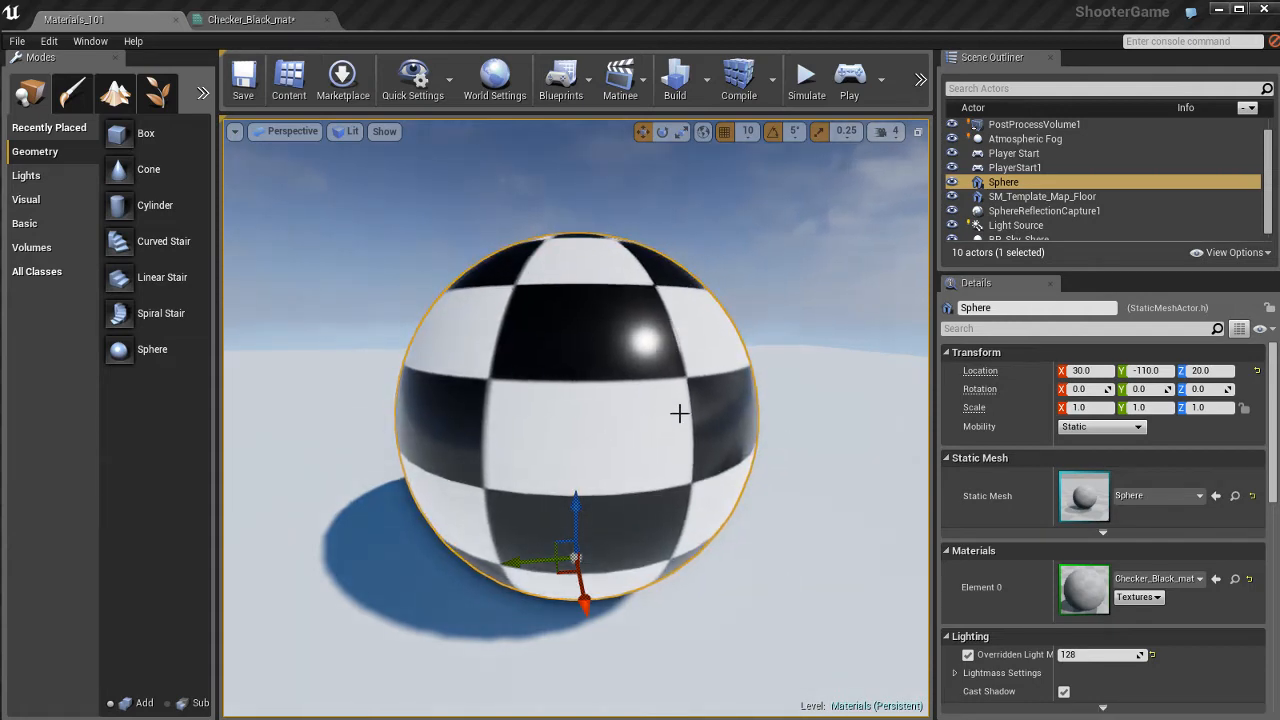
{"action": "left_click", "coordinate": [250, 20]}
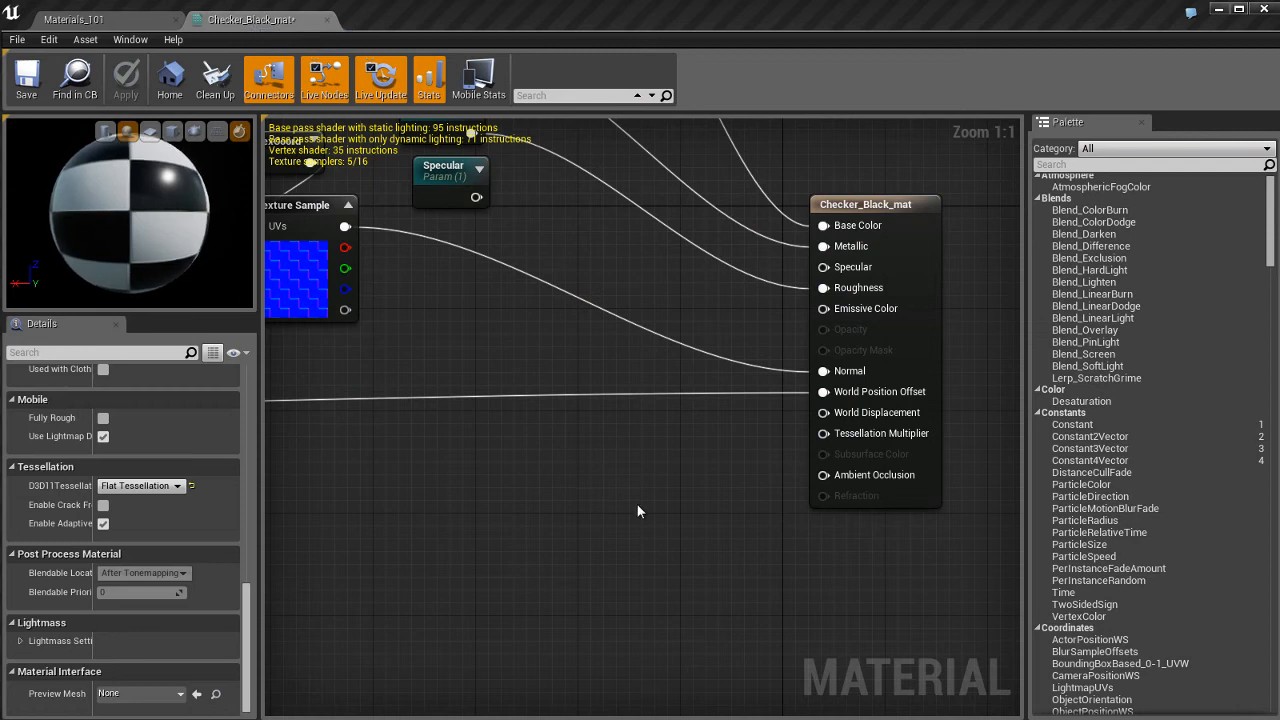
{"action": "mouse_move", "coordinate": [640, 552]}
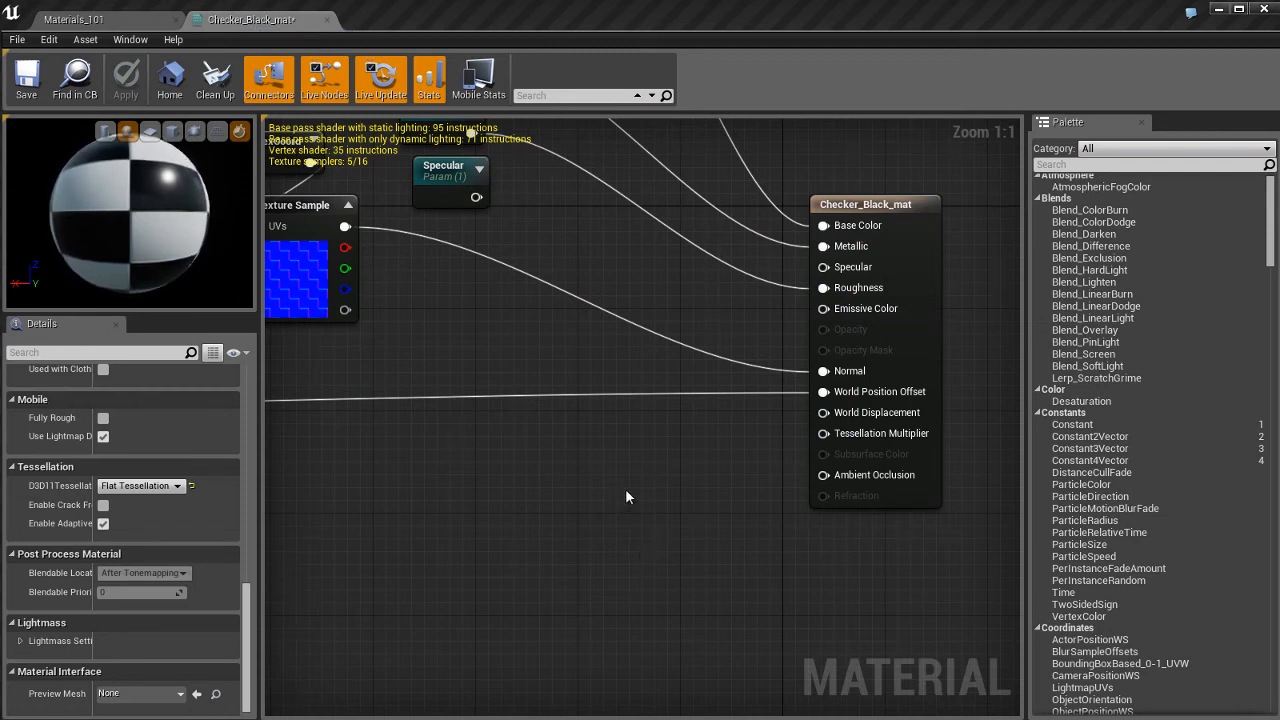
{"action": "mouse_move", "coordinate": [876, 412]}
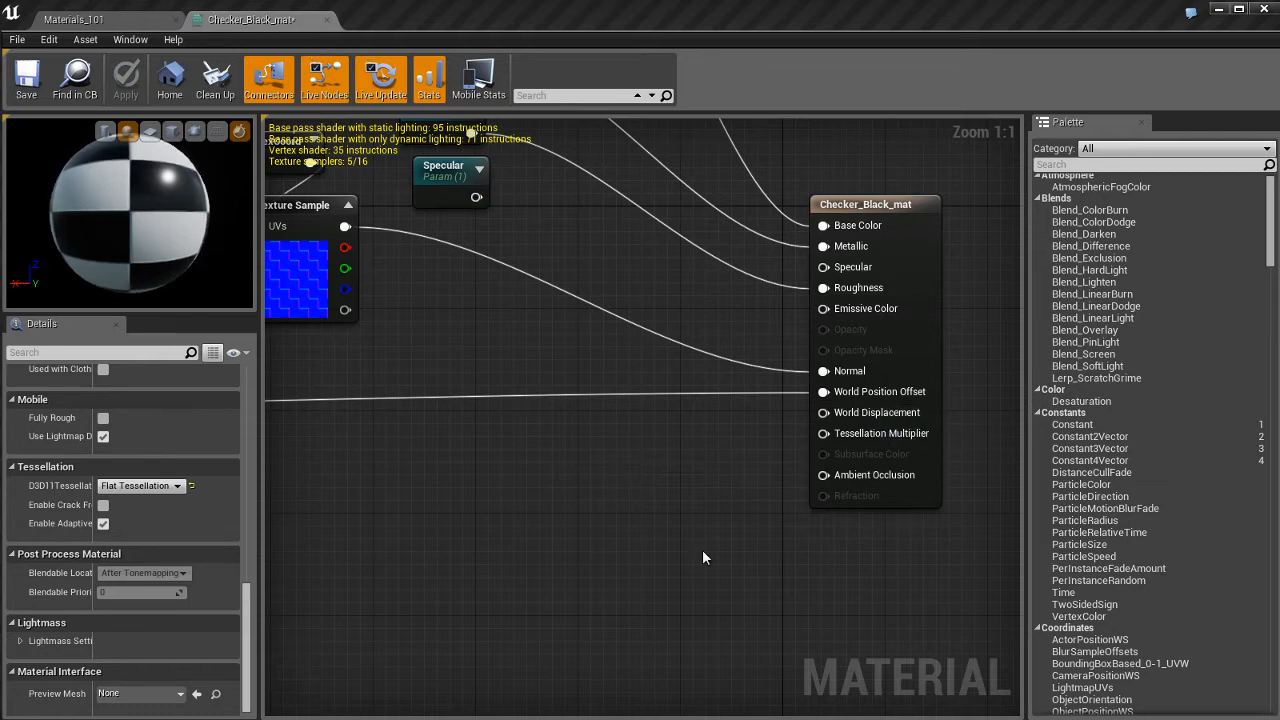
{"action": "mouse_move", "coordinate": [646, 492]}
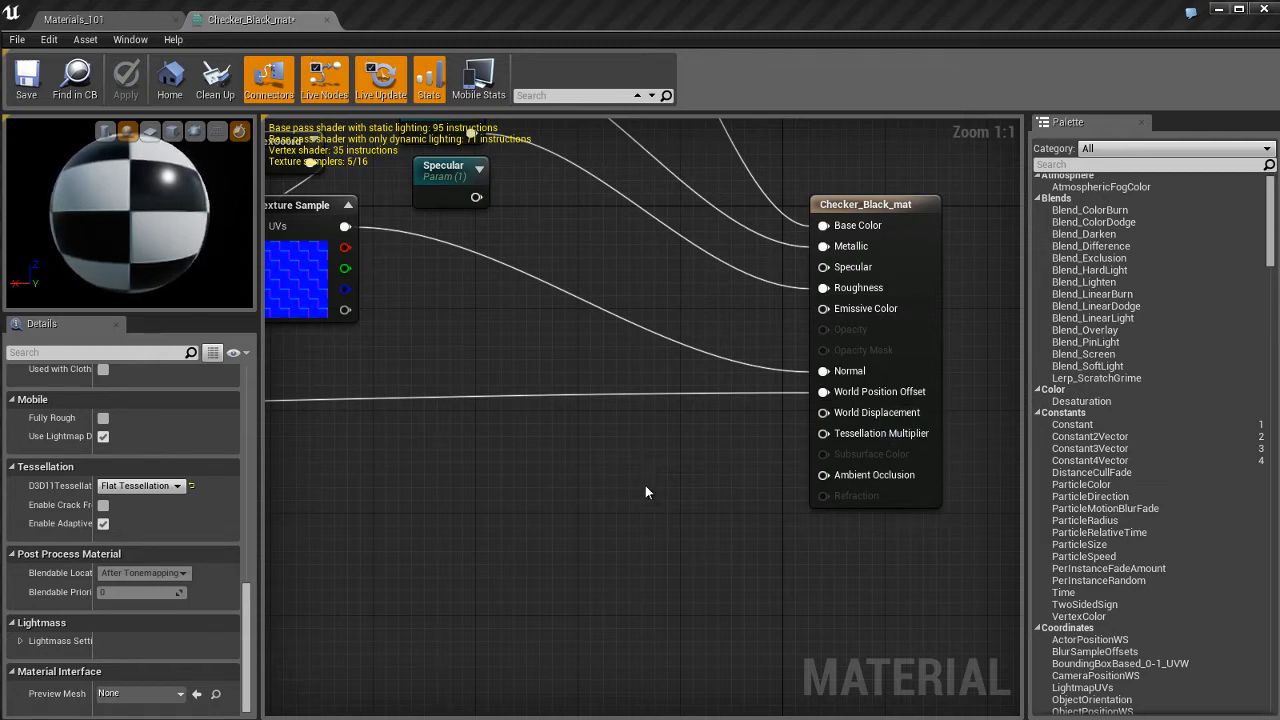
{"action": "mouse_move", "coordinate": [600, 464]}
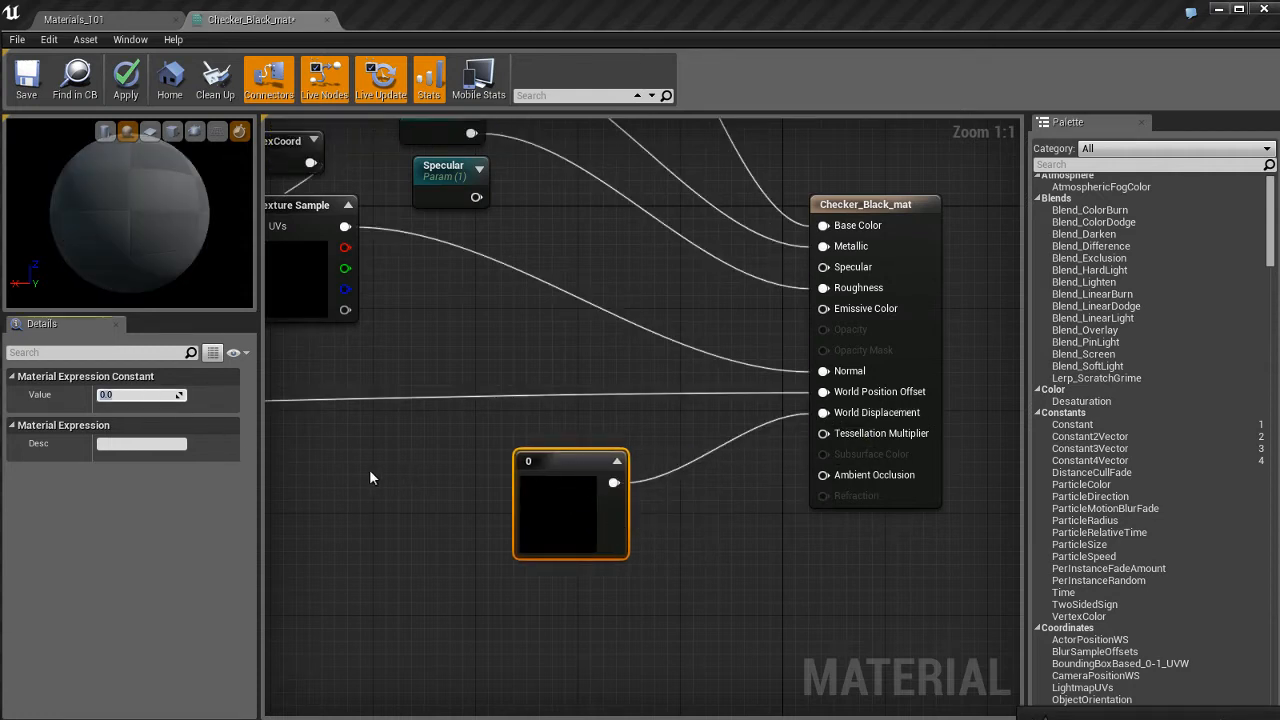
Step: Set the new Constant's Value to 20.0 for the tessellation multiplier
{"action": "type", "text": "20.0"}
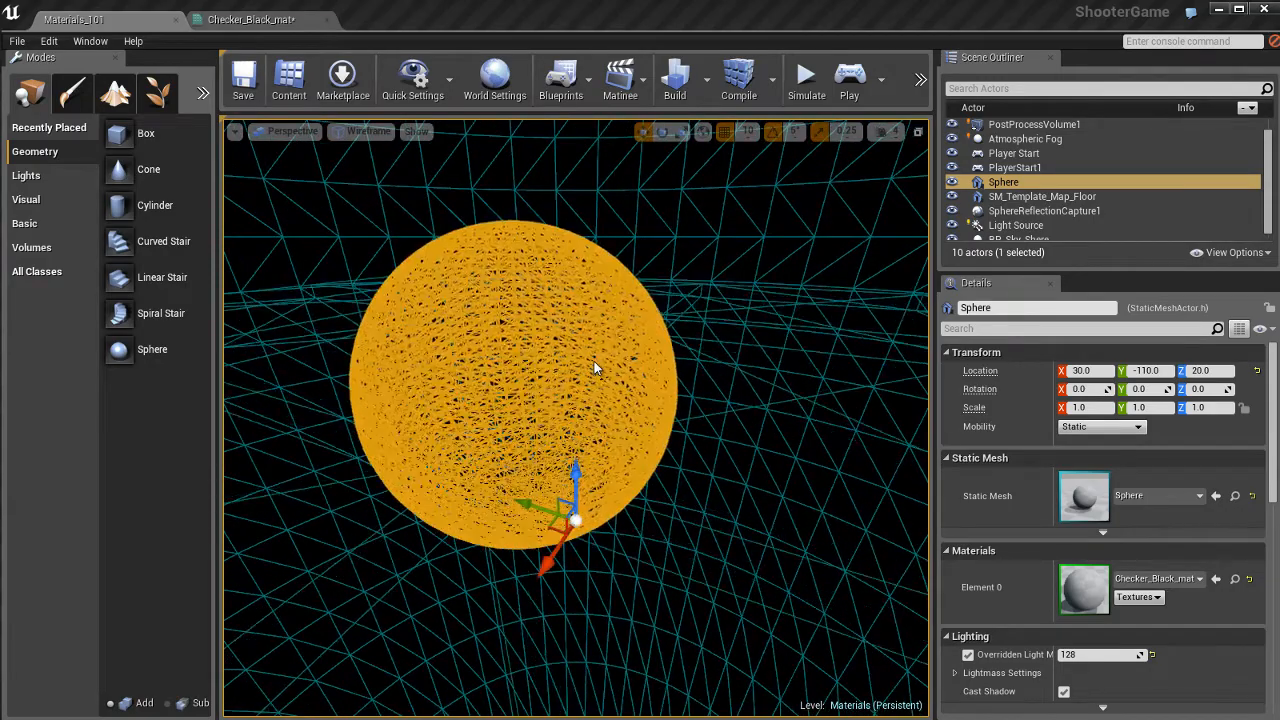
Step: Zoom the wireframe viewport to inspect the sphere's tessellated mesh density
{"action": "scroll", "scroll_direction": "up", "scroll_amount": 3}
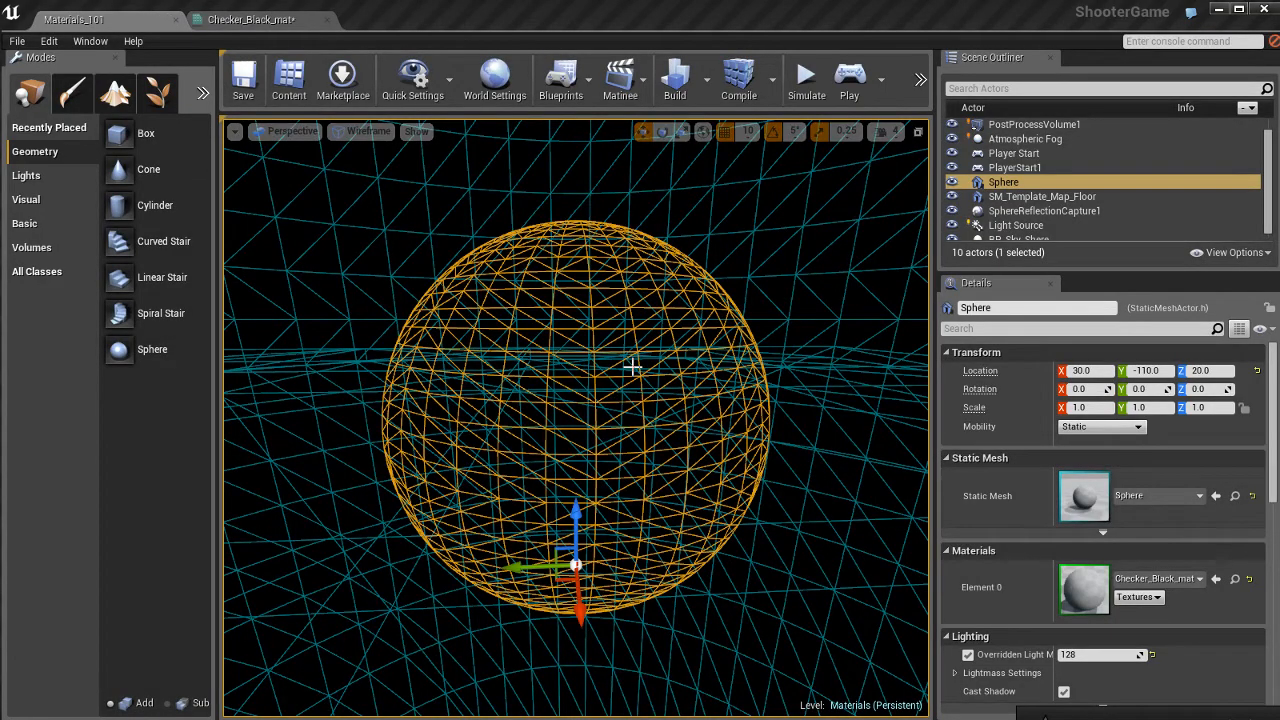
{"action": "mouse_move", "coordinate": [676, 384]}
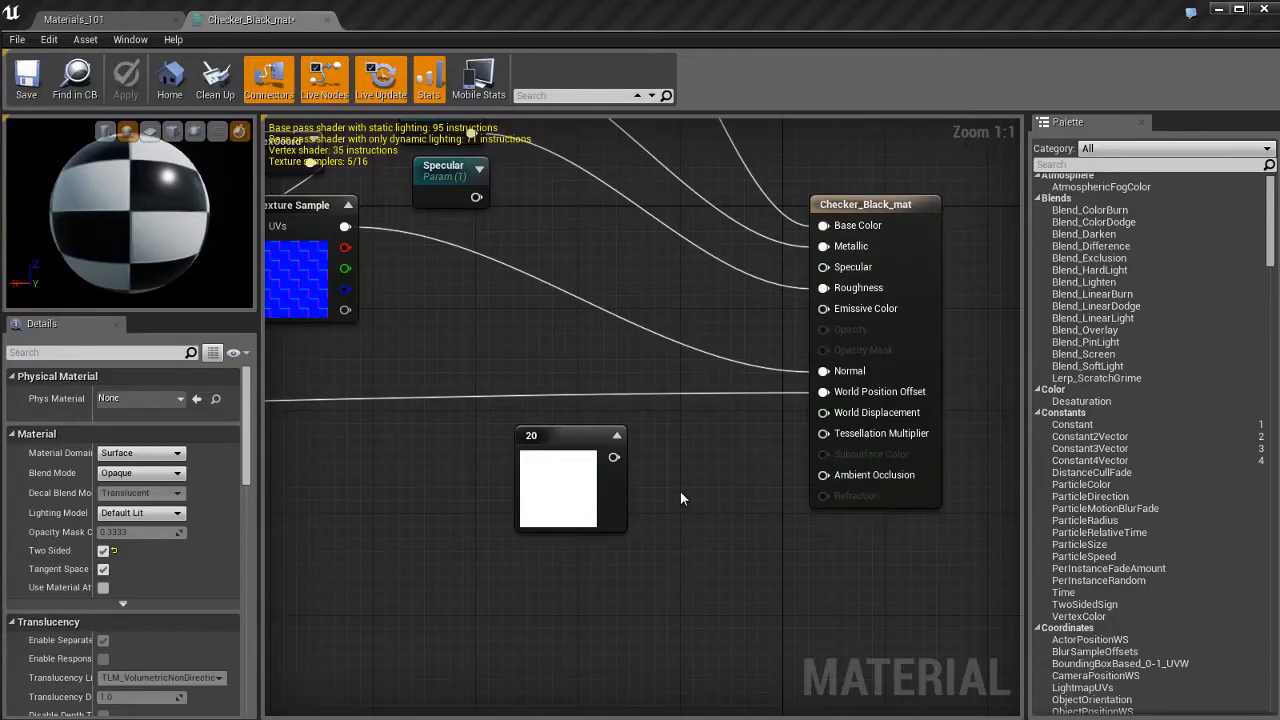
Step: Add a TexCoord node with 4× tiling feeding a new checker Texture Sample's UVs
{"action": "left_click", "coordinate": [570, 490]}
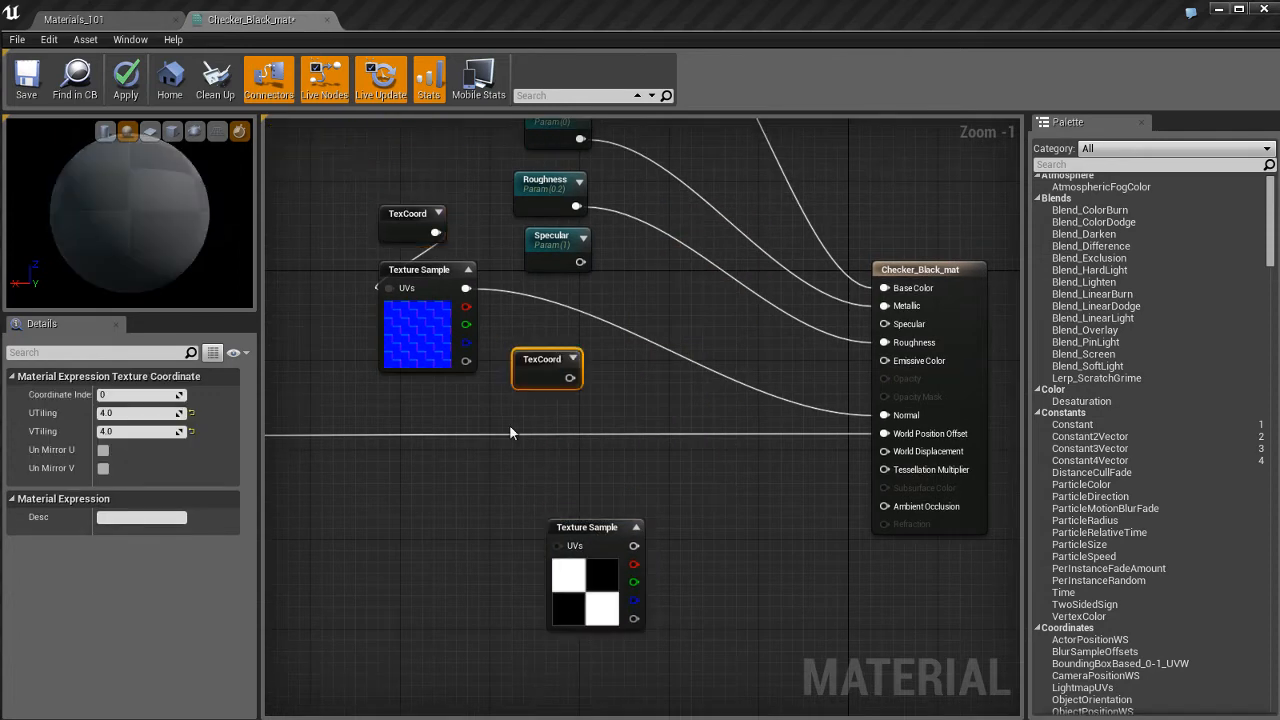
{"action": "left_click_drag", "start_coordinate": [548, 368], "coordinate": [480, 556]}
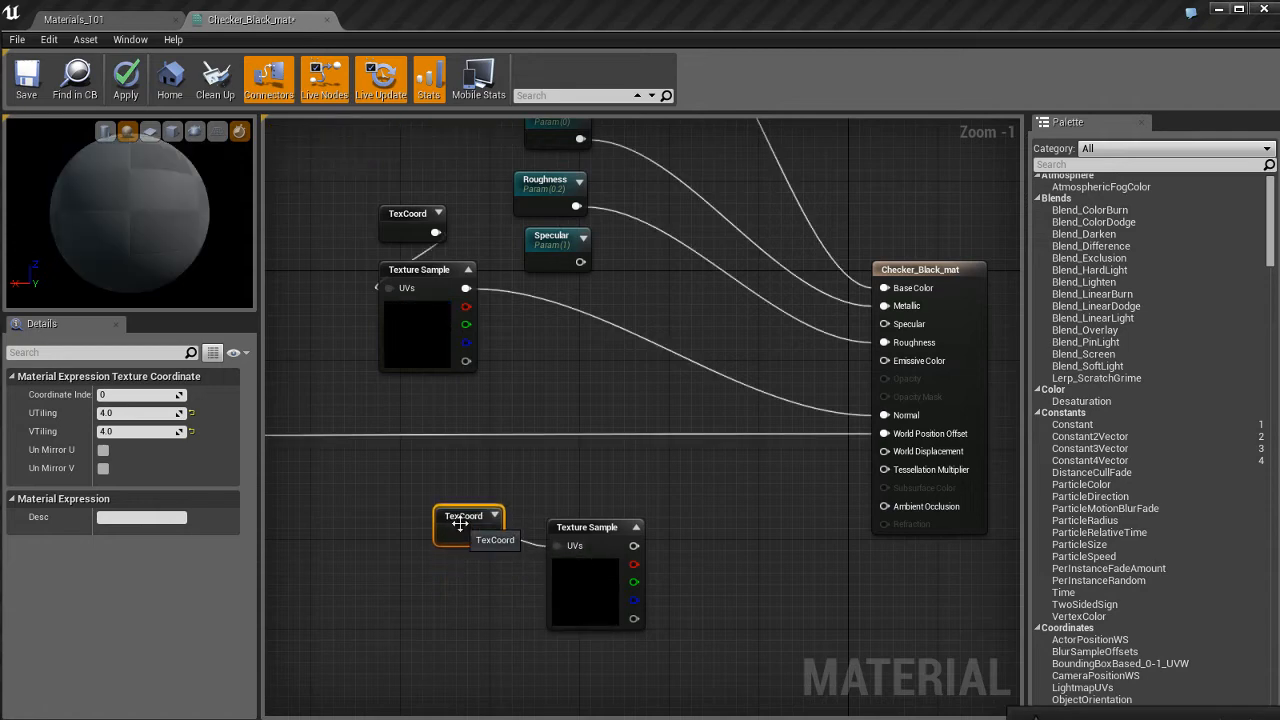
{"action": "left_click", "coordinate": [562, 516]}
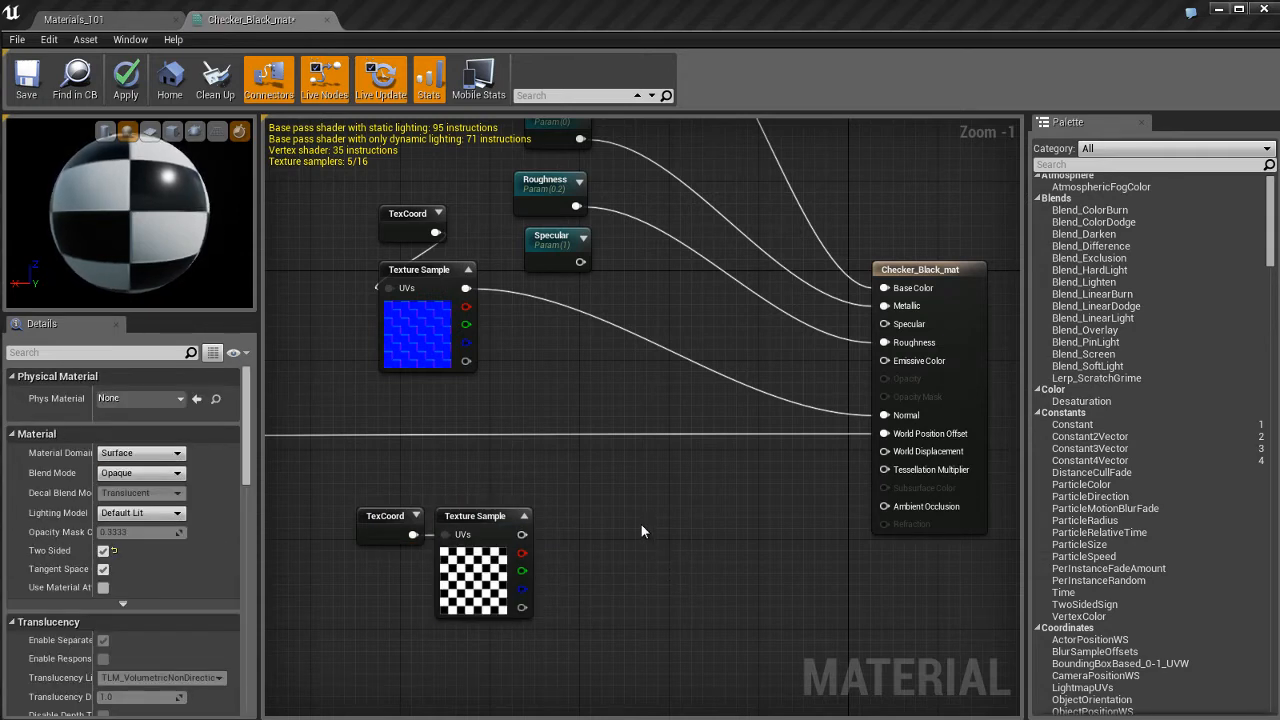
{"action": "mouse_move", "coordinate": [520, 536]}
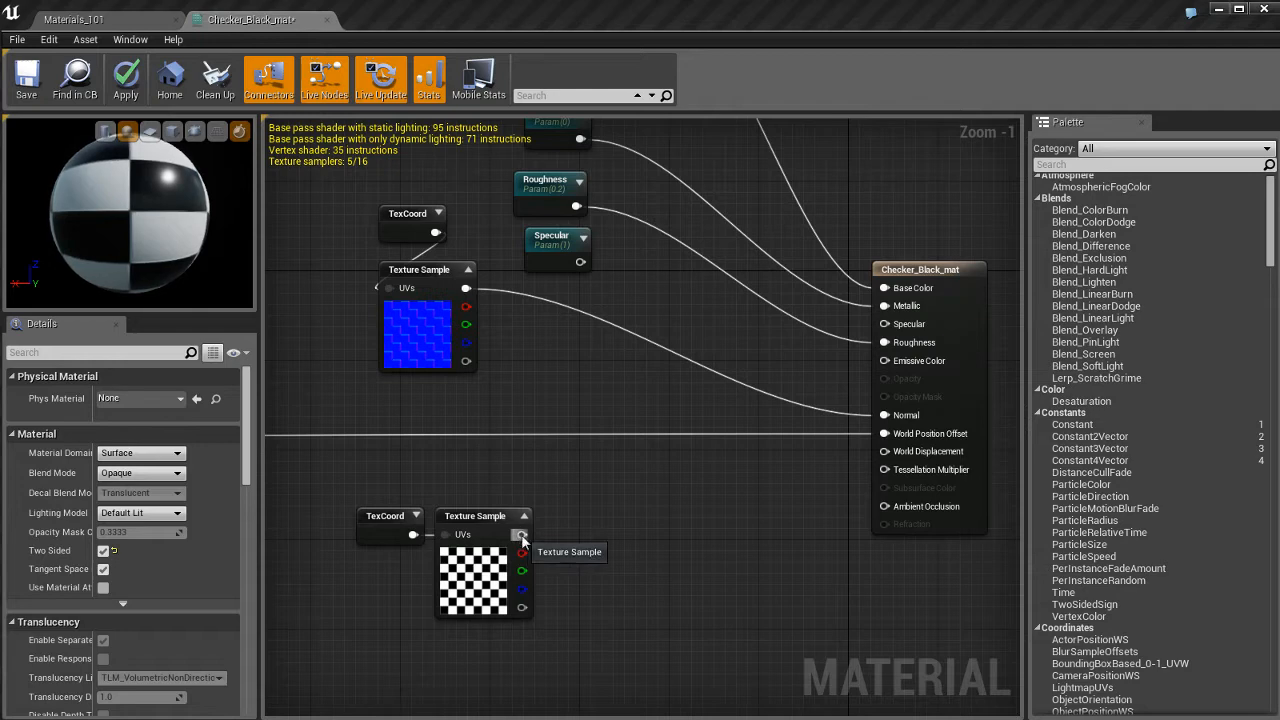
{"action": "left_click_drag", "start_coordinate": [520, 536], "coordinate": [884, 452]}
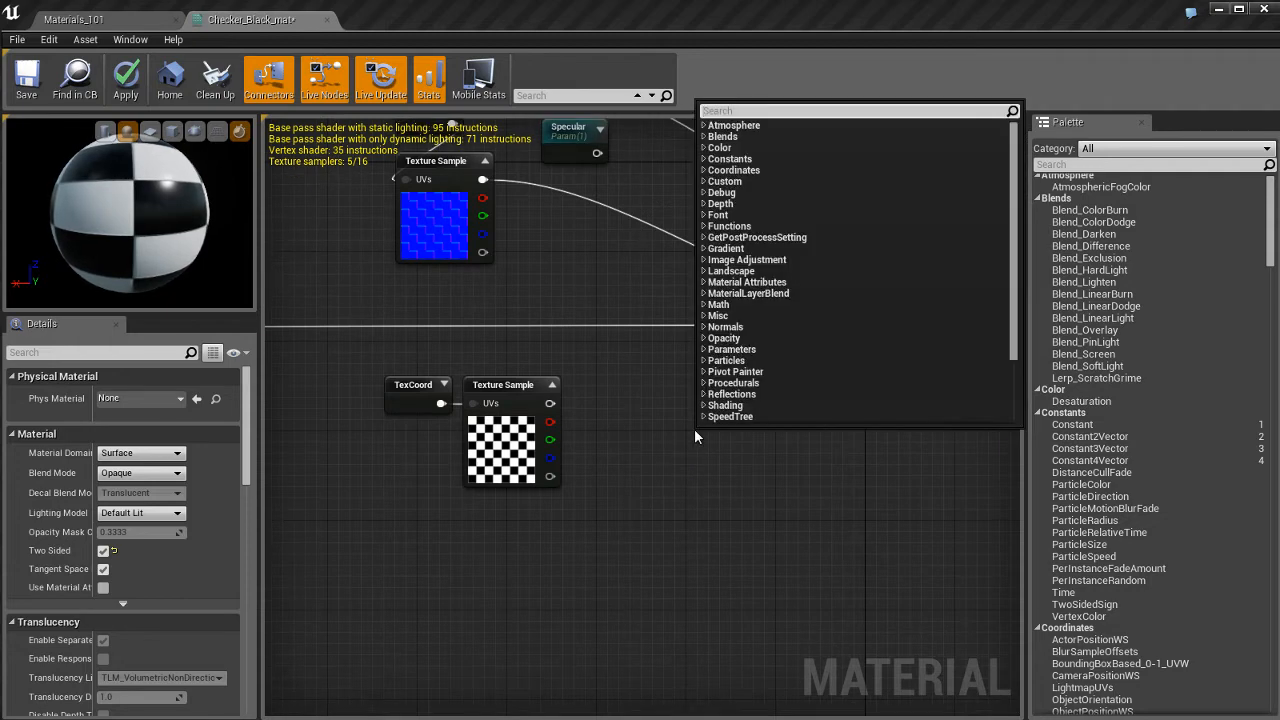
Step: Multiply VertexNormalWS by a new Constant set to 3.0
{"action": "type", "text": "vertex"}
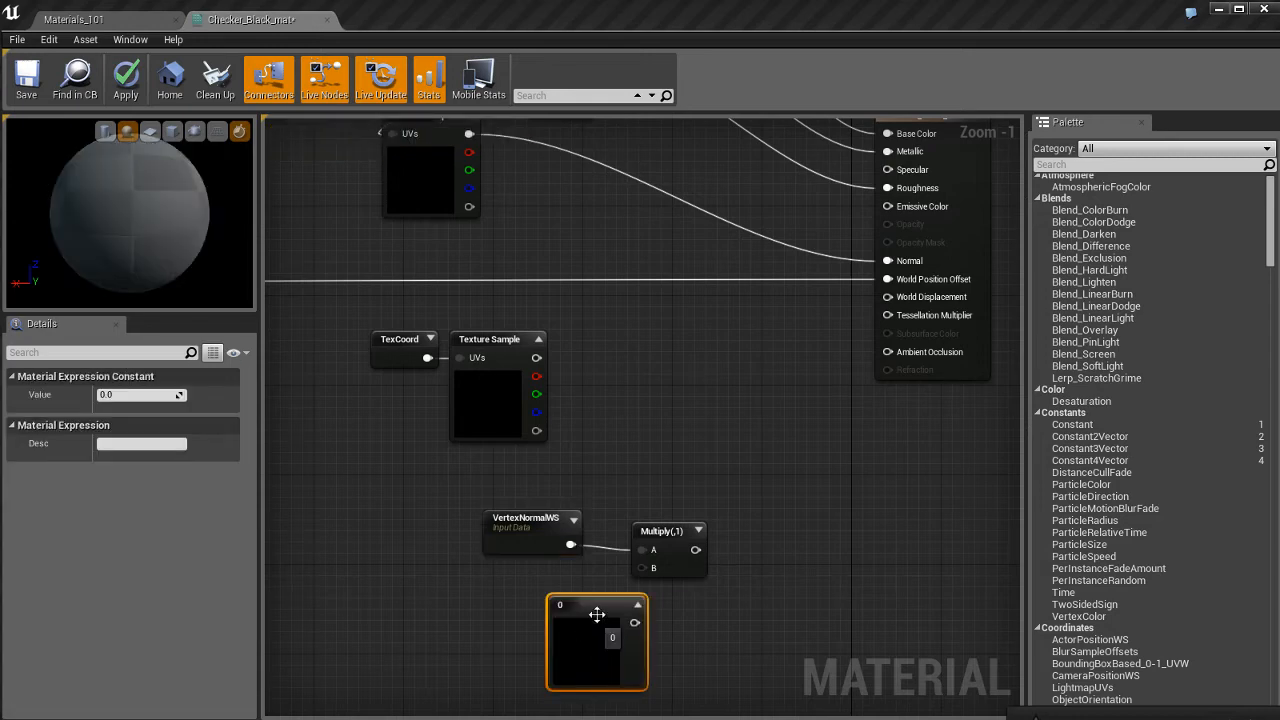
{"action": "left_click_drag", "start_coordinate": [596, 614], "coordinate": [554, 614]}
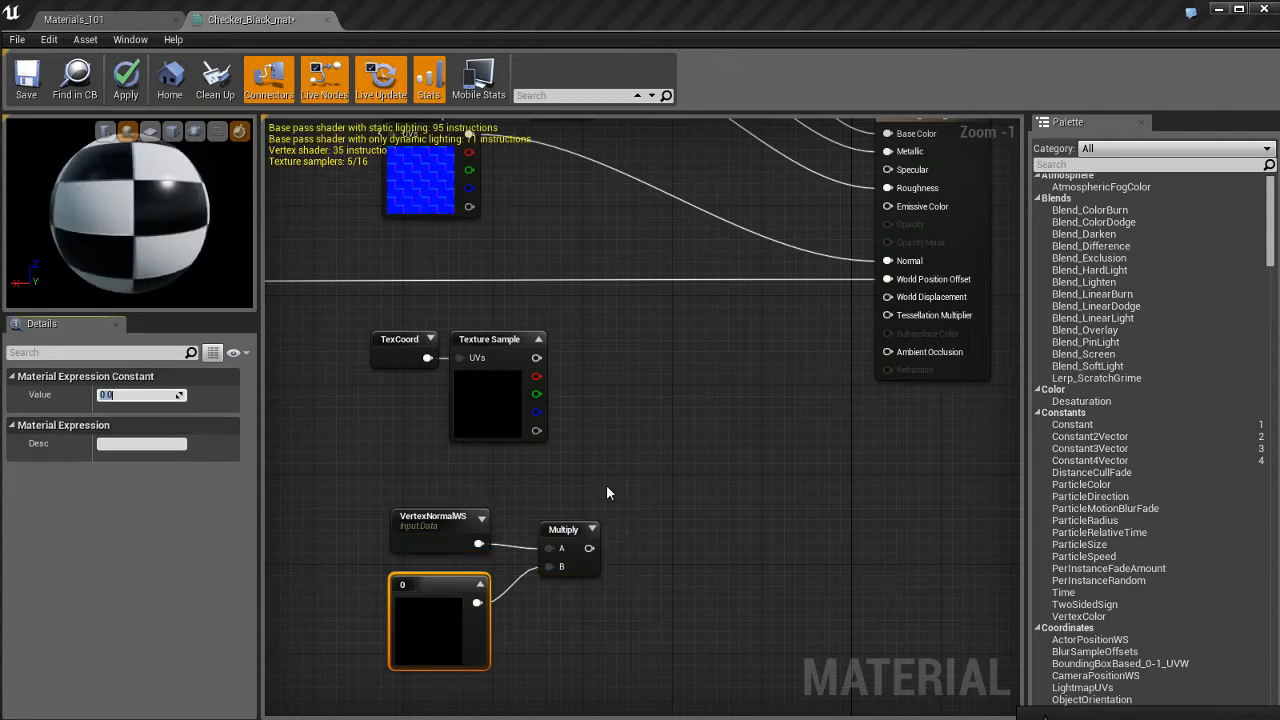
{"action": "type", "text": "3.0"}
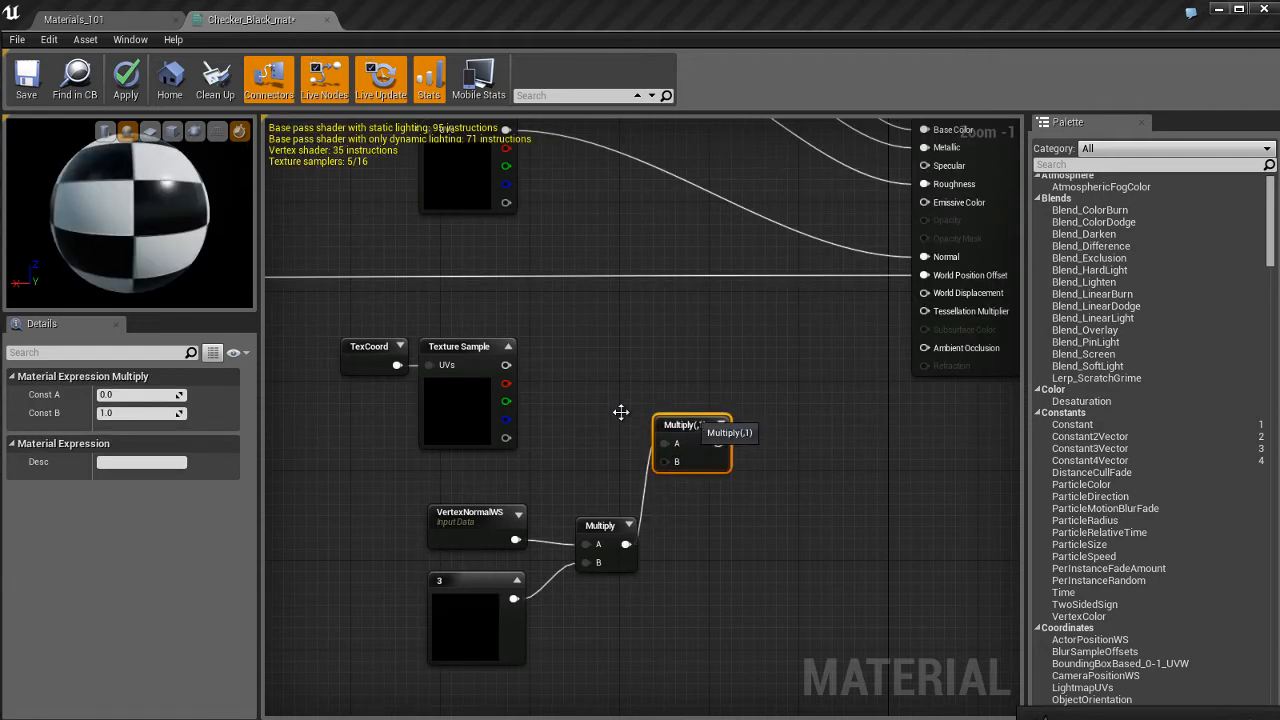
Step: Multiply that result by the finer checker texture in a second Multiply node
{"action": "left_click_drag", "start_coordinate": [690, 444], "coordinate": [692, 420]}
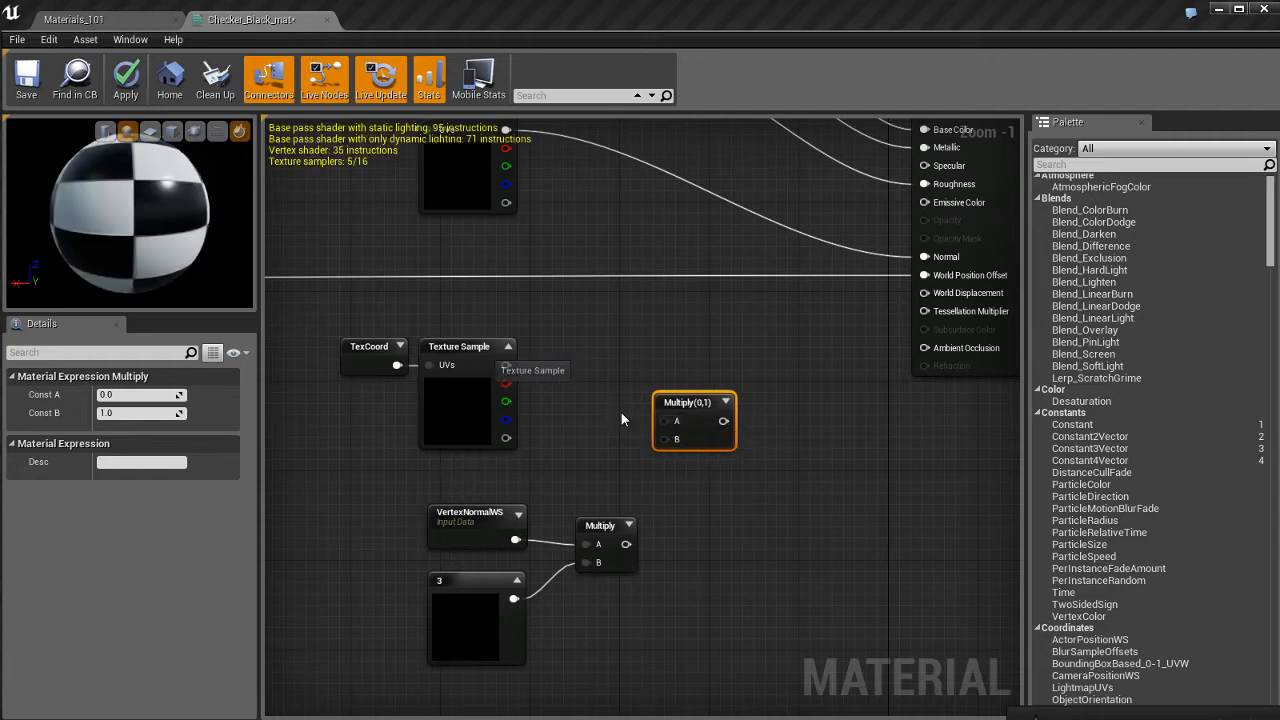
{"action": "left_click_drag", "start_coordinate": [508, 364], "coordinate": [664, 440]}
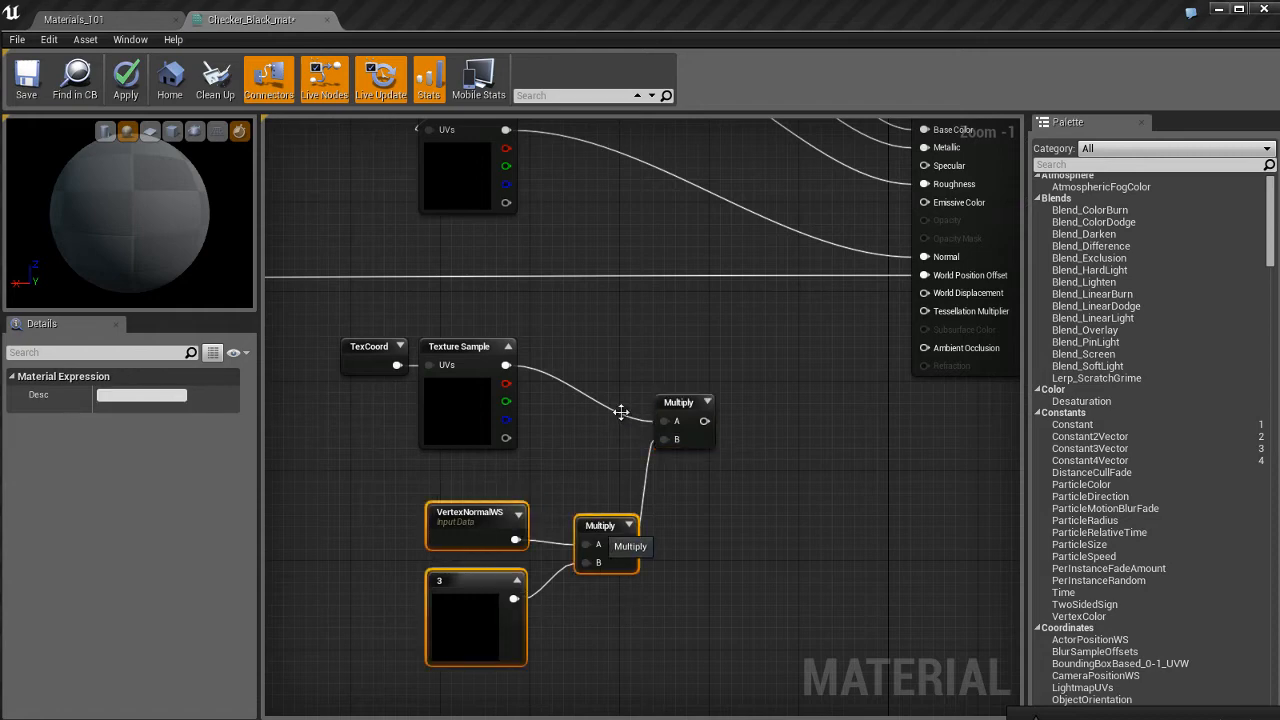
{"action": "left_click", "coordinate": [604, 402]}
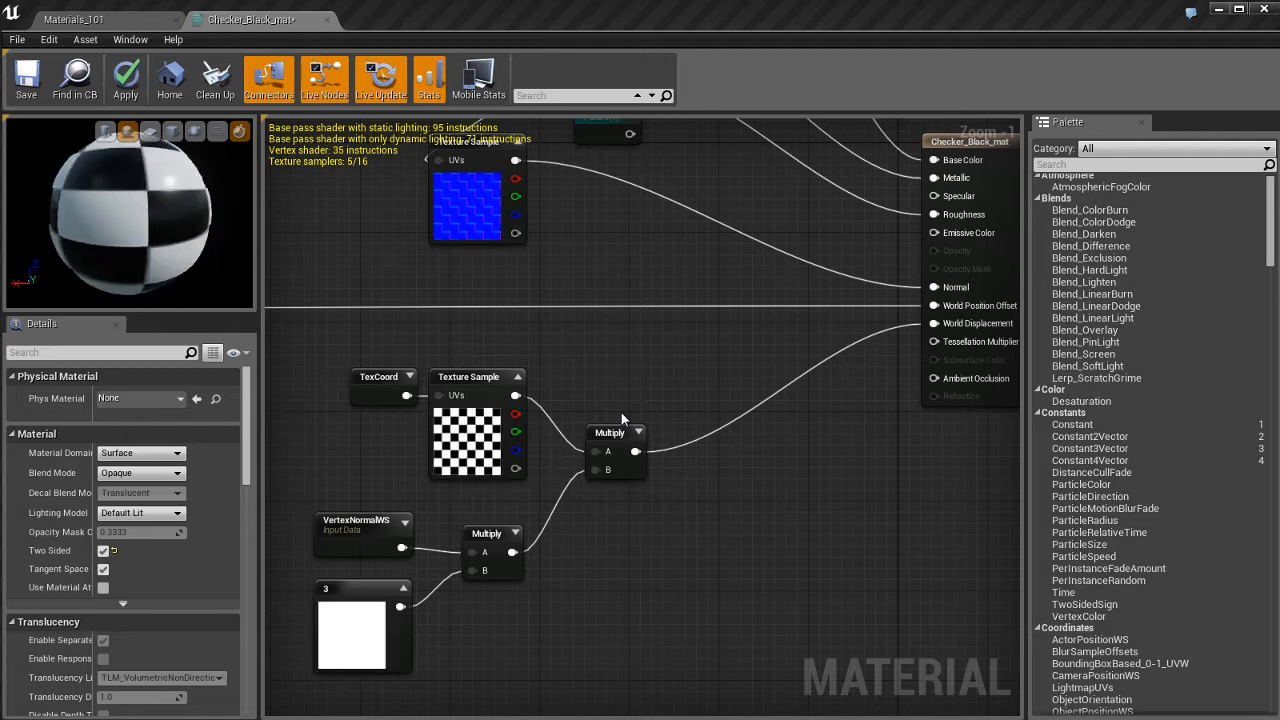
Step: Raise the normal-multiplier constant to 6.0 and apply the material
{"action": "left_click", "coordinate": [362, 624]}
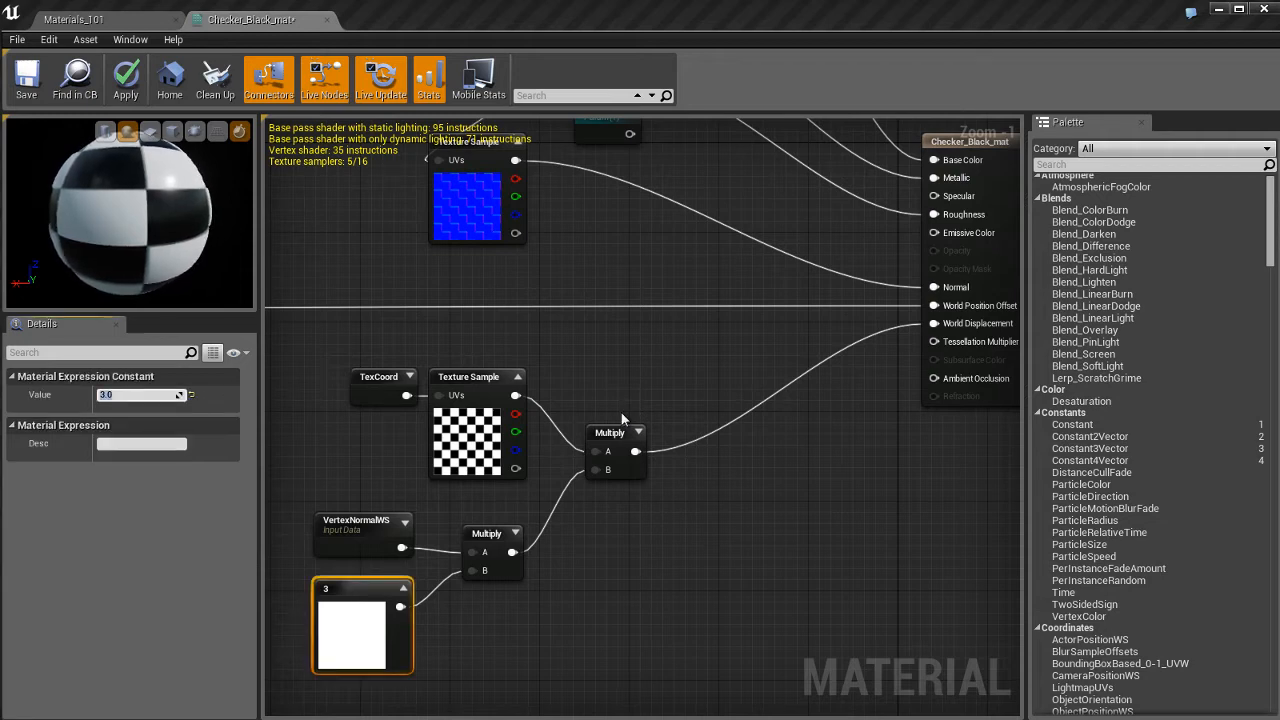
{"action": "type", "text": "6.0"}
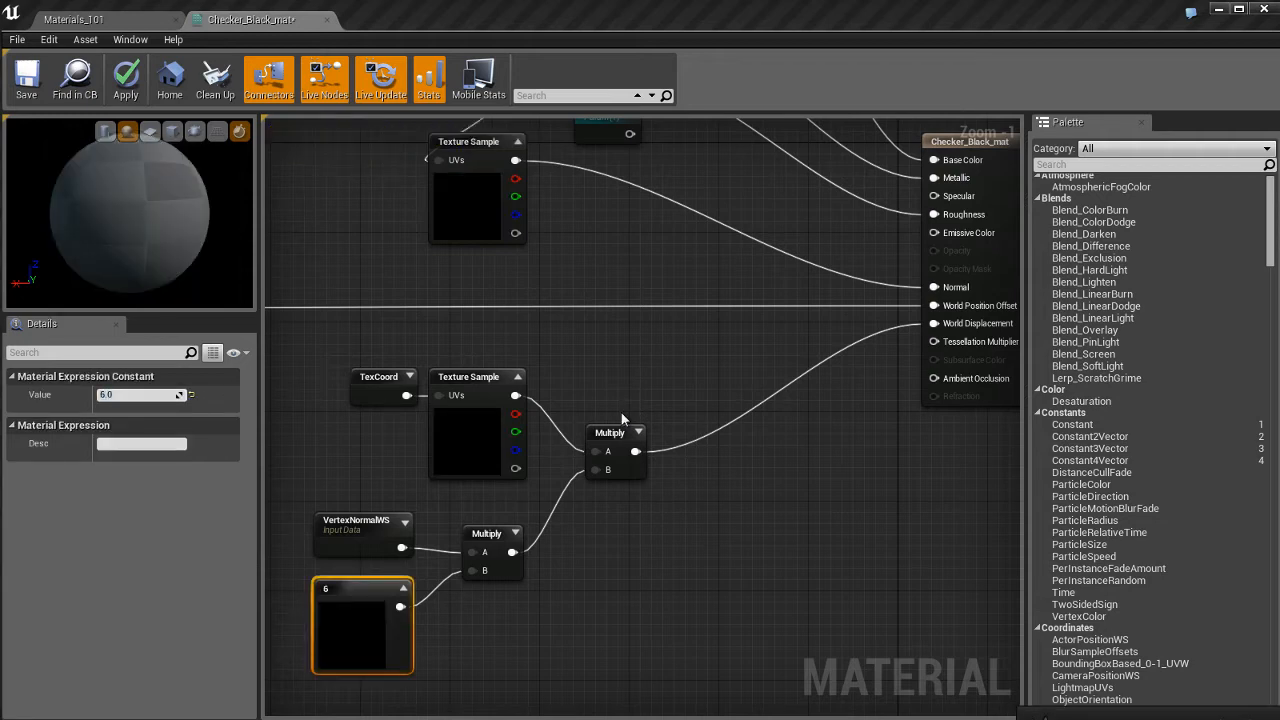
{"action": "left_click", "coordinate": [124, 78]}
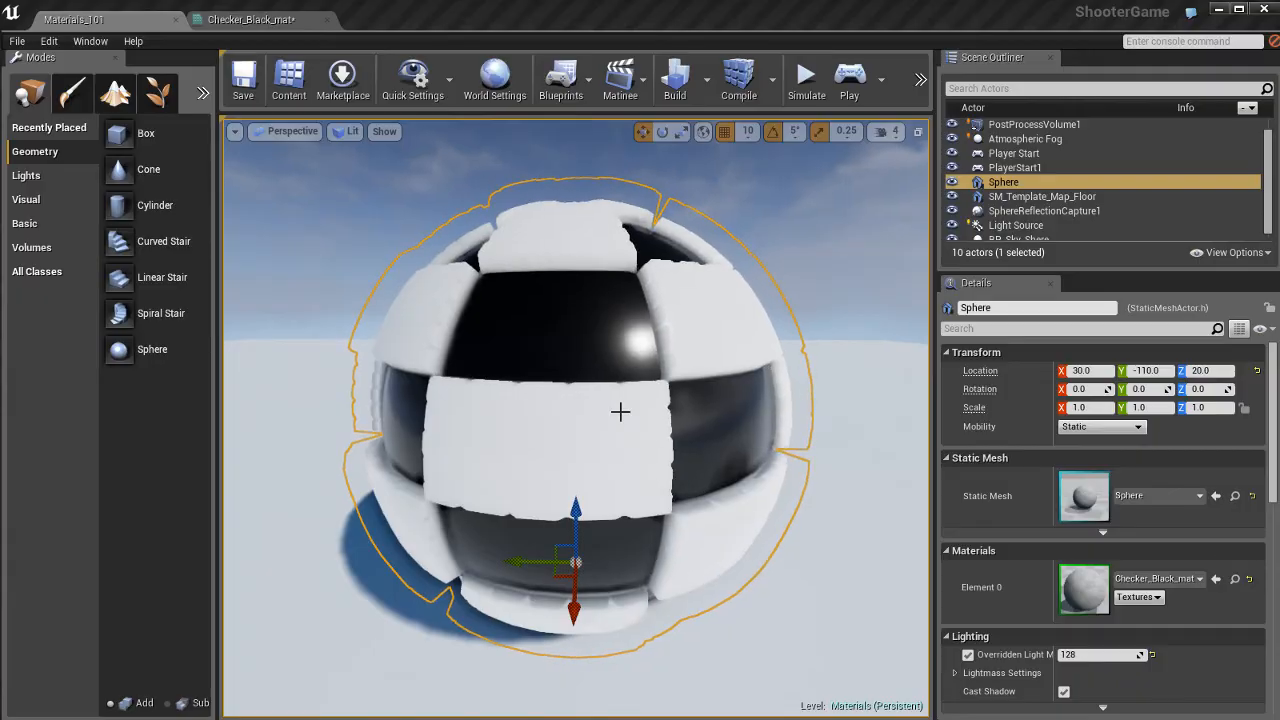
Step: View the displaced sphere in Wireframe, switch back to Lit, and return to the material graph
{"action": "left_click", "coordinate": [348, 132]}
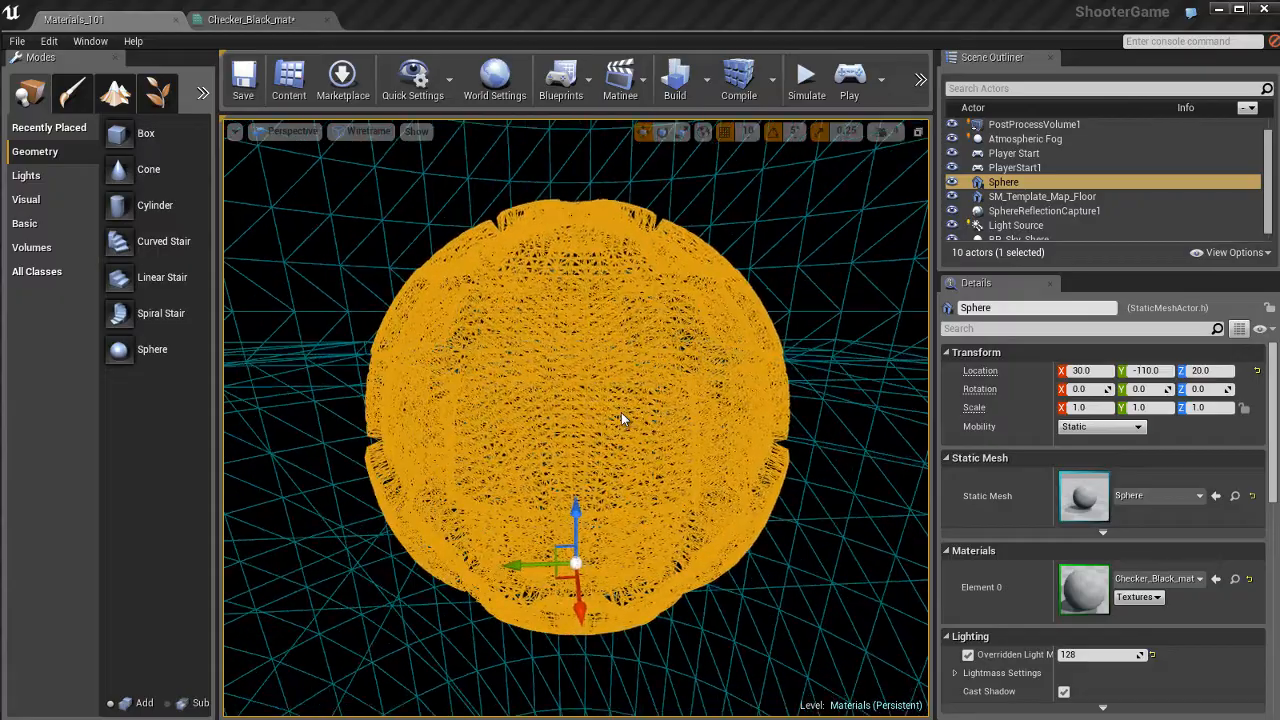
{"action": "left_click", "coordinate": [362, 132]}
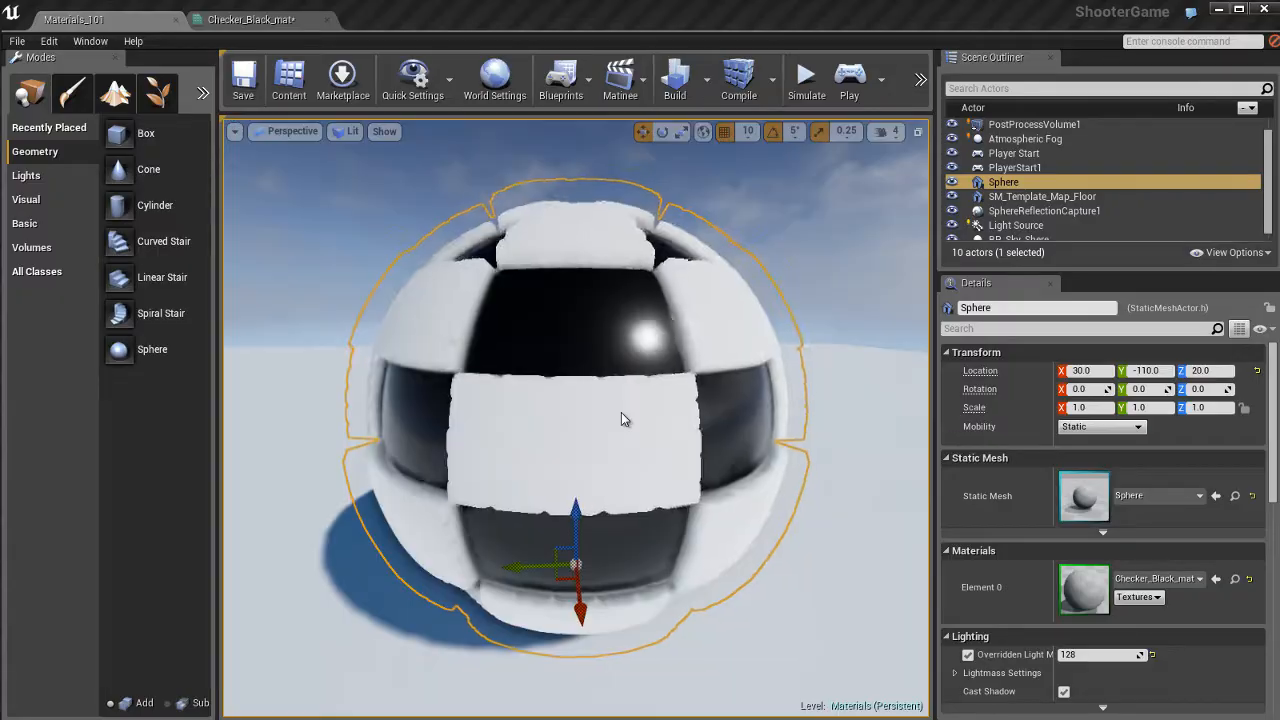
{"action": "left_click", "coordinate": [250, 20]}
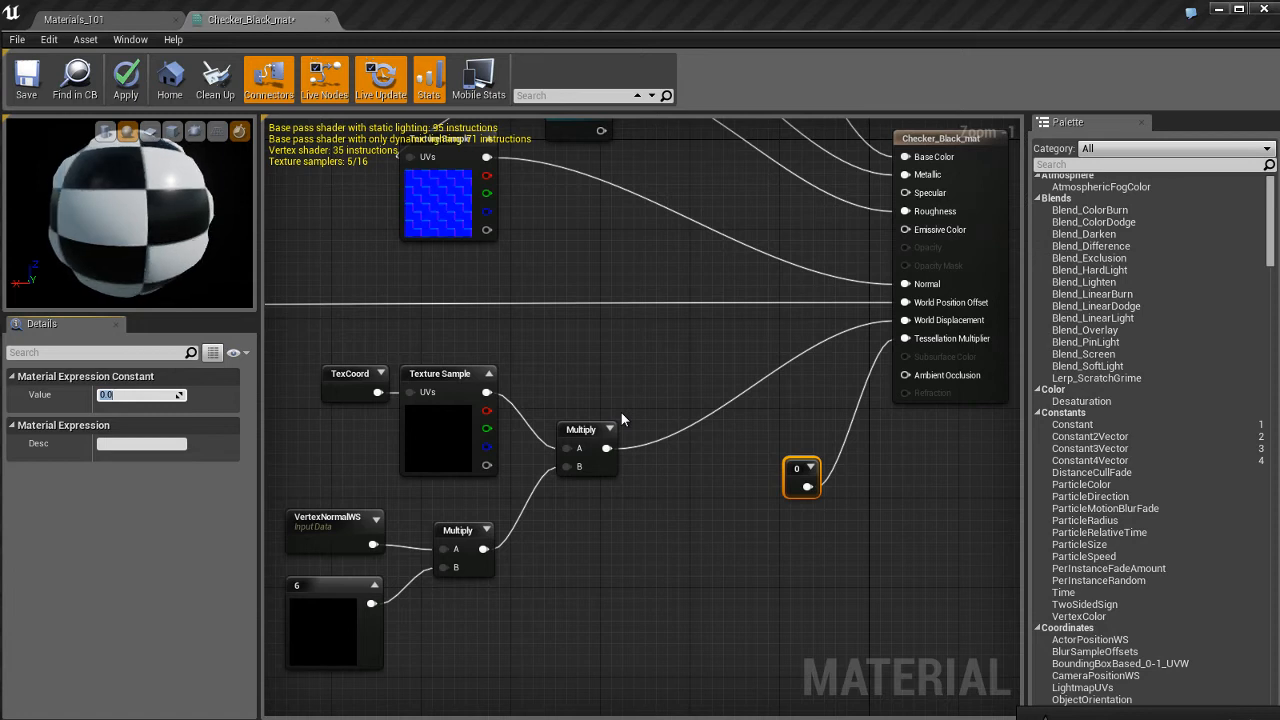
Step: Set a new Constant to 10.0 driving the Tessellation Multiplier input
{"action": "type", "text": "1"}
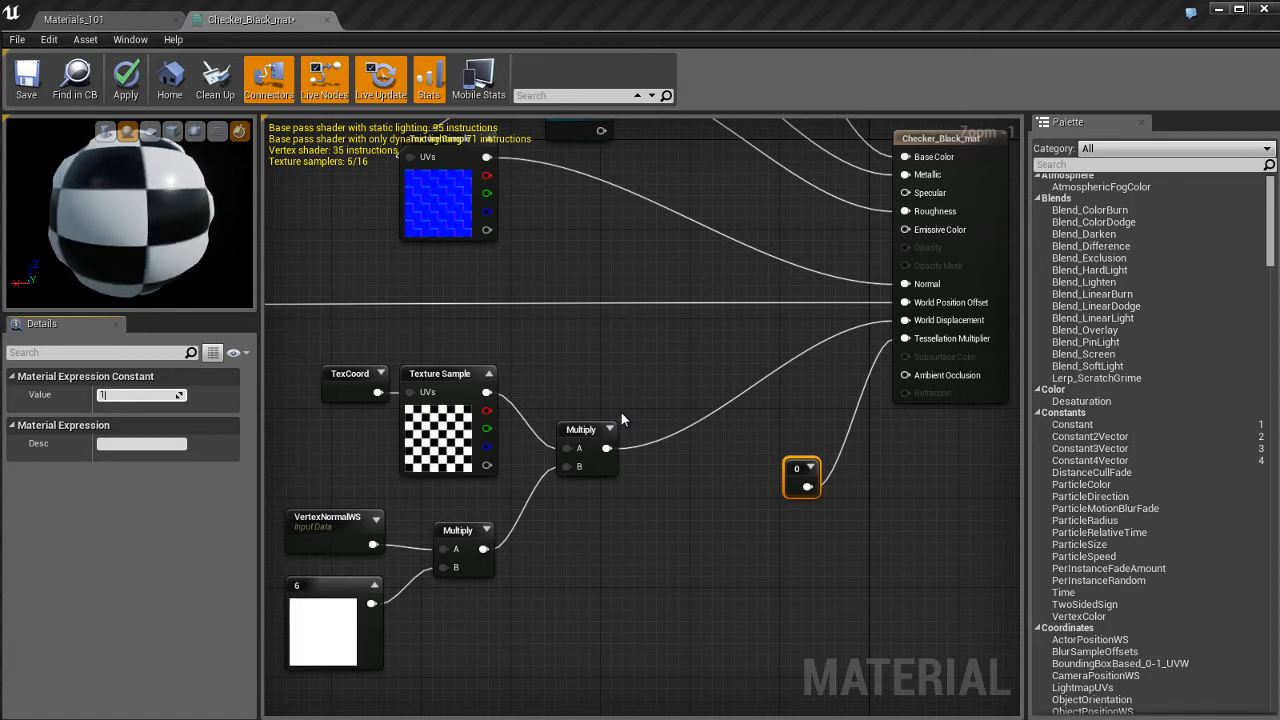
{"action": "type", "text": "10.0"}
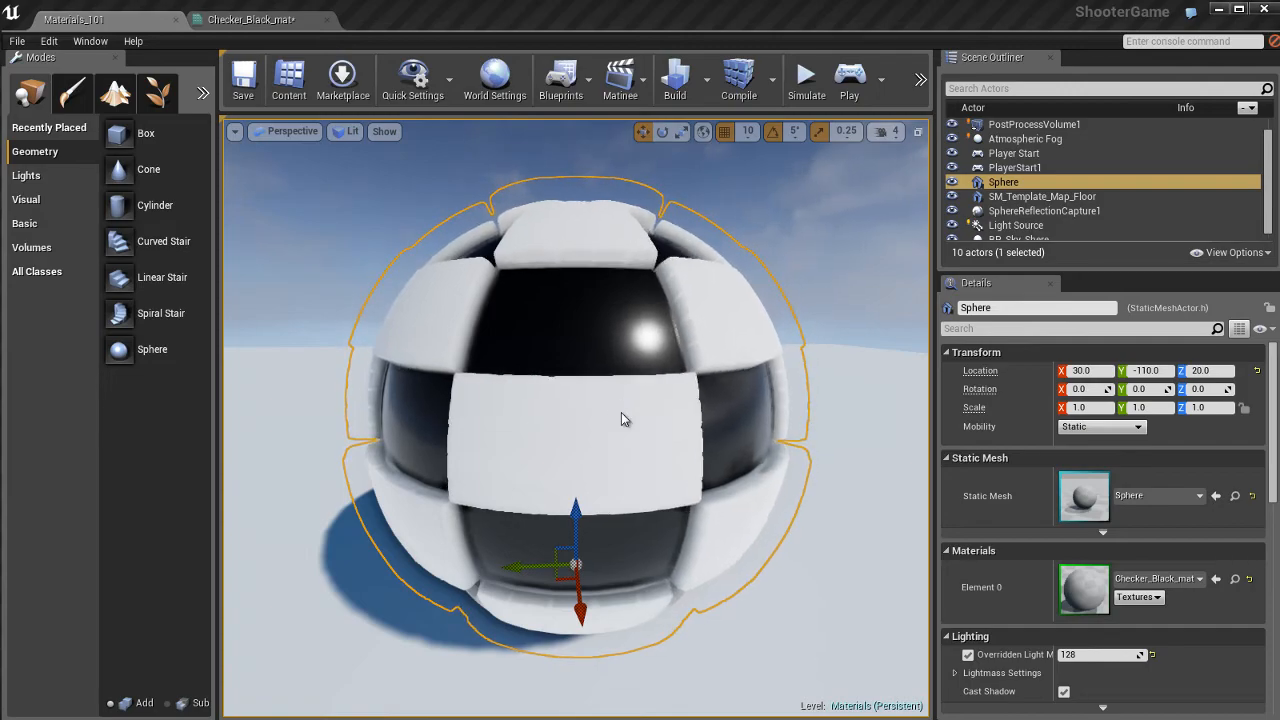
Step: Change the Tessellation Multiplier constant to 100.0 and review the sphere in the level
{"action": "left_click", "coordinate": [248, 20]}
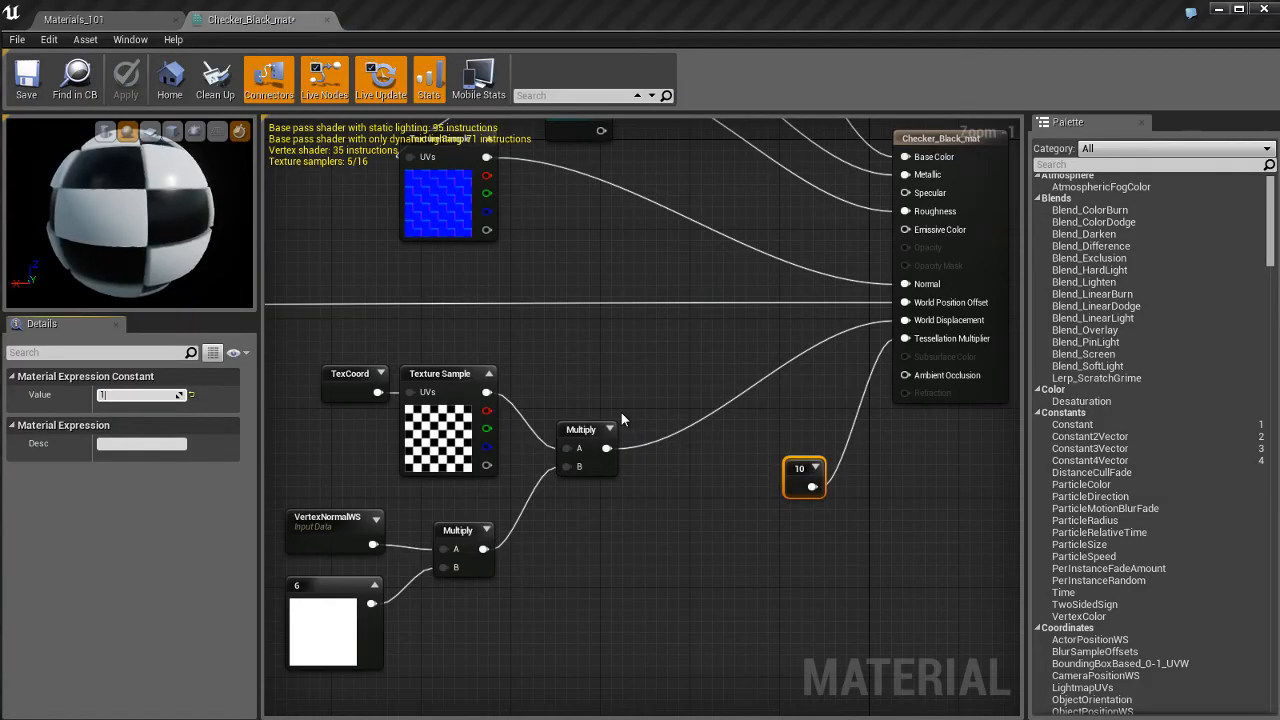
{"action": "type", "text": "100.0"}
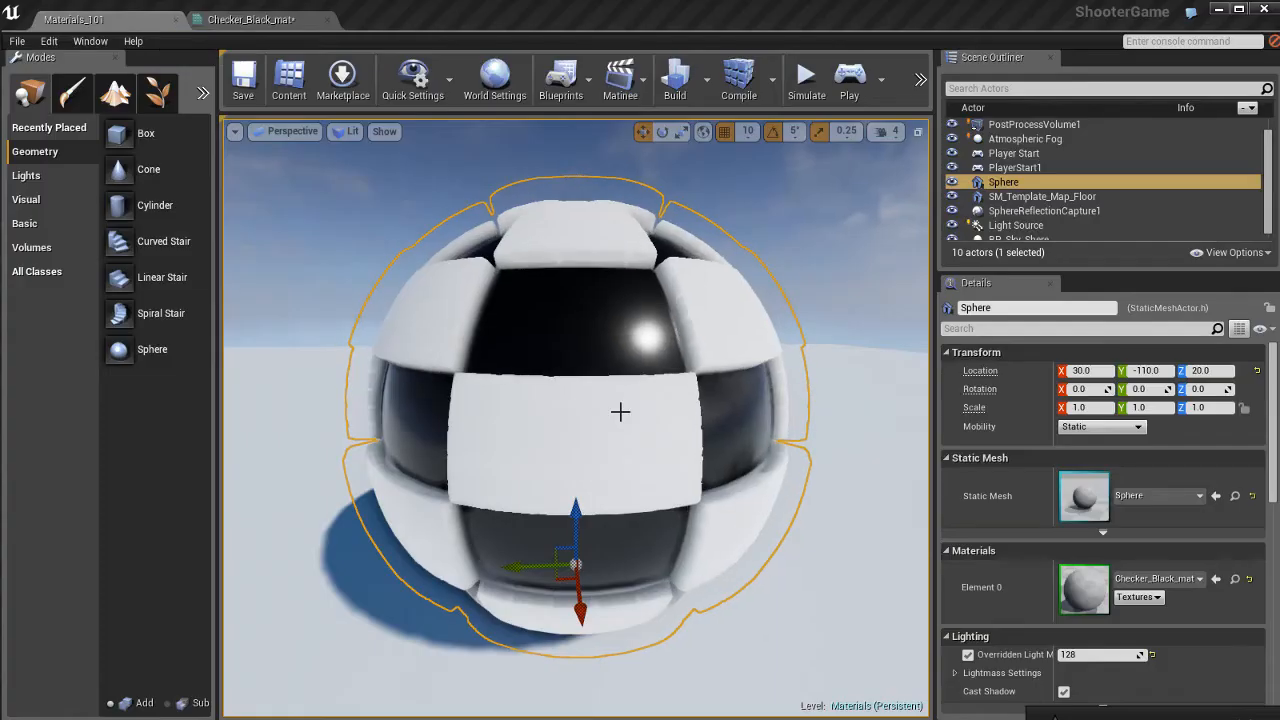
{"action": "left_click", "coordinate": [248, 20]}
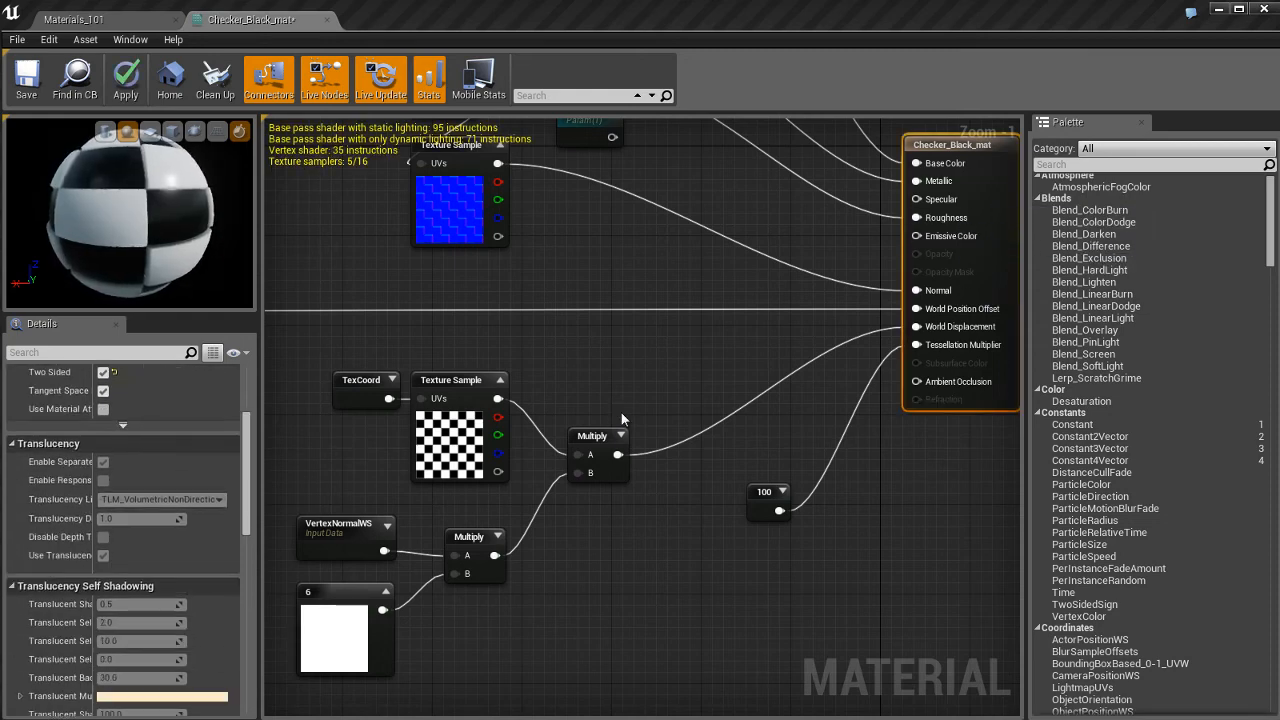
Step: Set D3D11 Tessellation Mode to PN Triangles in the material Details
{"action": "scroll", "scroll_direction": "down", "scroll_amount": 3}
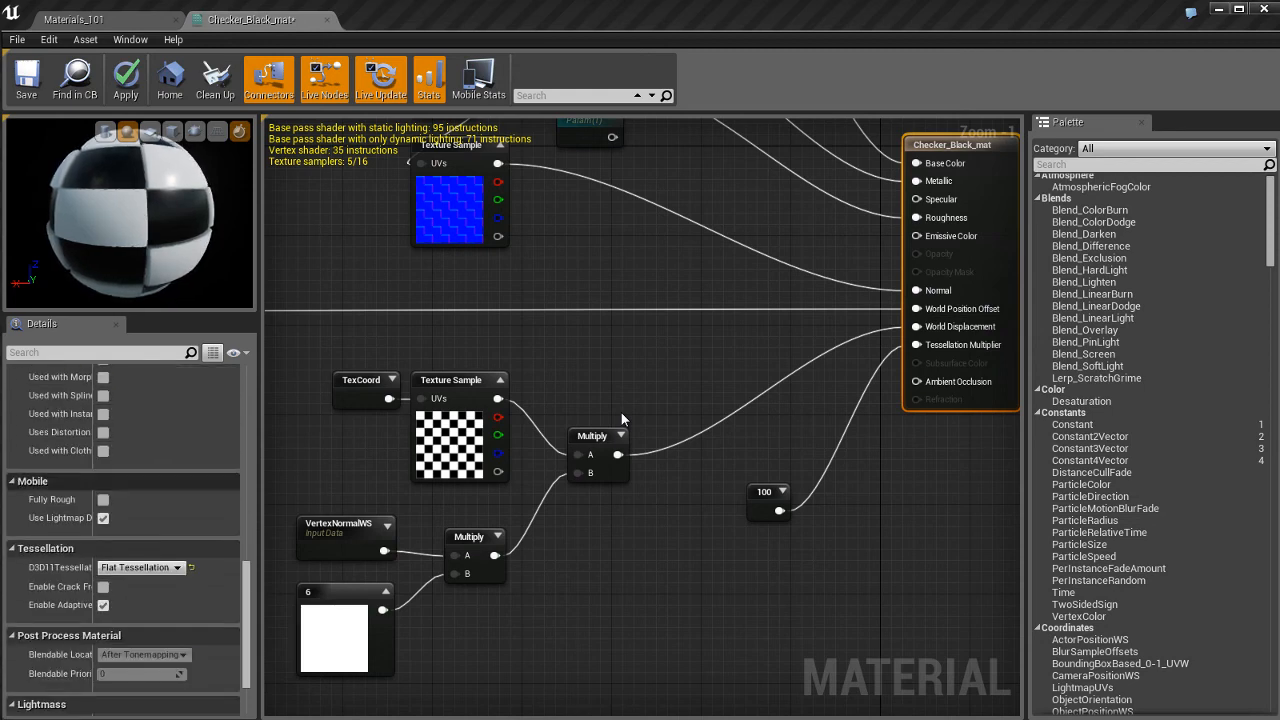
{"action": "scroll", "scroll_direction": "down", "scroll_amount": 3}
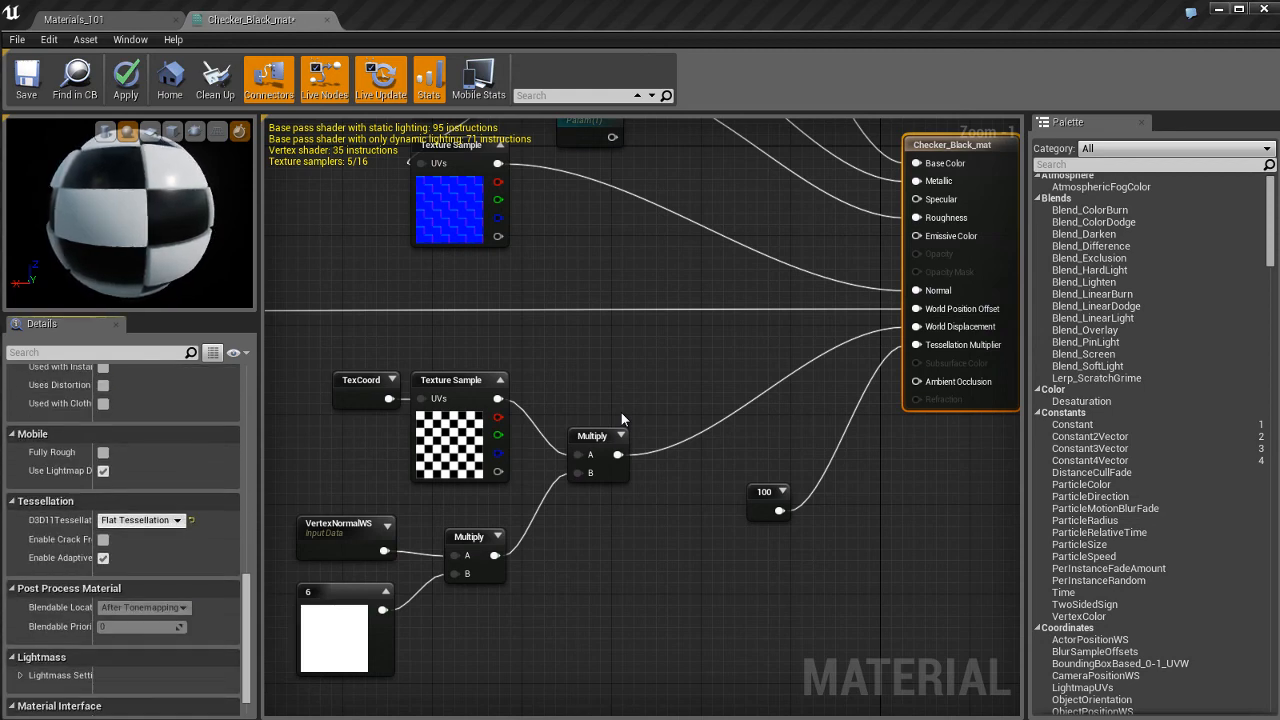
{"action": "left_click", "coordinate": [178, 520]}
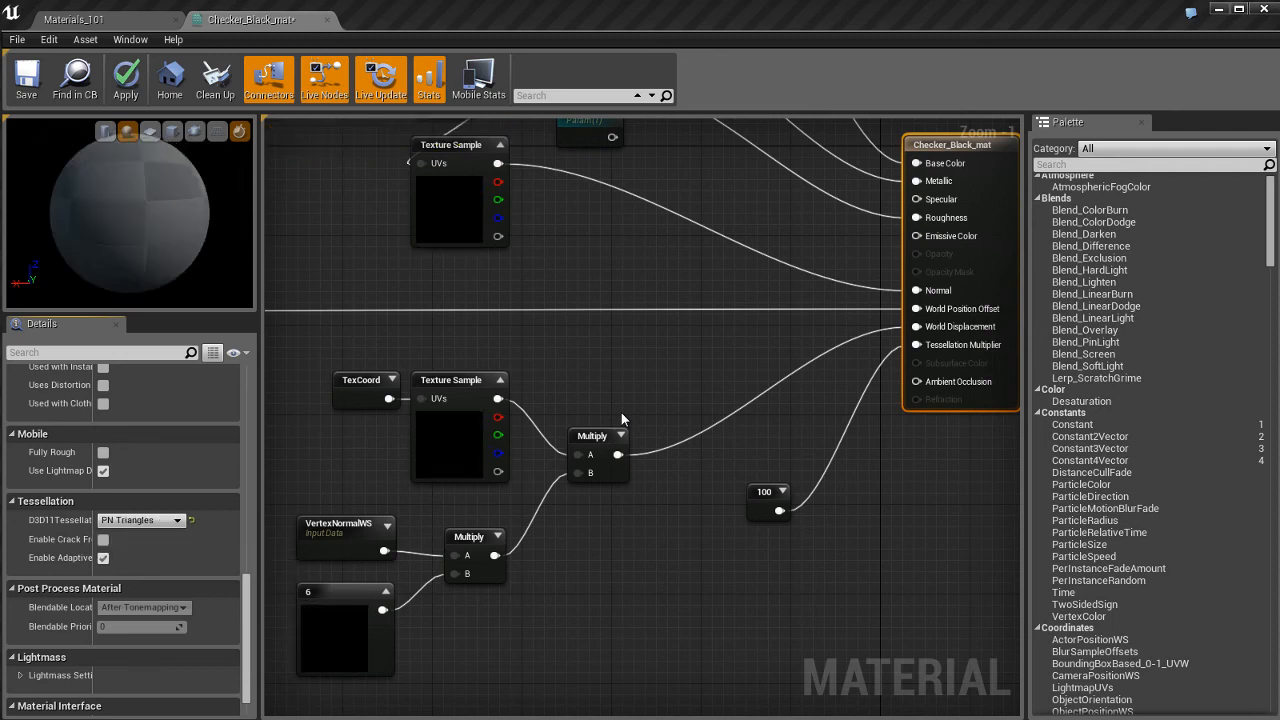
{"action": "left_click", "coordinate": [124, 80]}
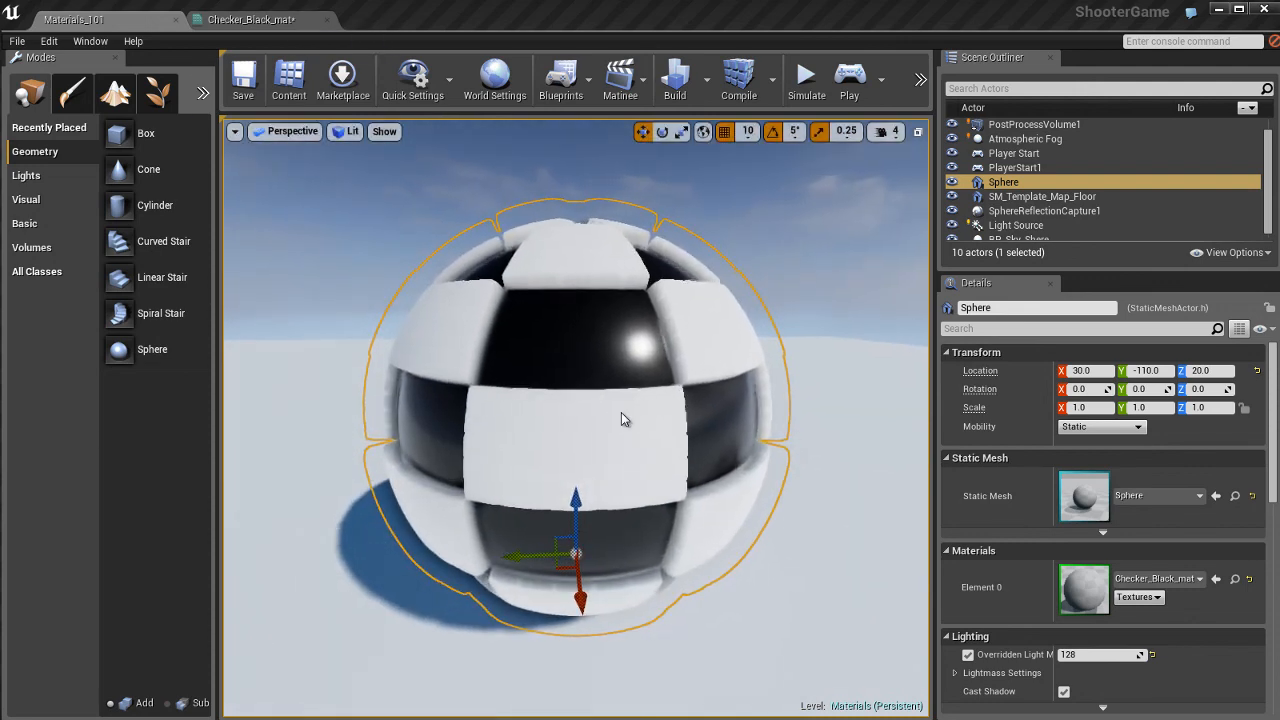
{"action": "left_click", "coordinate": [250, 20]}
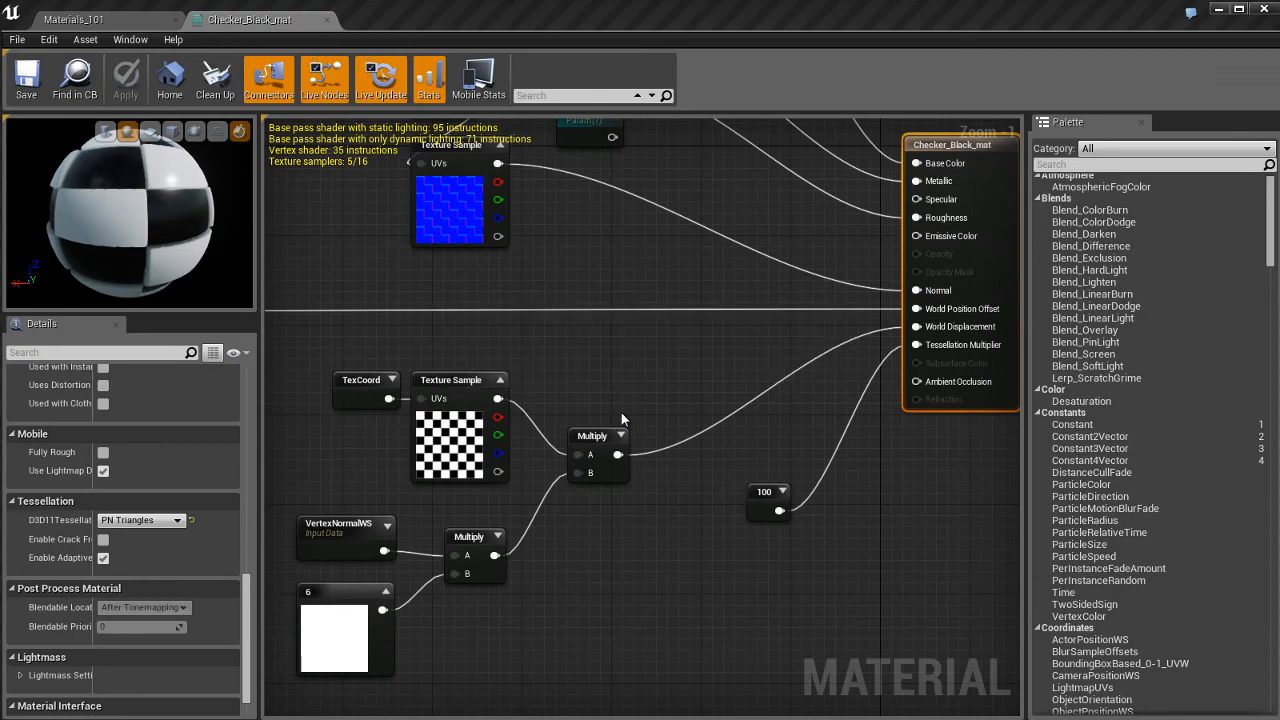